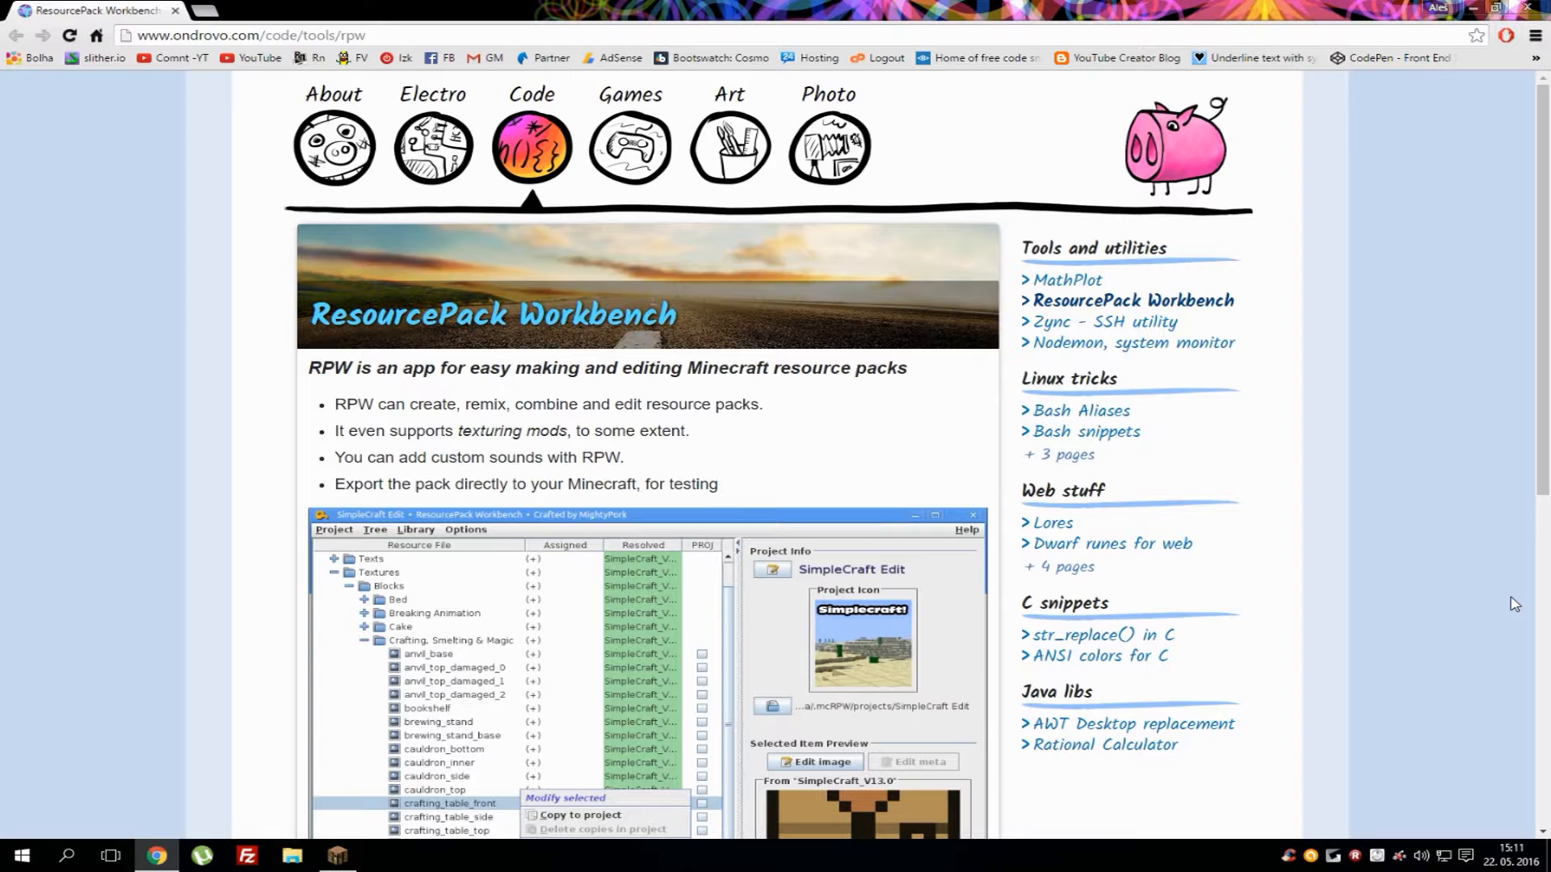
{"action": "mouse_move", "coordinate": [535, 348]}
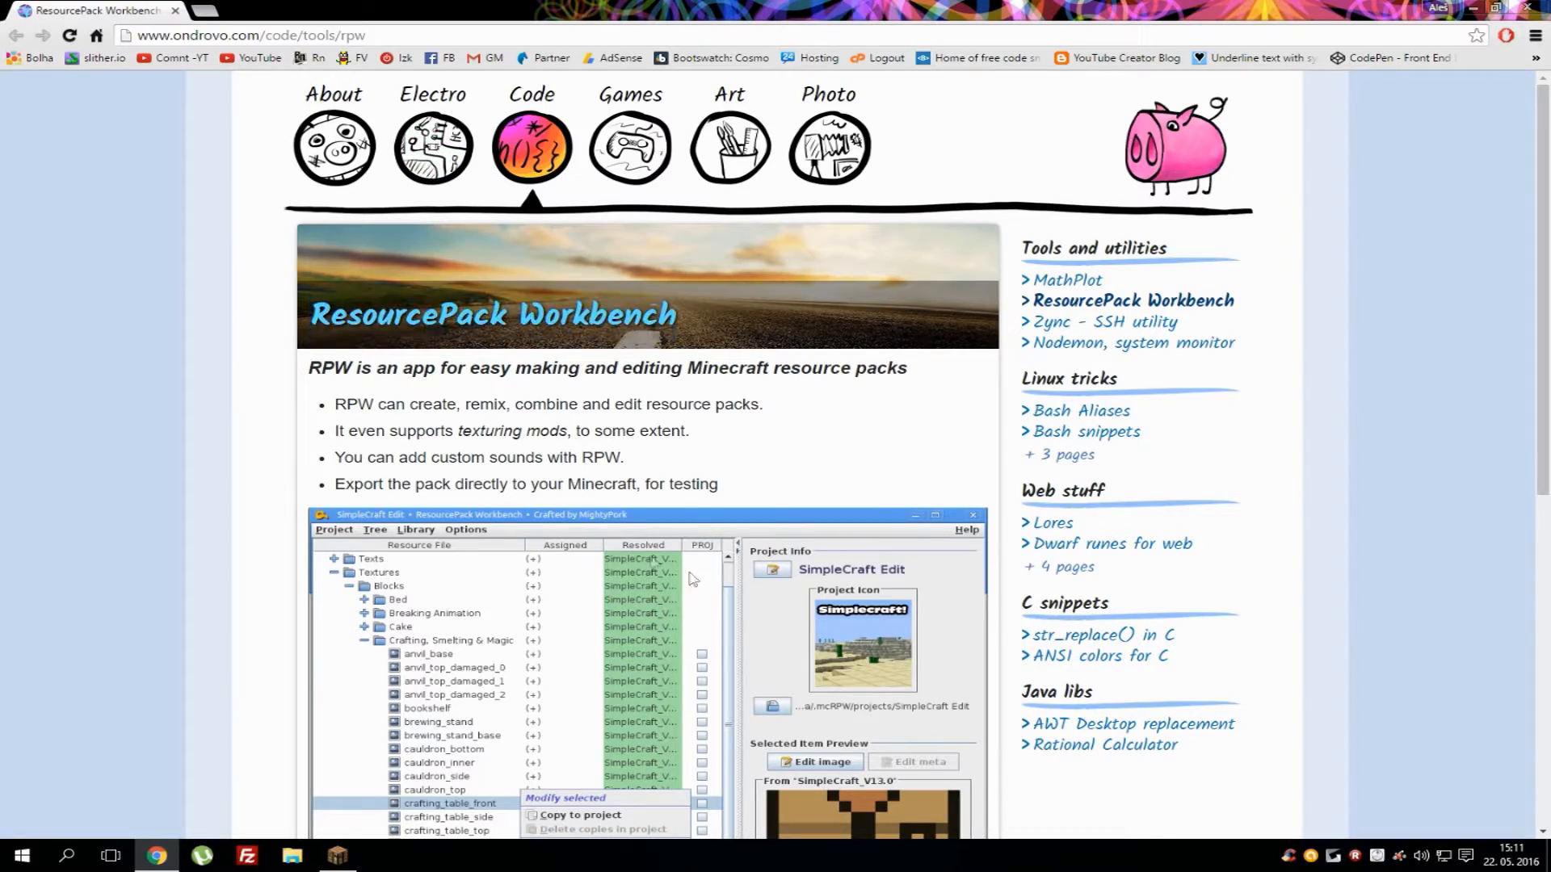
Scroll to Get RPW and download the RPW 4.3.1 jar for MC 1.9
{"action": "scroll", "scroll_direction": "down", "scroll_amount": 3}
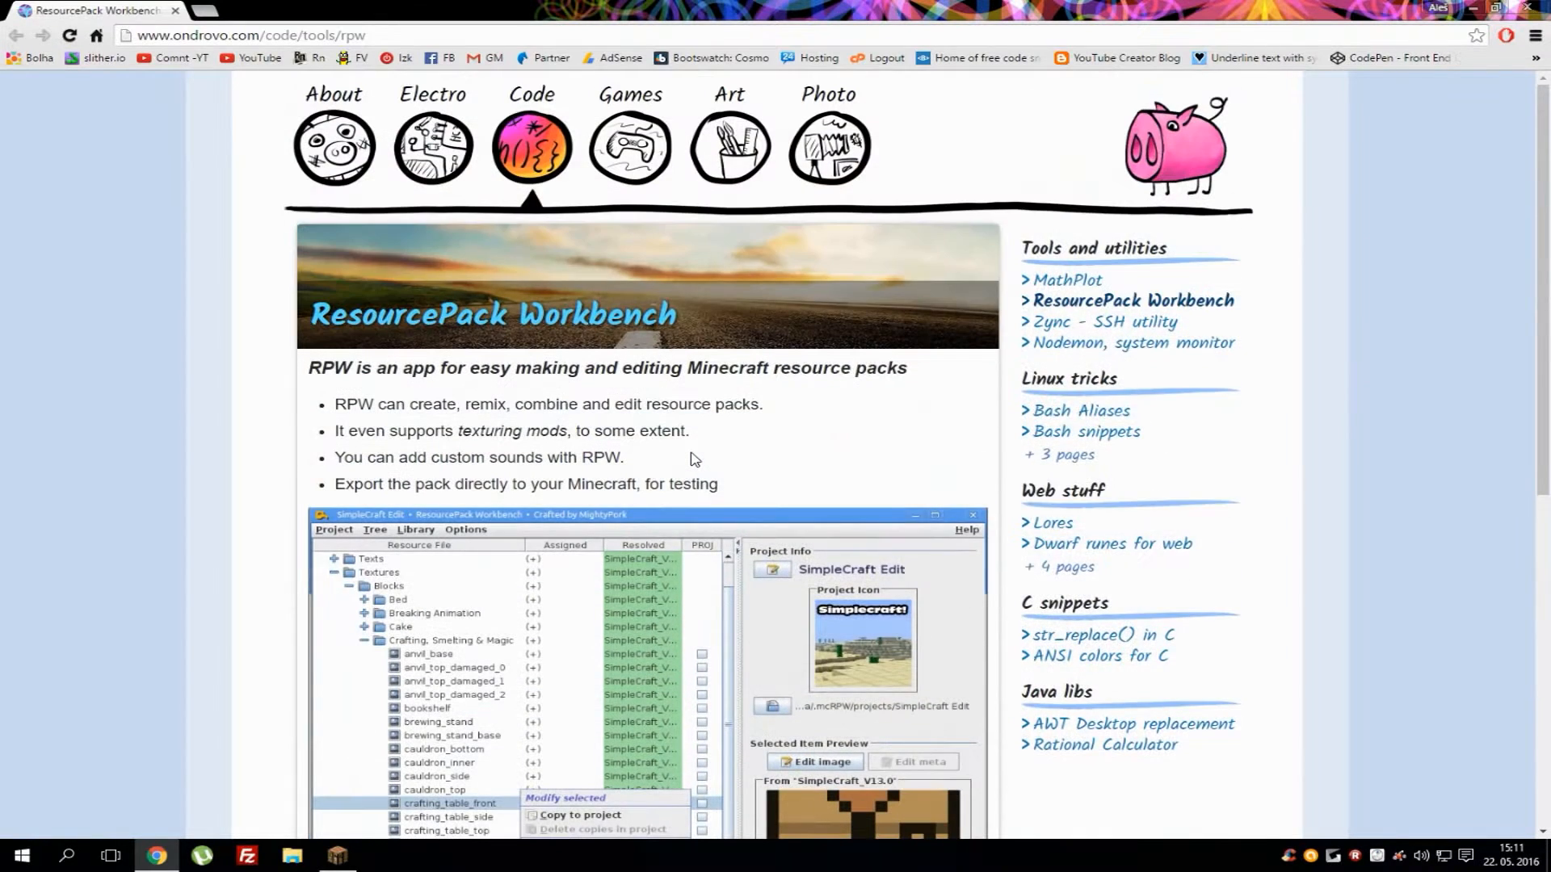
{"action": "scroll", "scroll_direction": "down", "scroll_amount": 3}
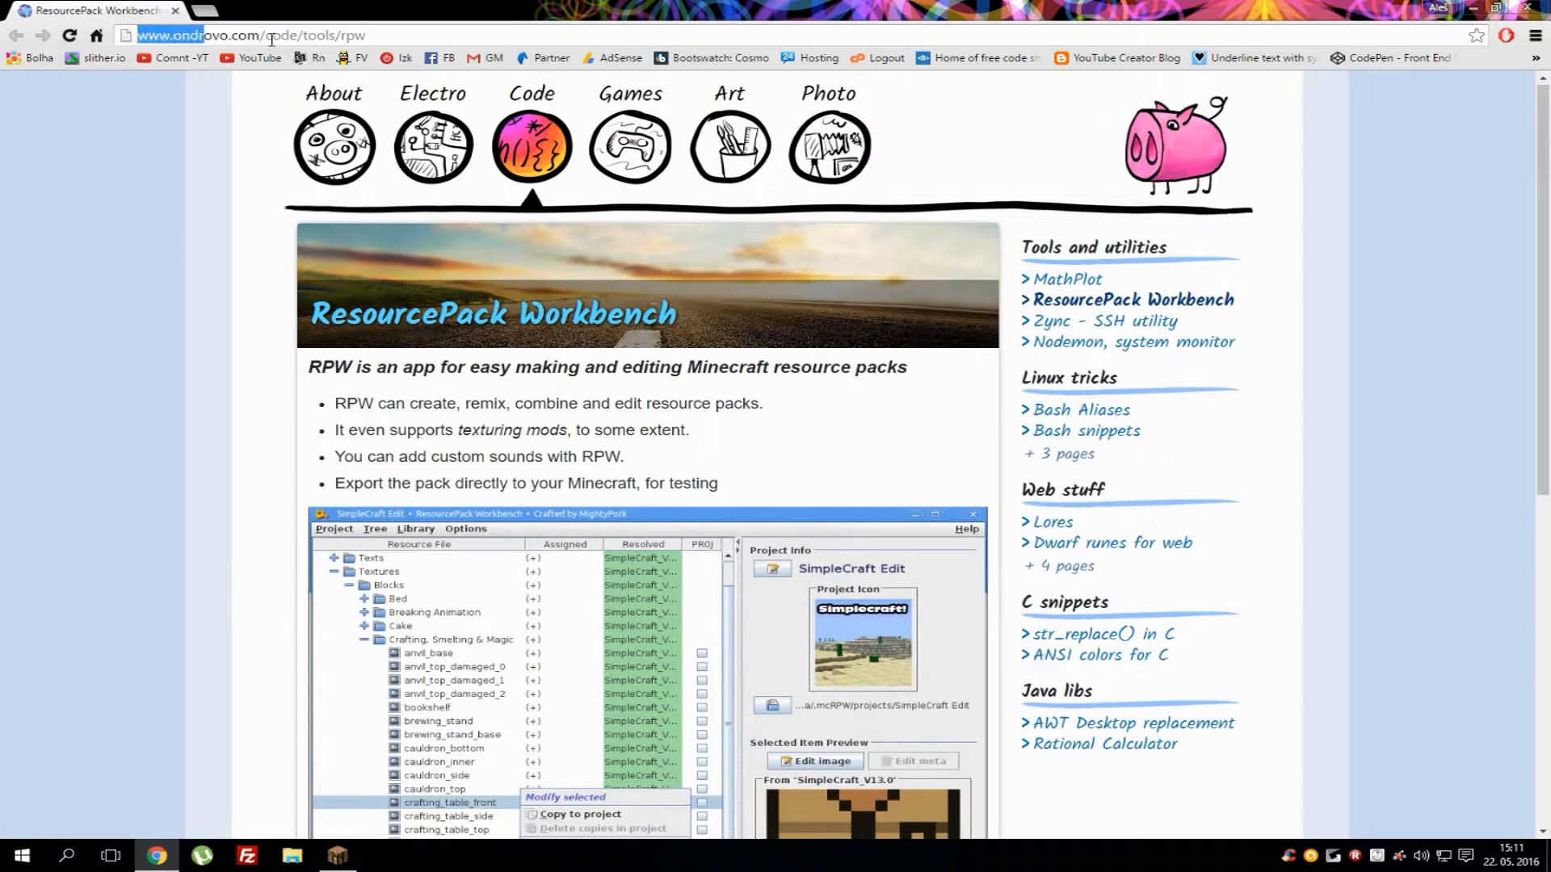
{"action": "scroll", "scroll_direction": "down", "scroll_amount": 3}
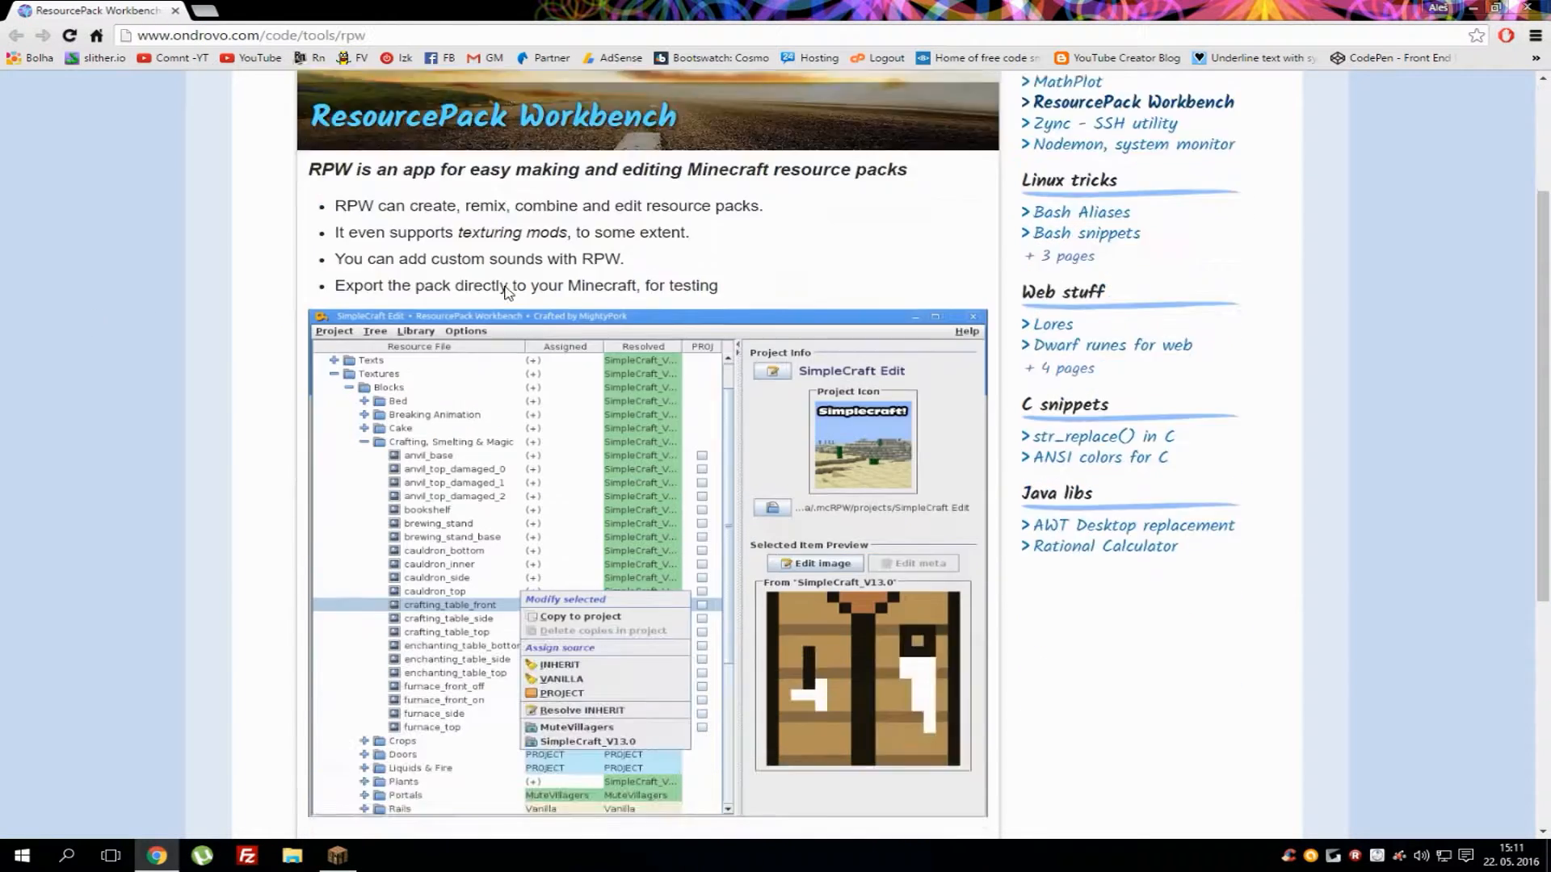
{"action": "scroll", "scroll_direction": "down", "scroll_amount": 3}
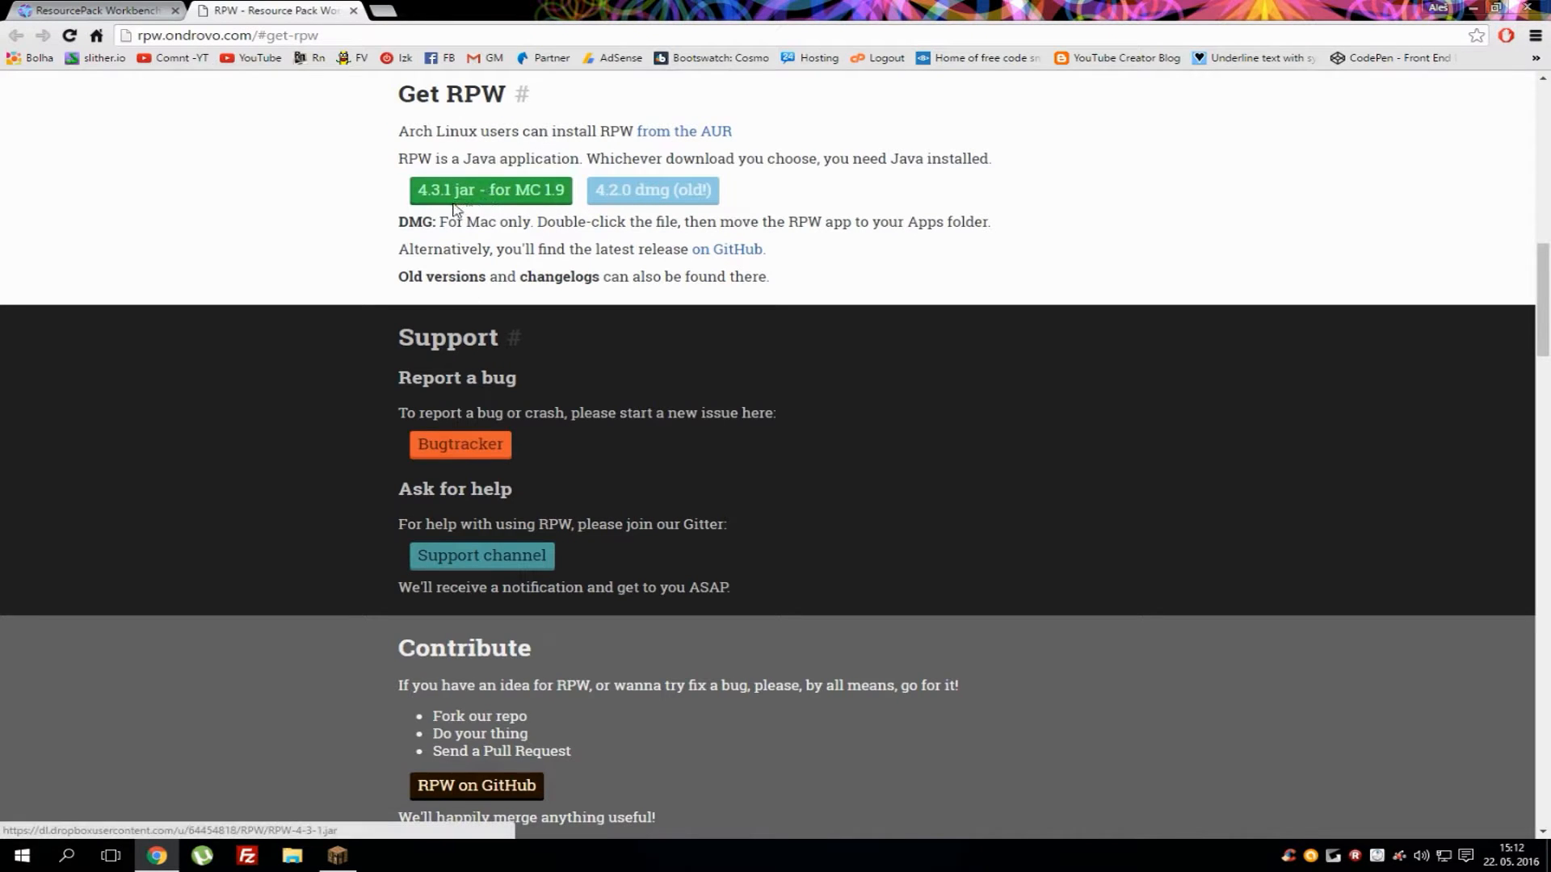
{"action": "left_click", "coordinate": [490, 190]}
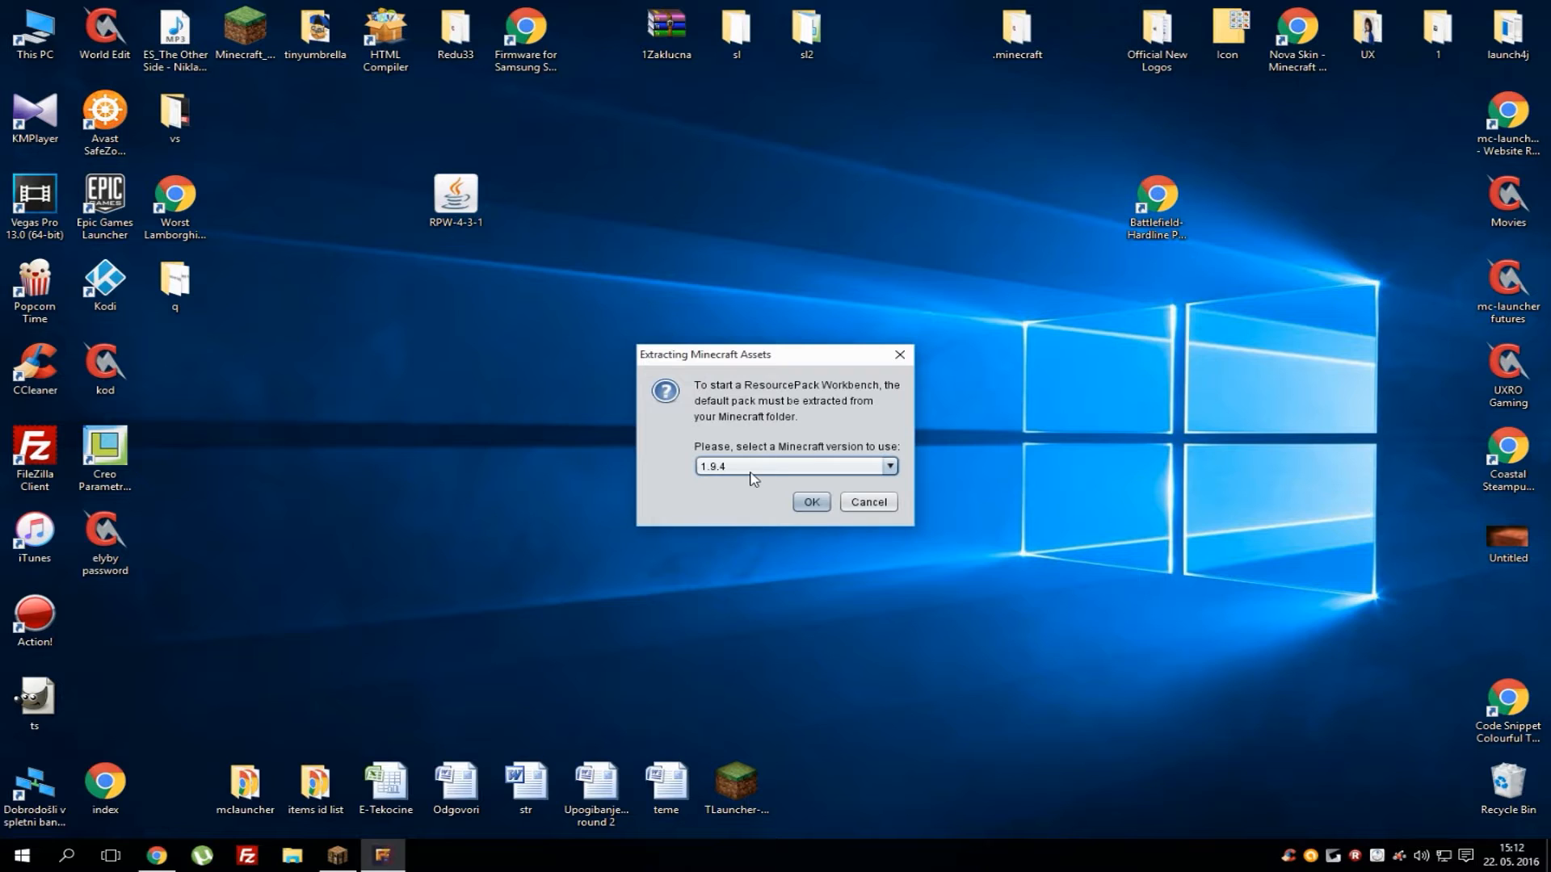
Choose 1.9.4 in the Extracting Minecraft Assets dropdown and start extraction
{"action": "left_click", "coordinate": [887, 466]}
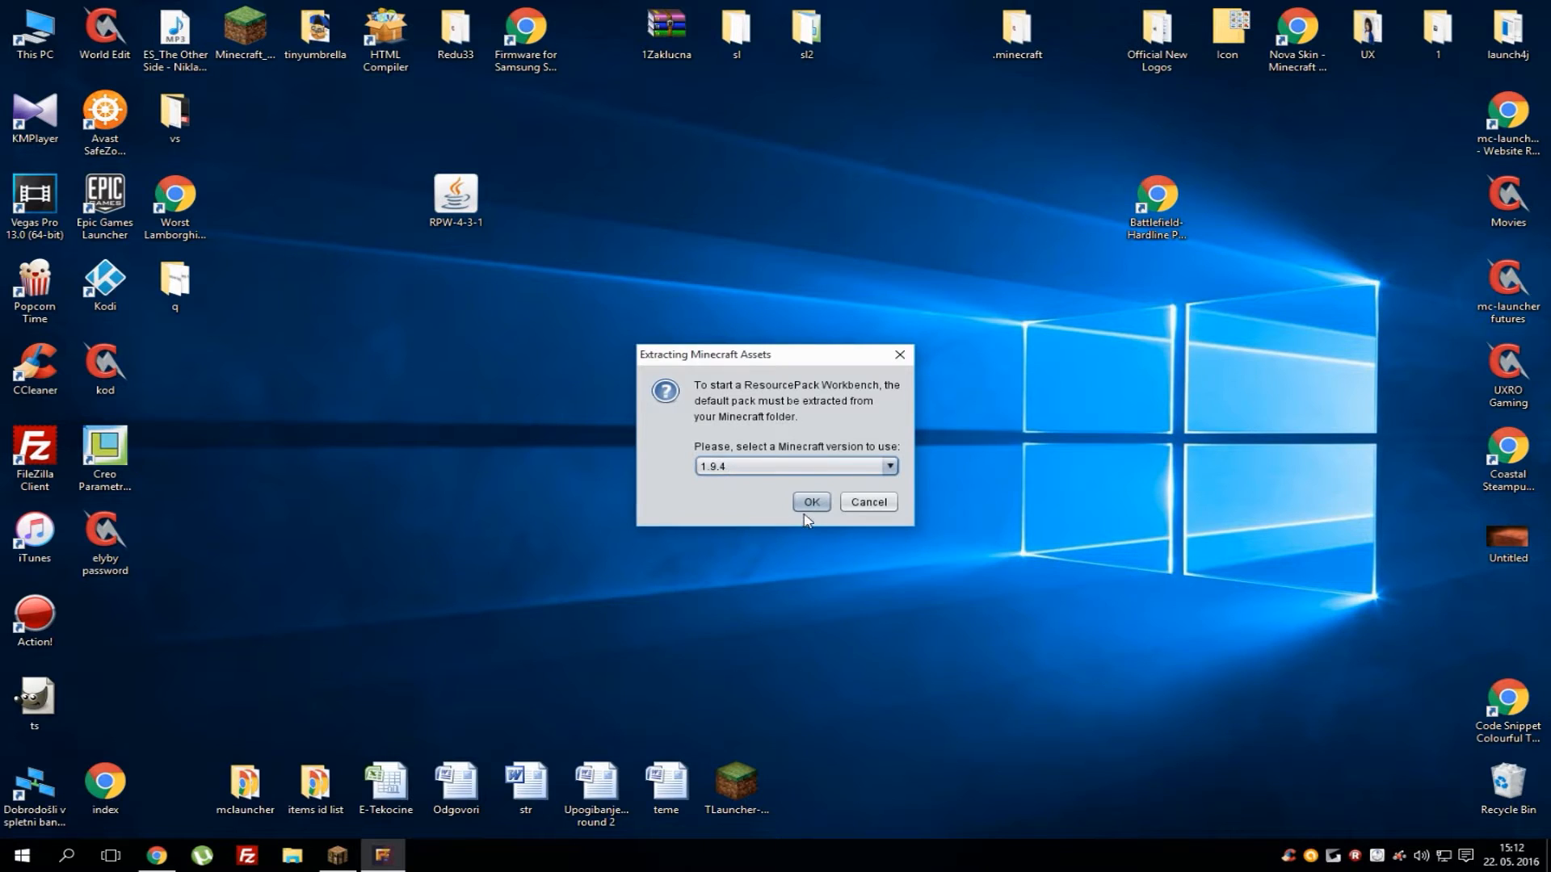
{"action": "left_click", "coordinate": [887, 466]}
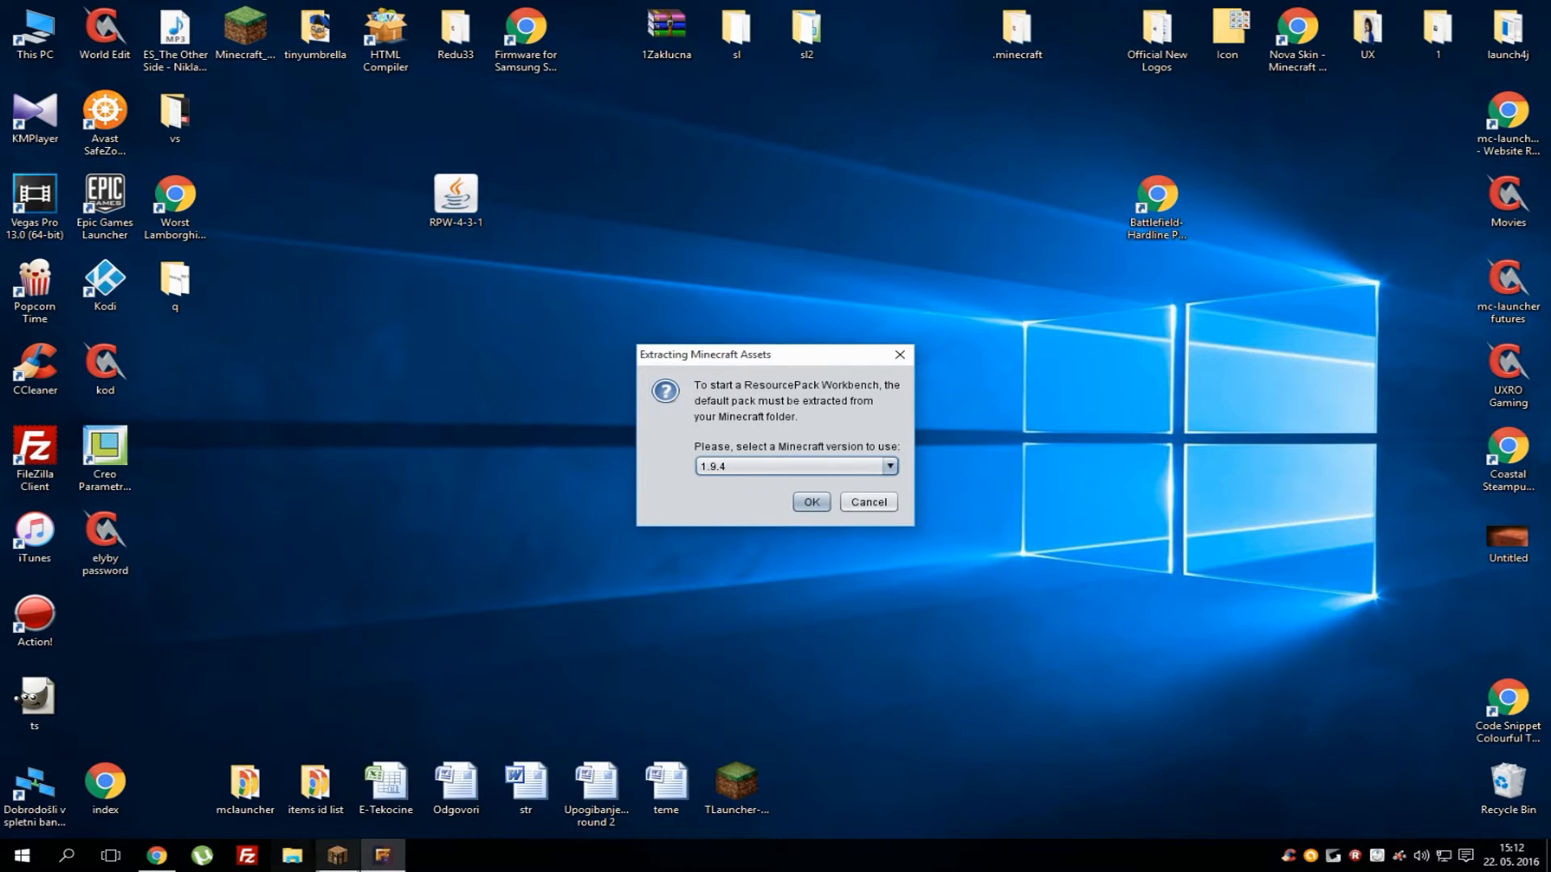
{"action": "mouse_move", "coordinate": [917, 612]}
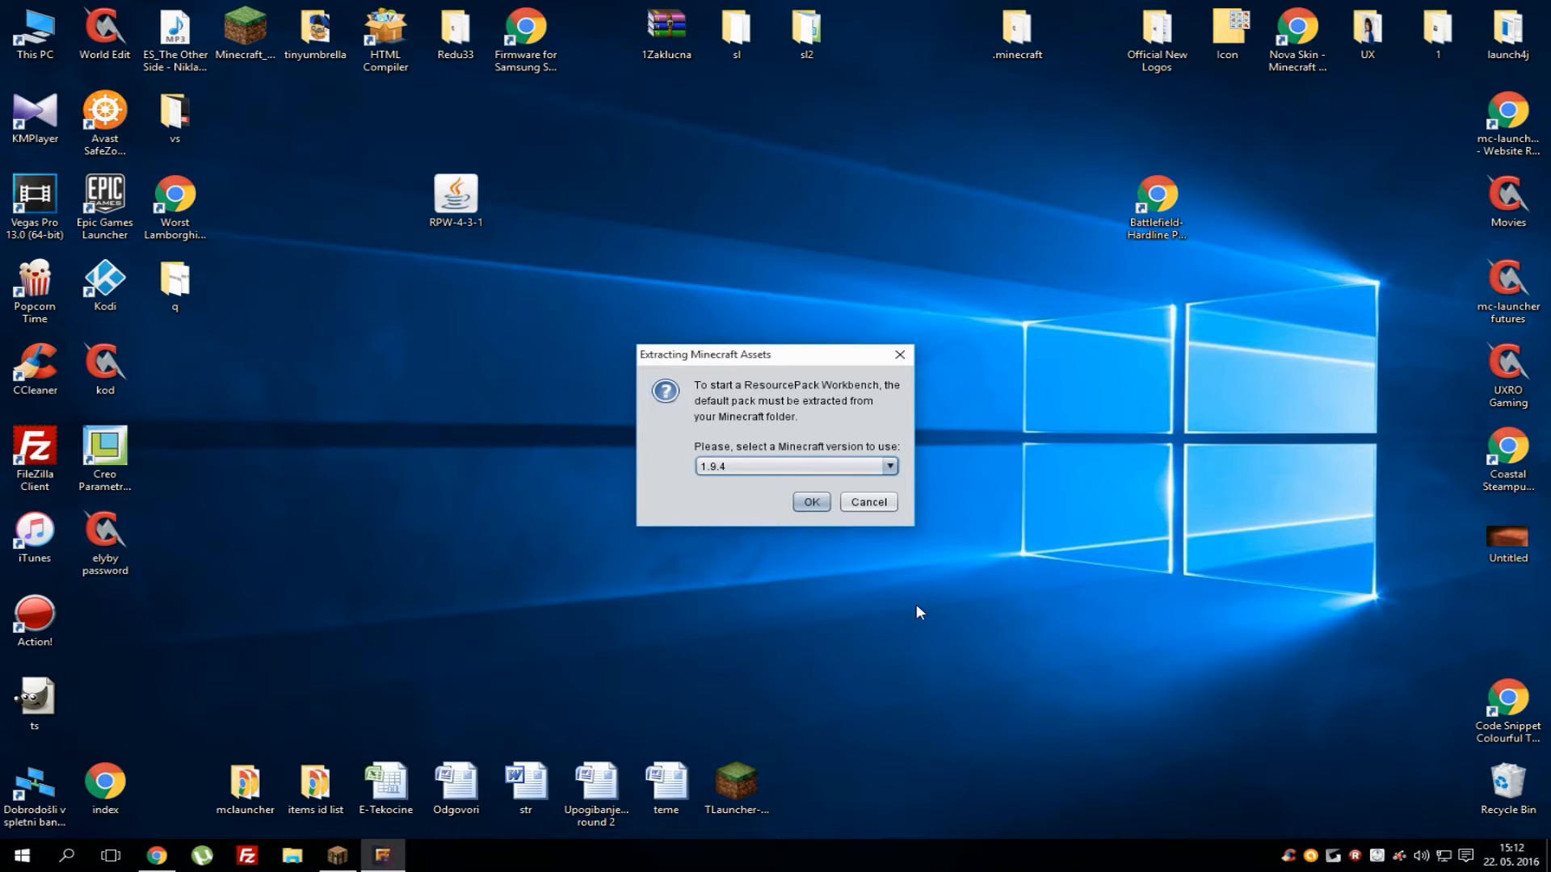
{"action": "mouse_move", "coordinate": [838, 477]}
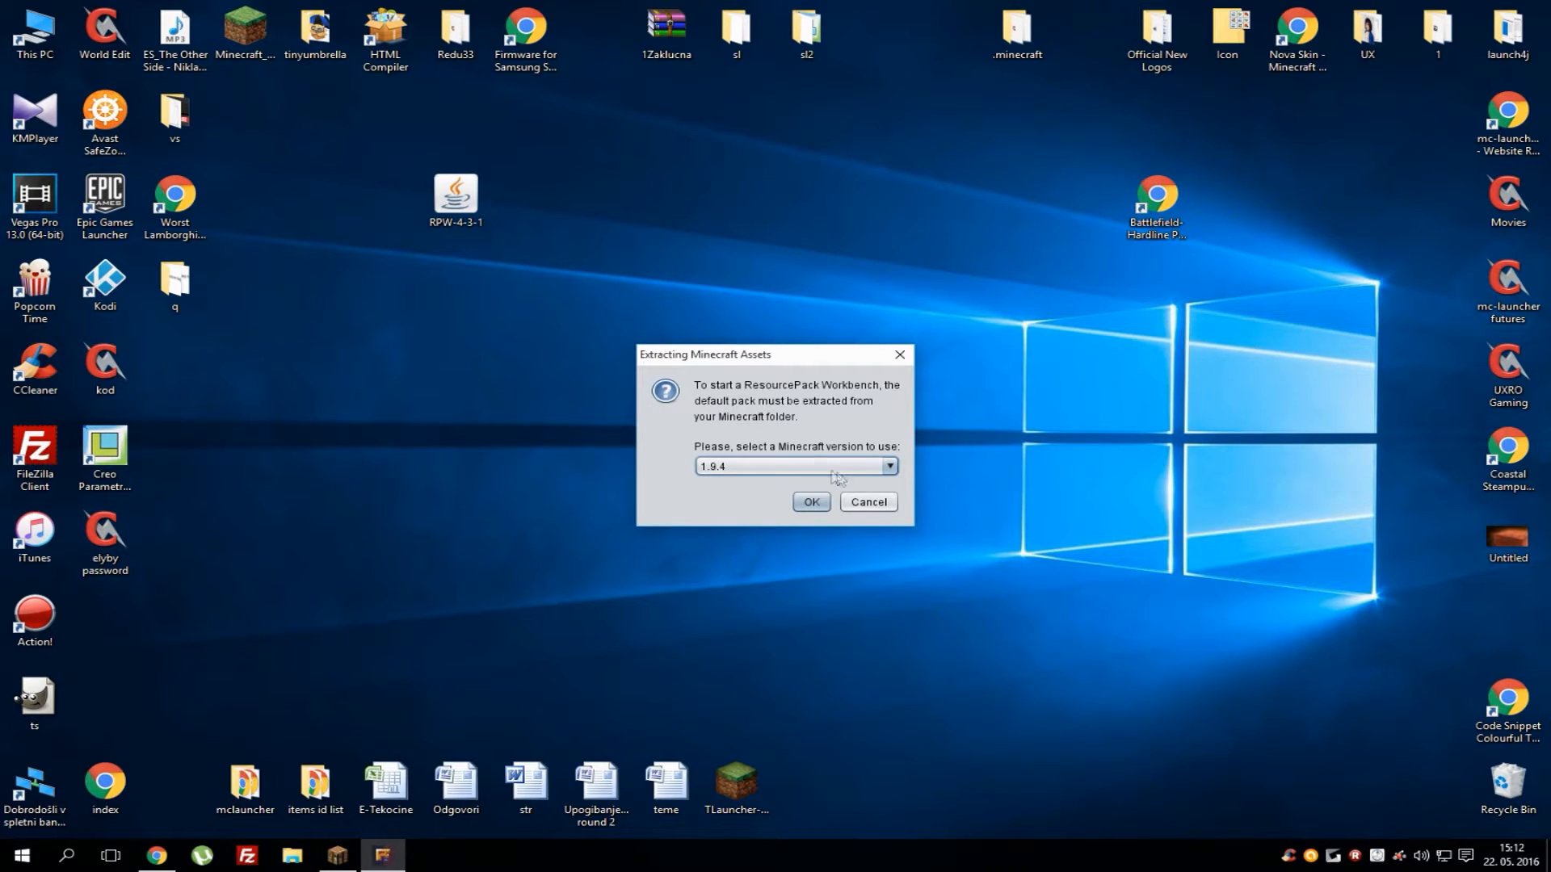
{"action": "left_click", "coordinate": [887, 466]}
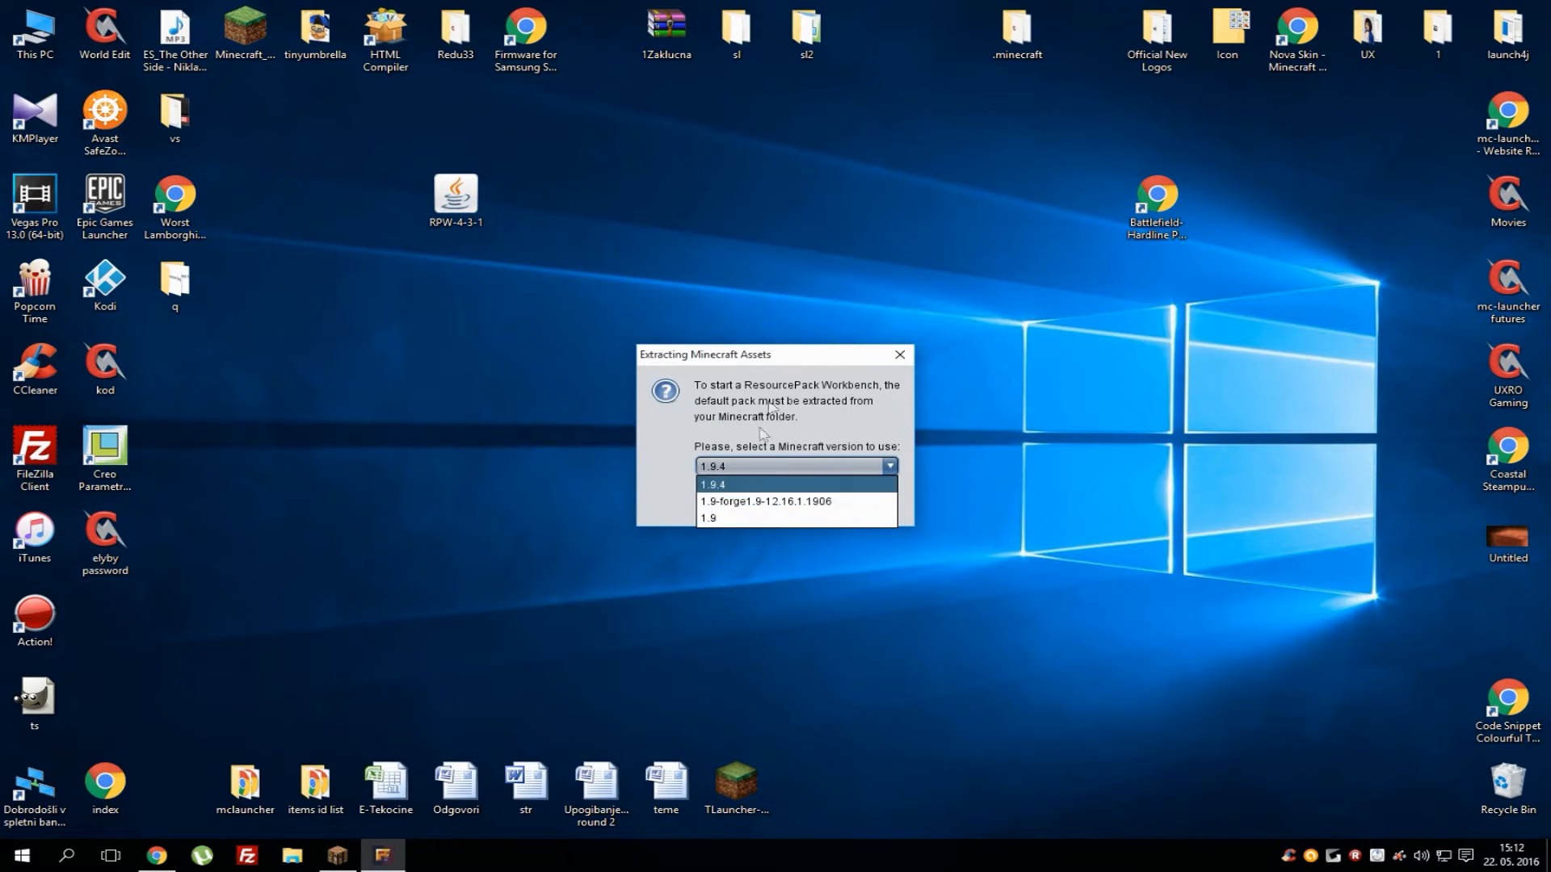
{"action": "left_click", "coordinate": [713, 484]}
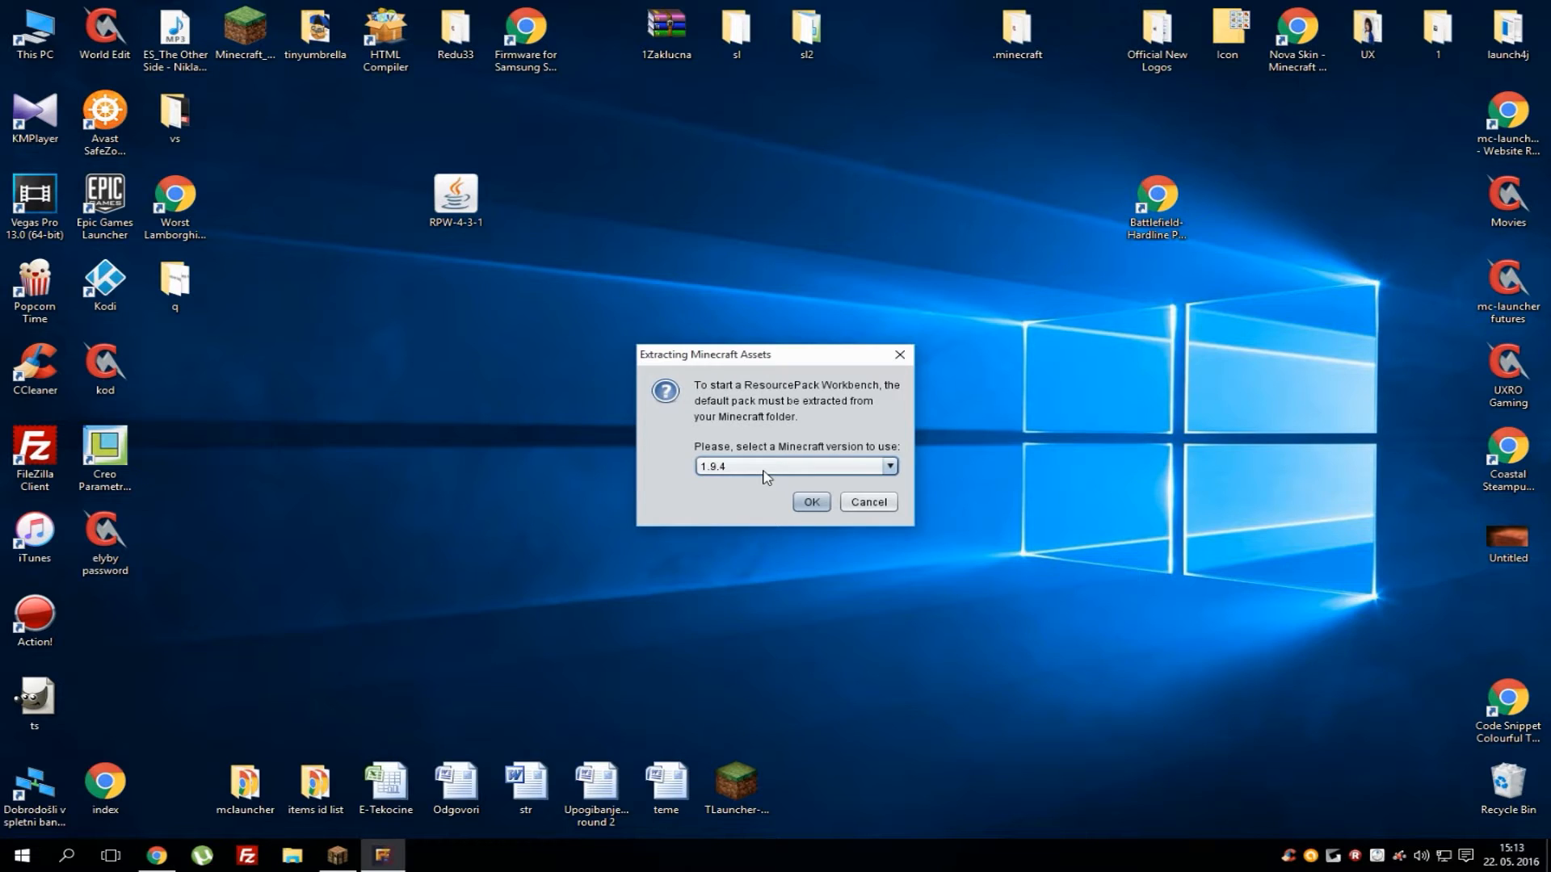
{"action": "mouse_move", "coordinate": [683, 647]}
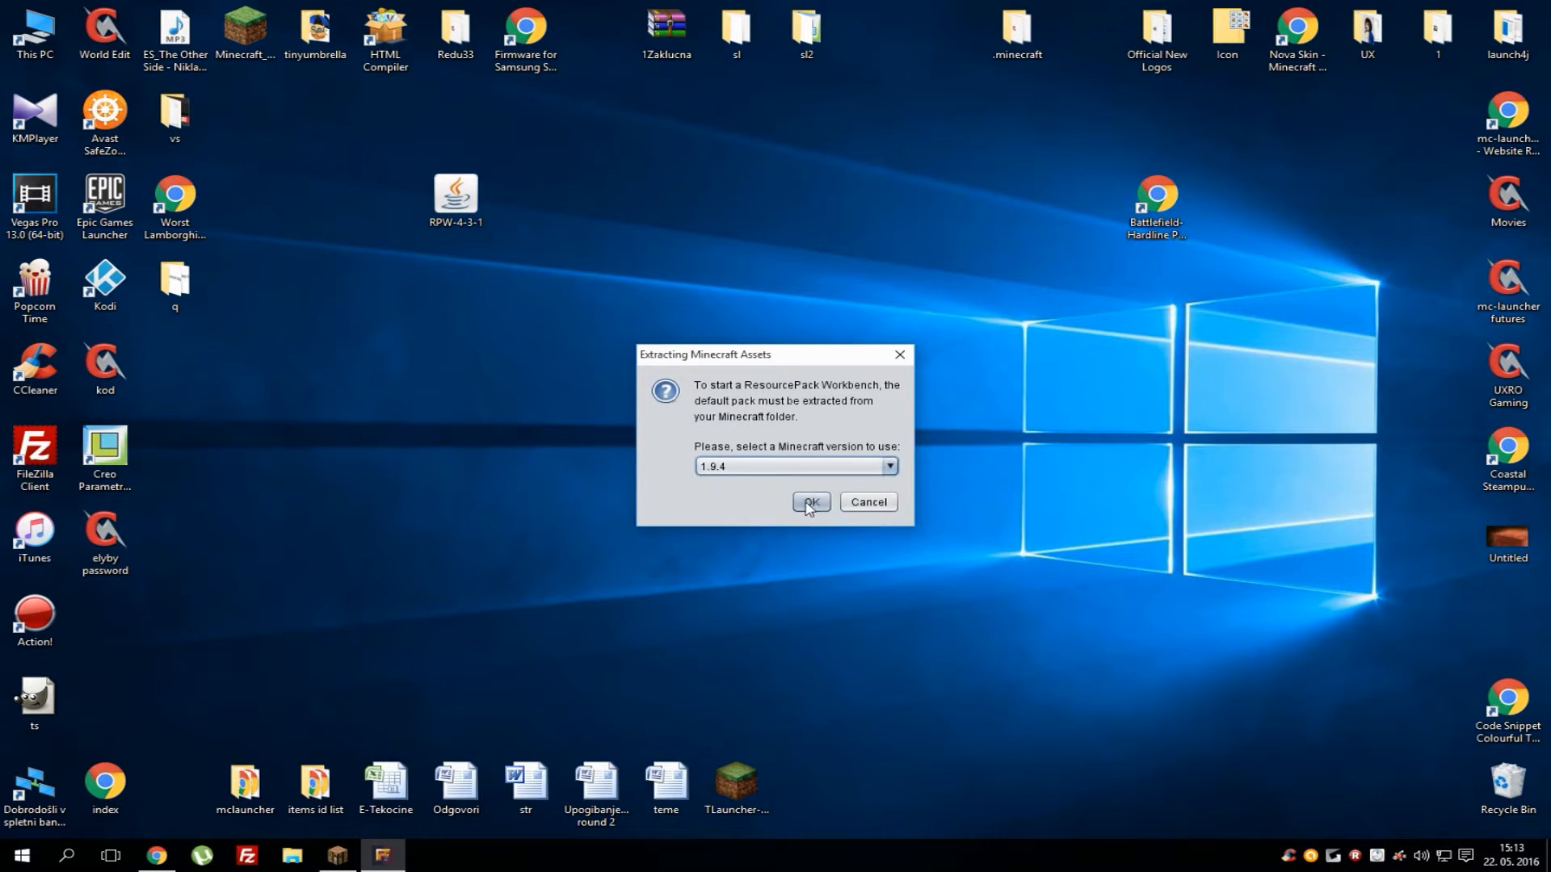
{"action": "left_click", "coordinate": [811, 503]}
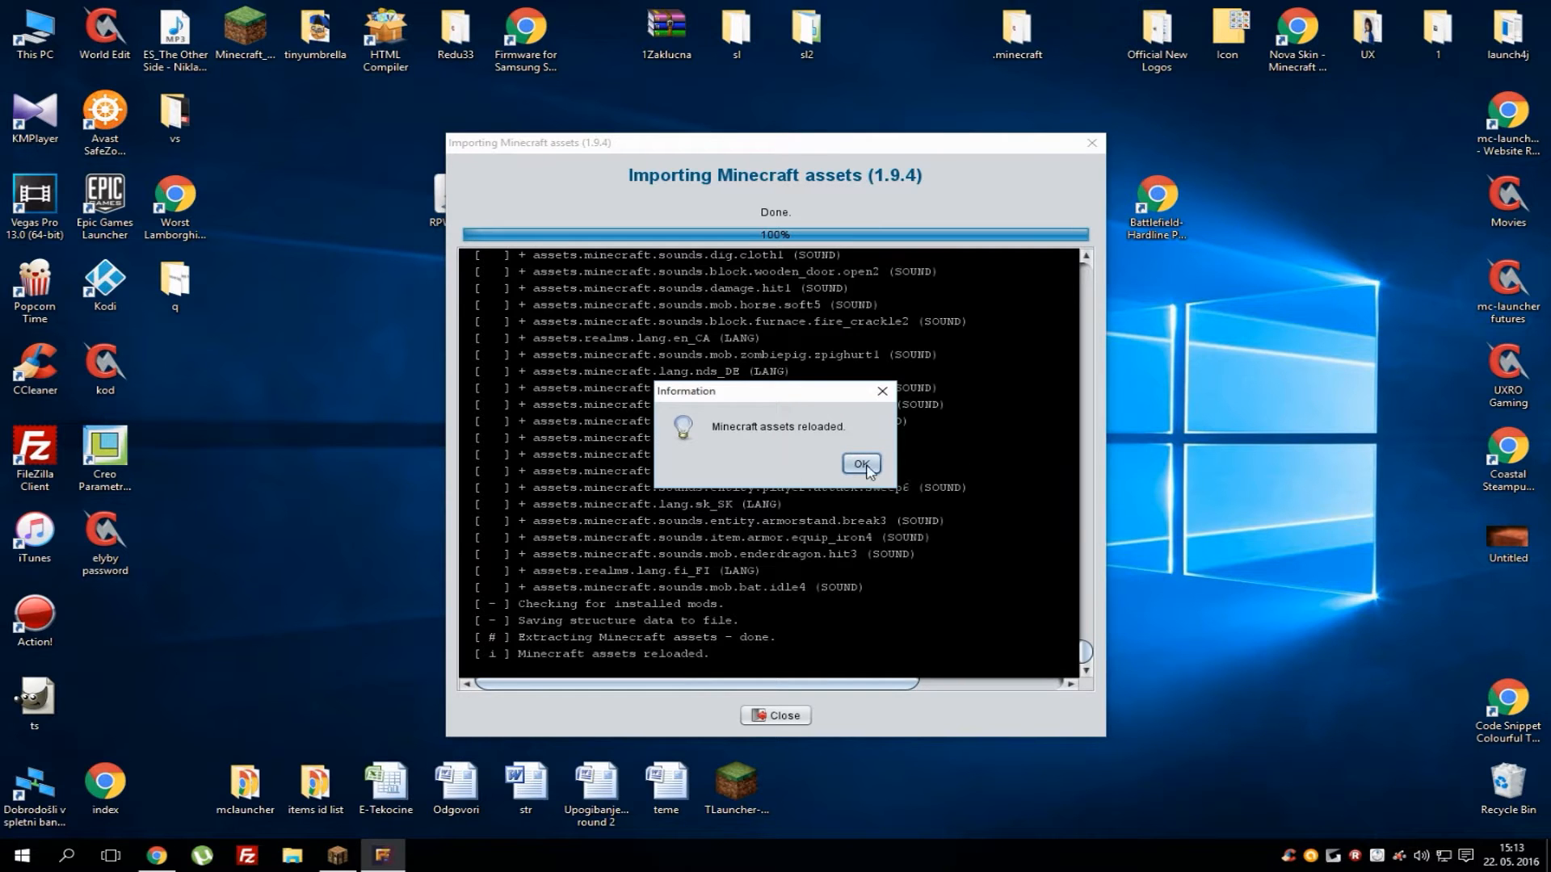
Acknowledge the 'Minecraft assets reloaded' message
{"action": "left_click", "coordinate": [859, 465]}
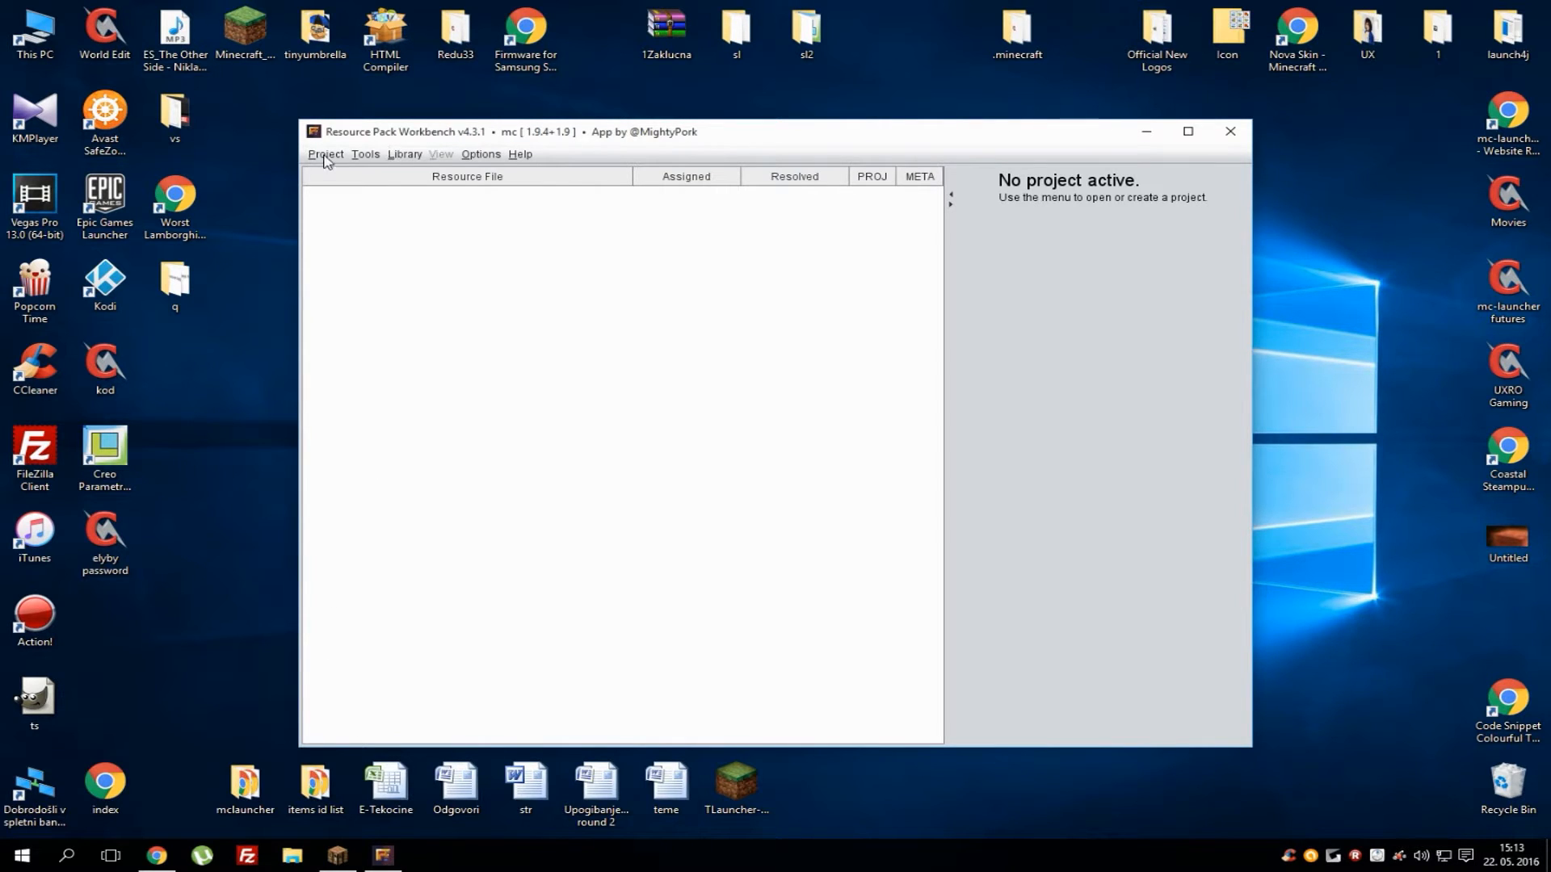
Create a Blank project with the title UX2
{"action": "left_click", "coordinate": [325, 153]}
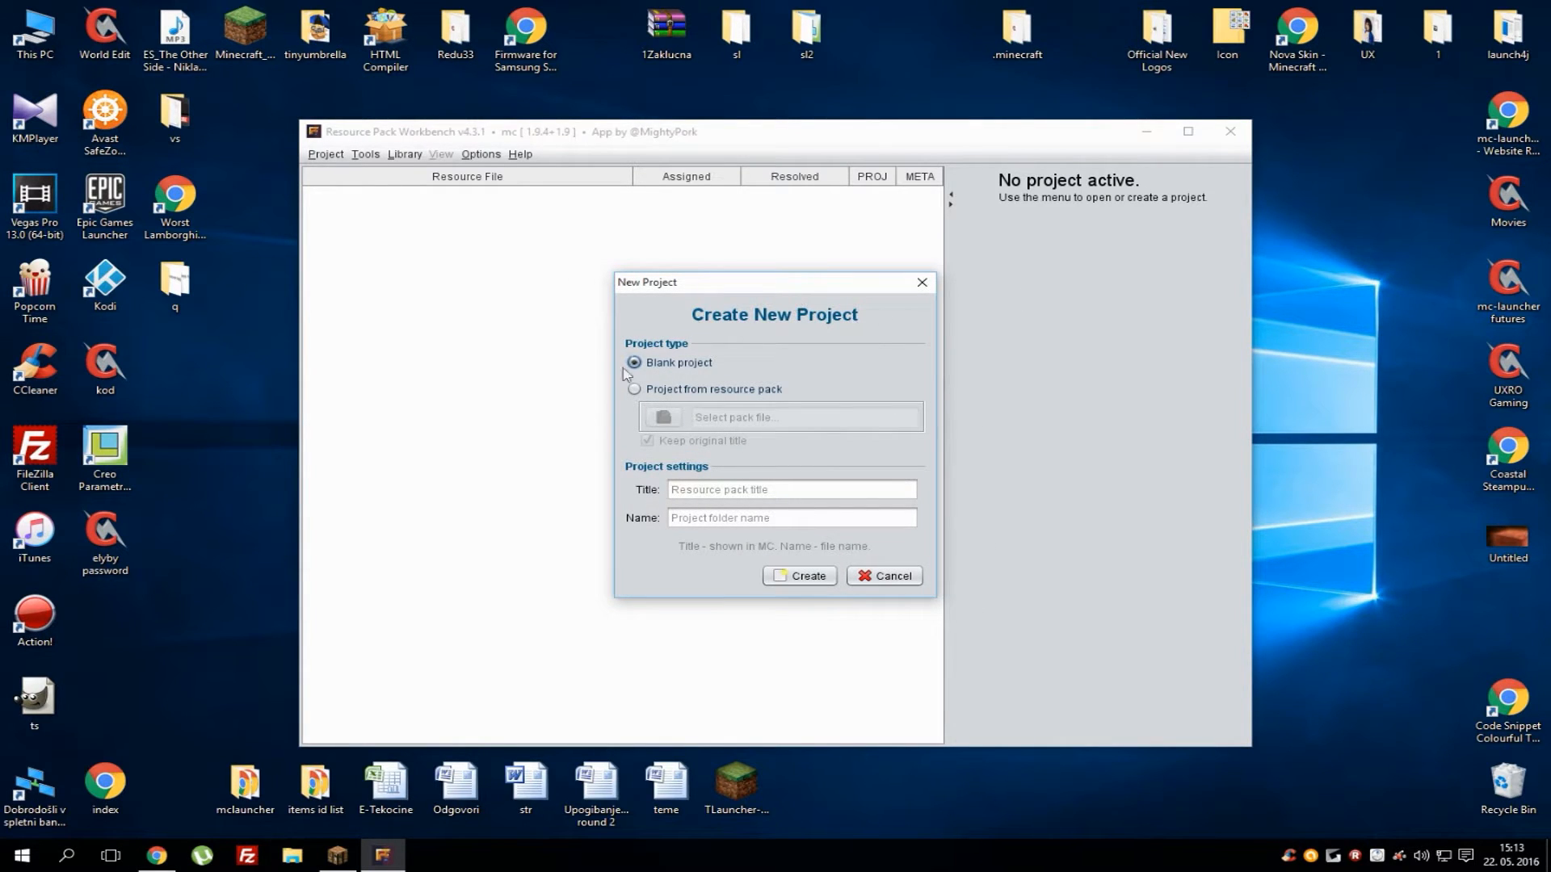
{"action": "mouse_move", "coordinate": [687, 398]}
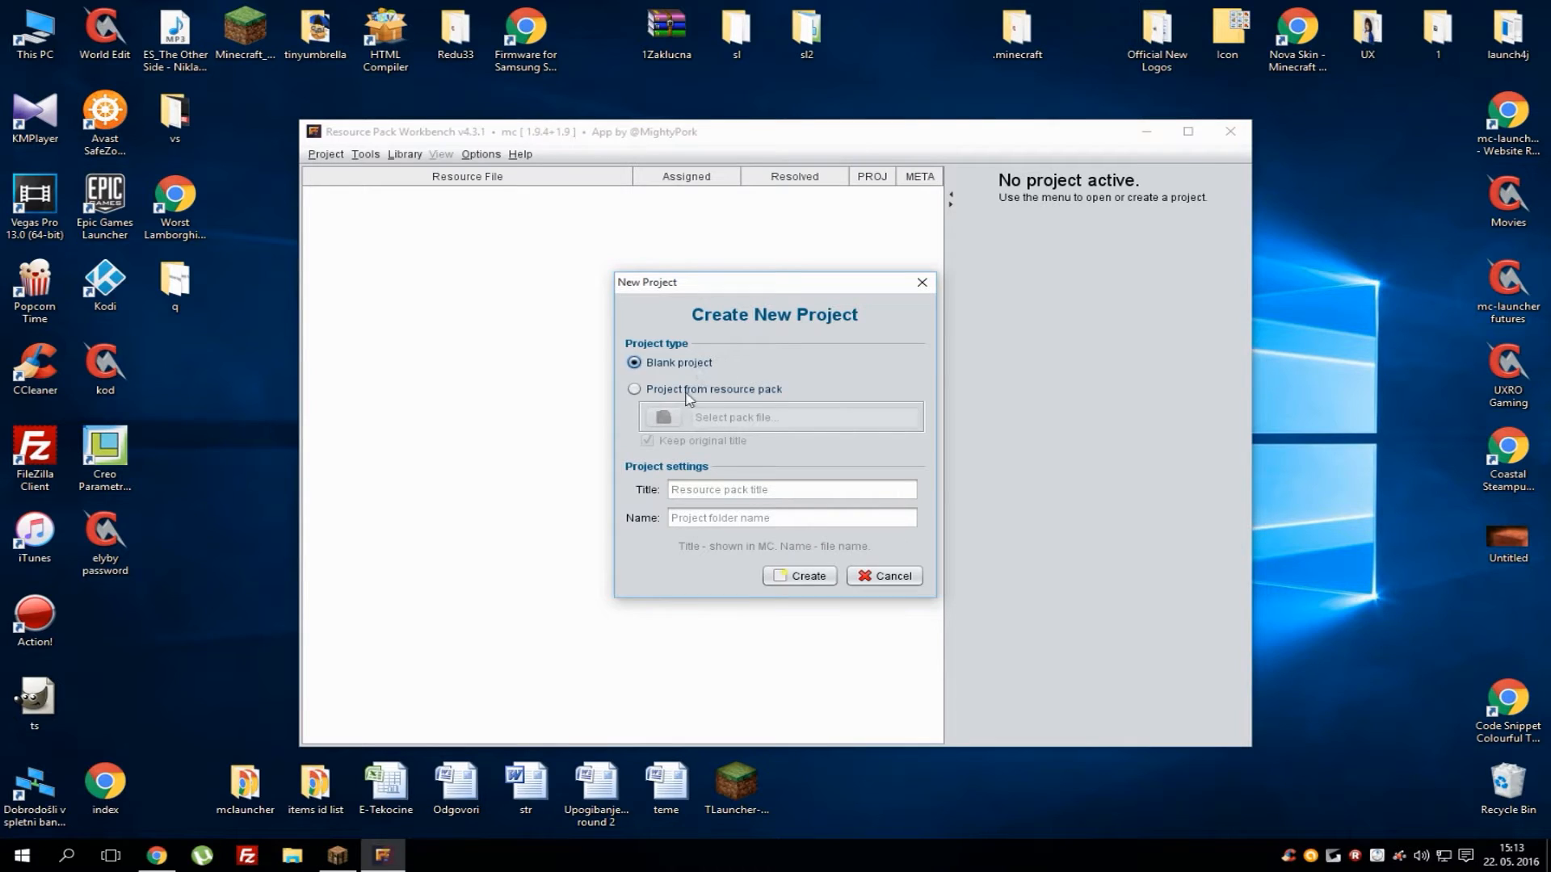
{"action": "left_click", "coordinate": [634, 388]}
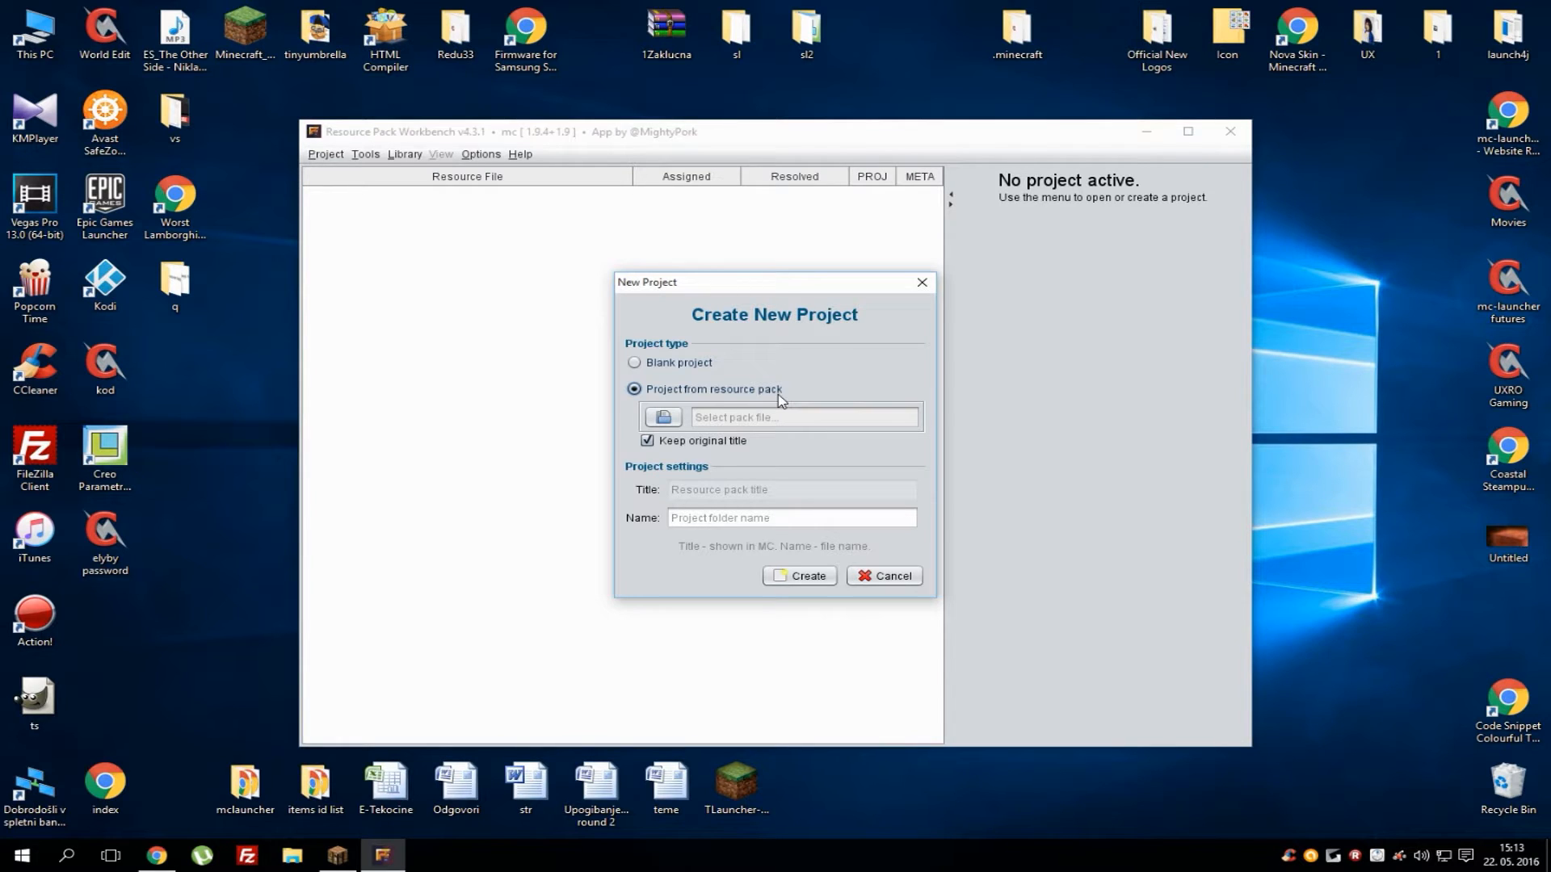
{"action": "left_click", "coordinate": [662, 417]}
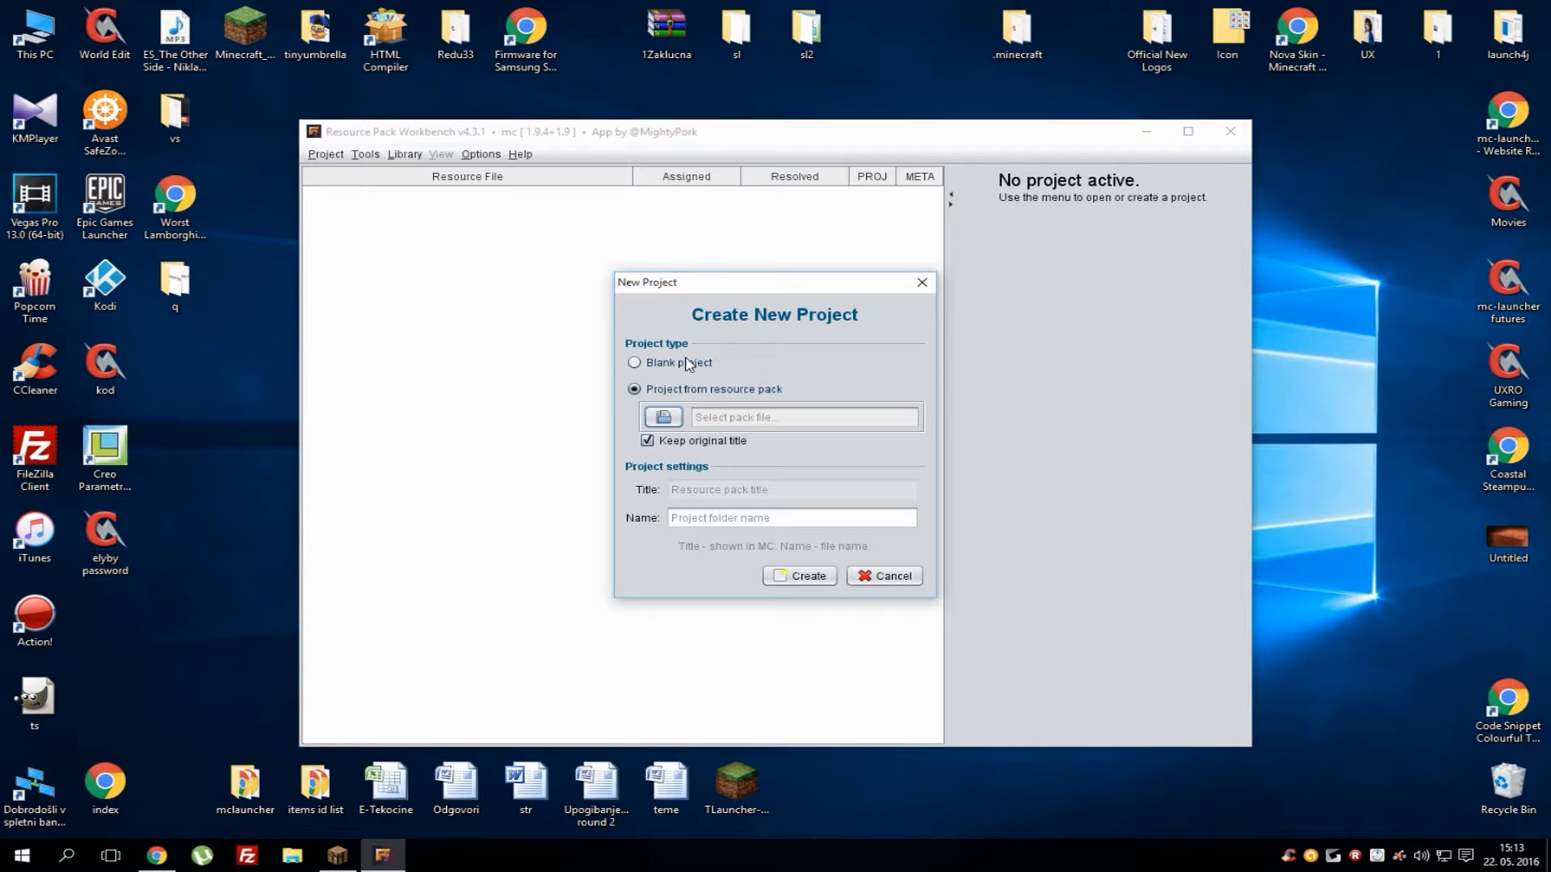
{"action": "mouse_move", "coordinate": [686, 368]}
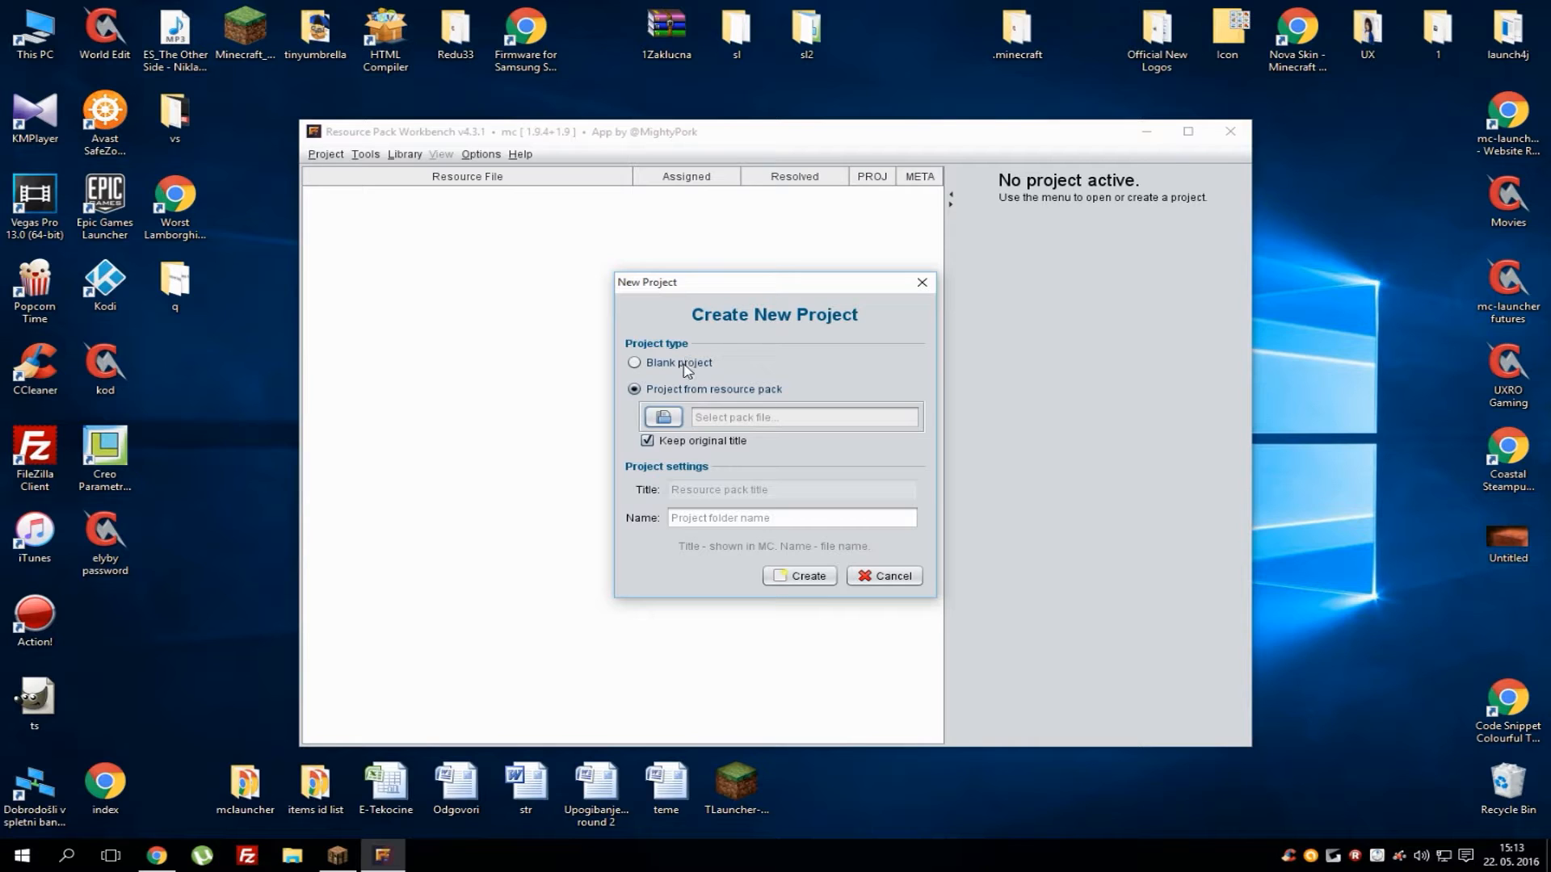
{"action": "left_click", "coordinate": [634, 362]}
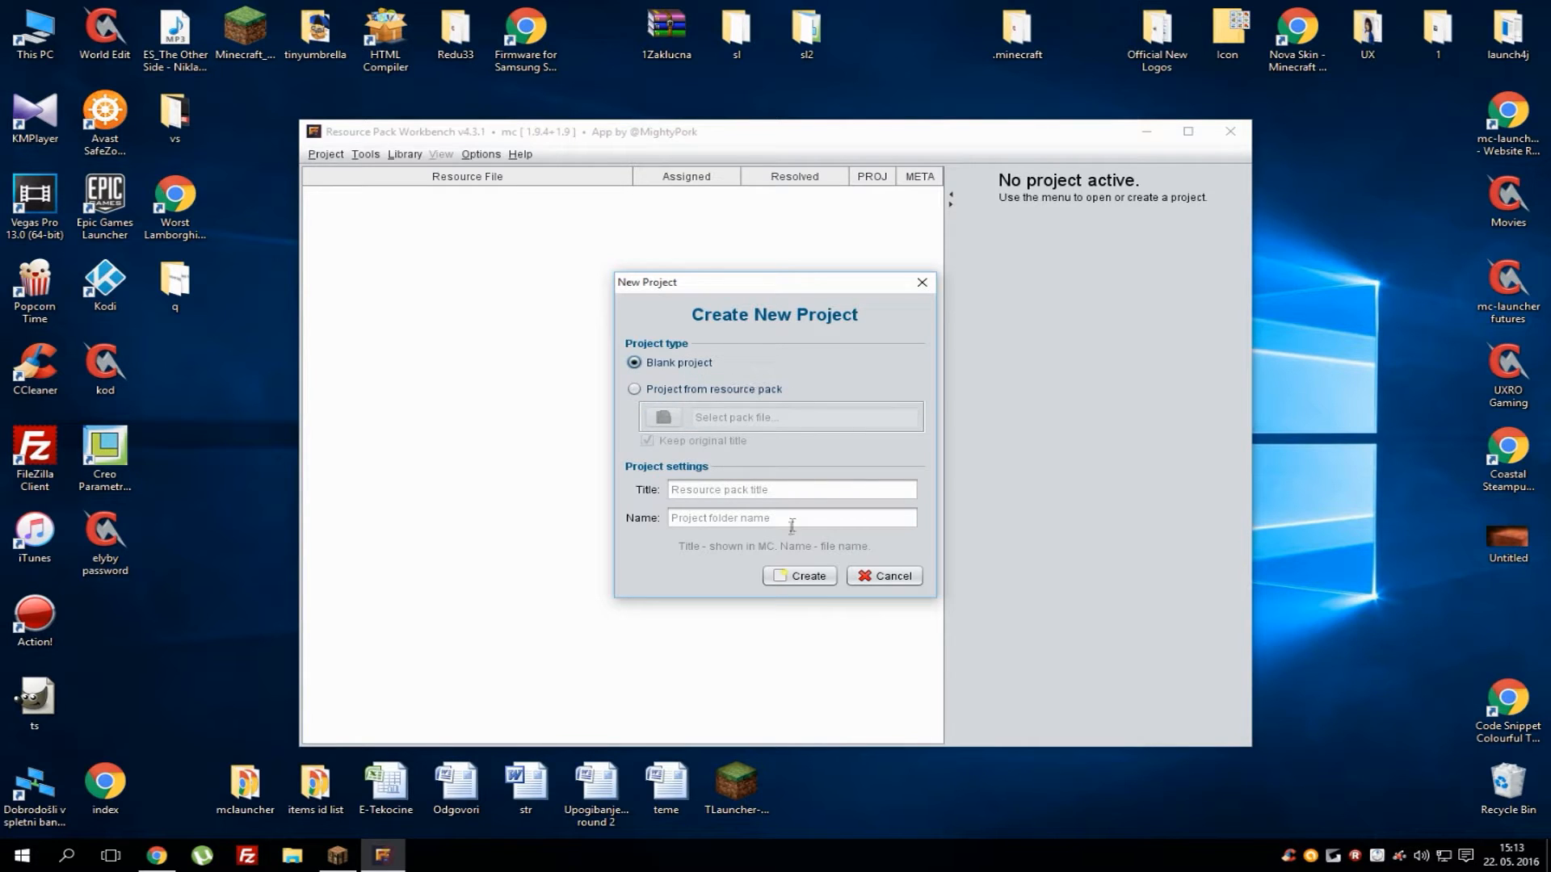
{"action": "left_click", "coordinate": [792, 488]}
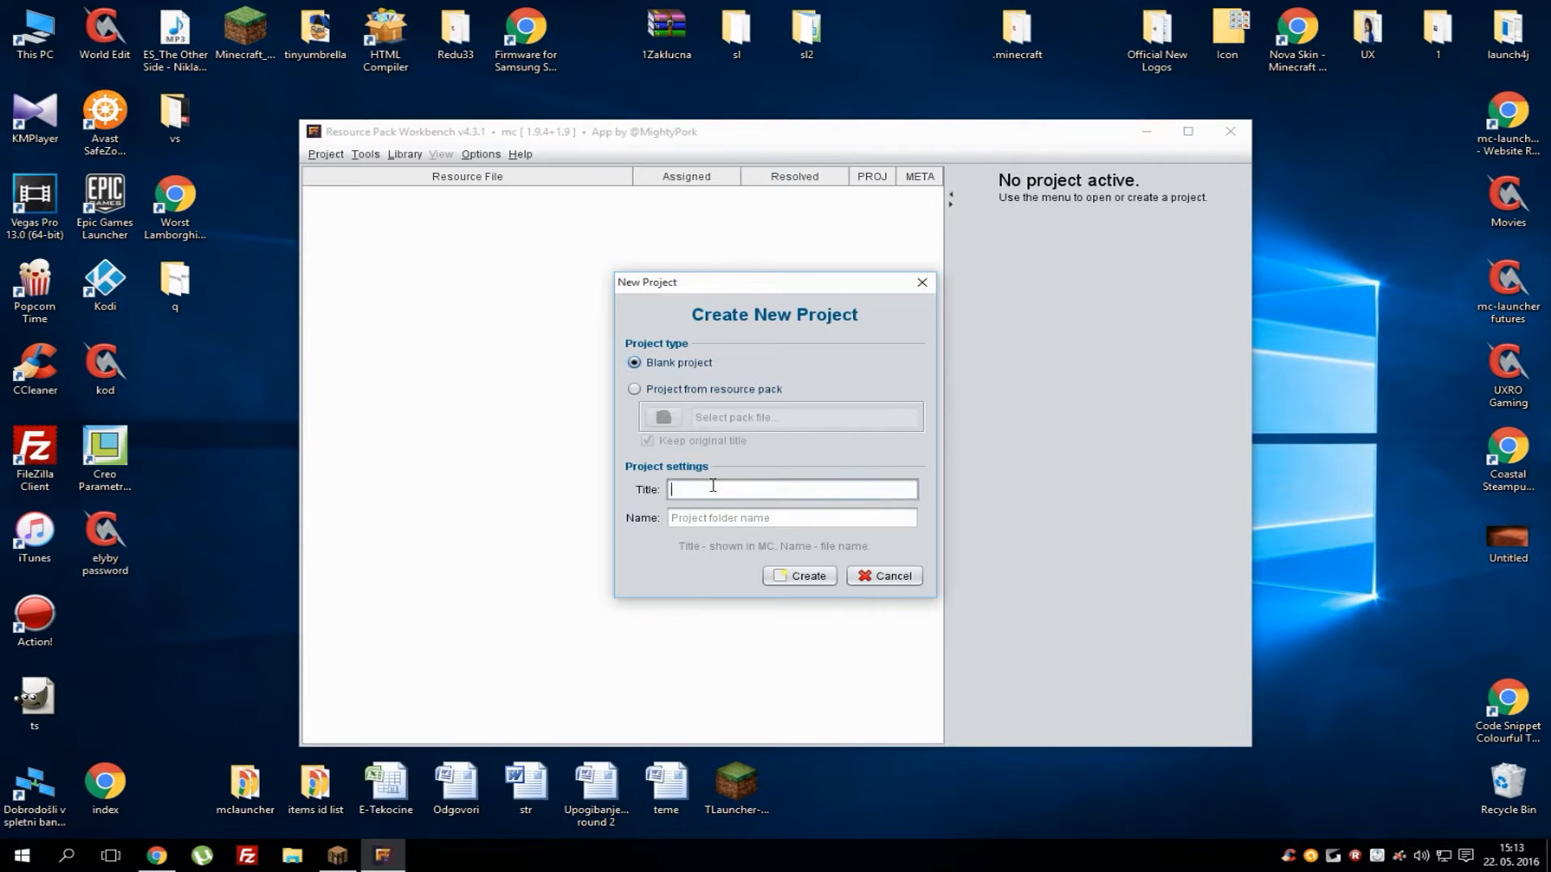
{"action": "type", "text": "UX2"}
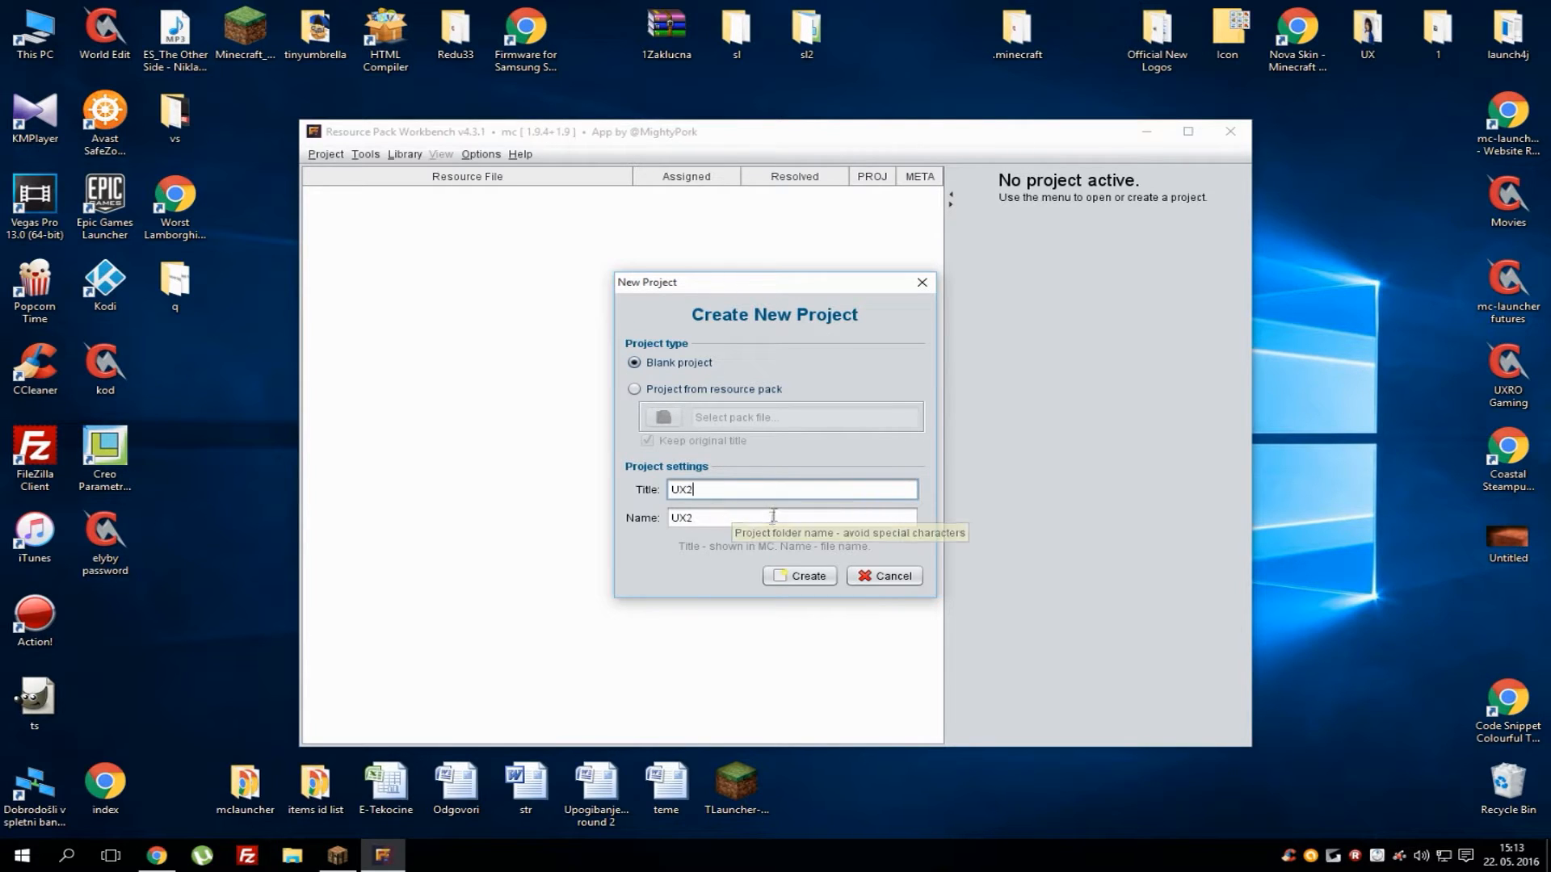
{"action": "left_click", "coordinate": [799, 576]}
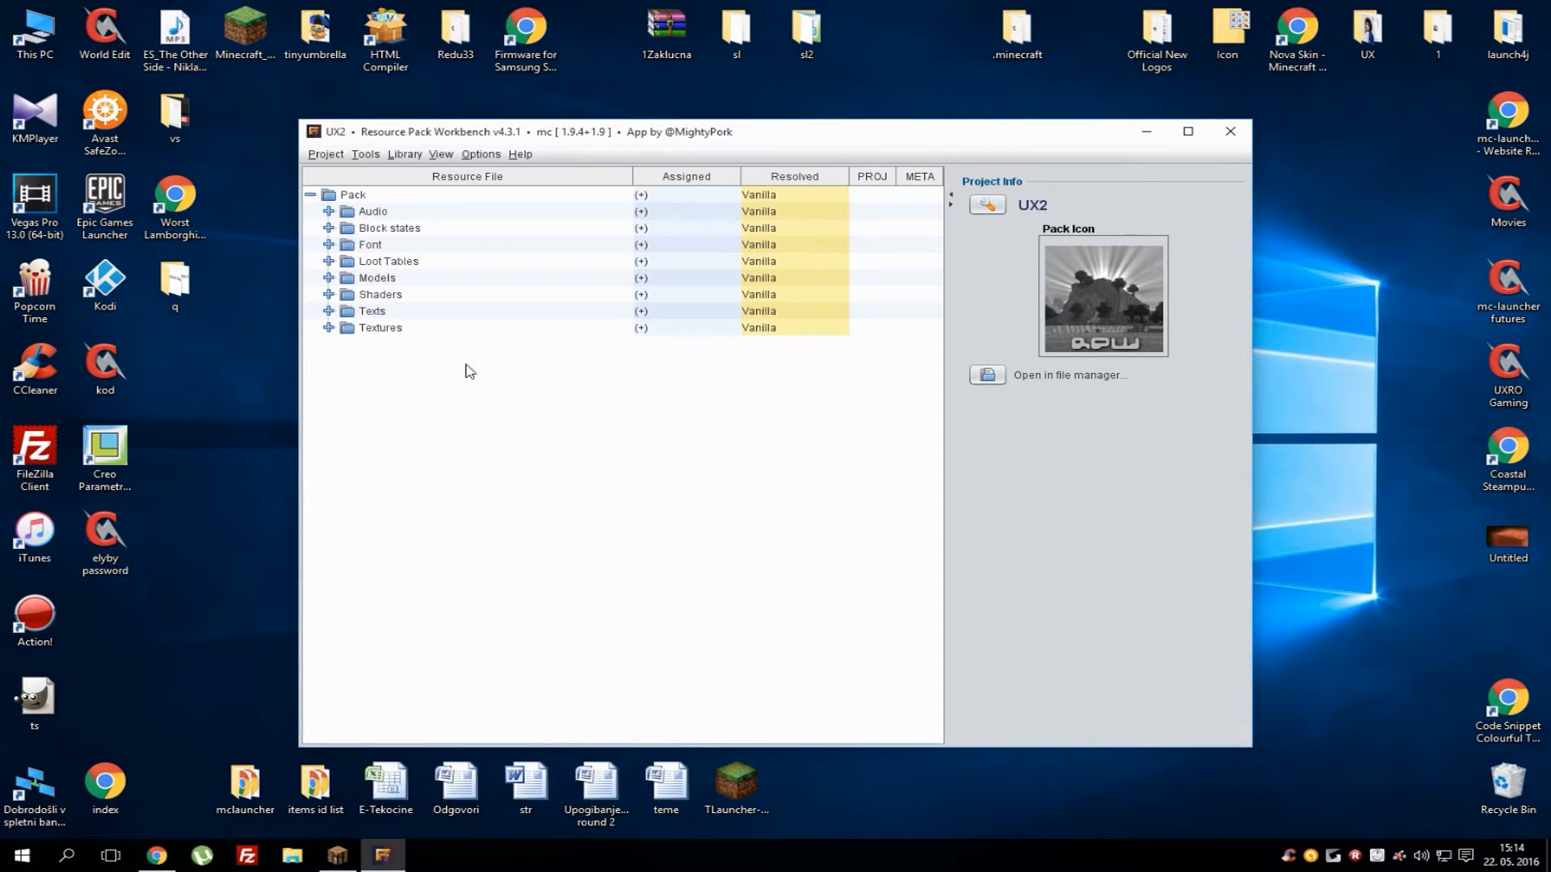
Expand Block states, preview a block state file, then collapse the folder
{"action": "left_click", "coordinate": [389, 227]}
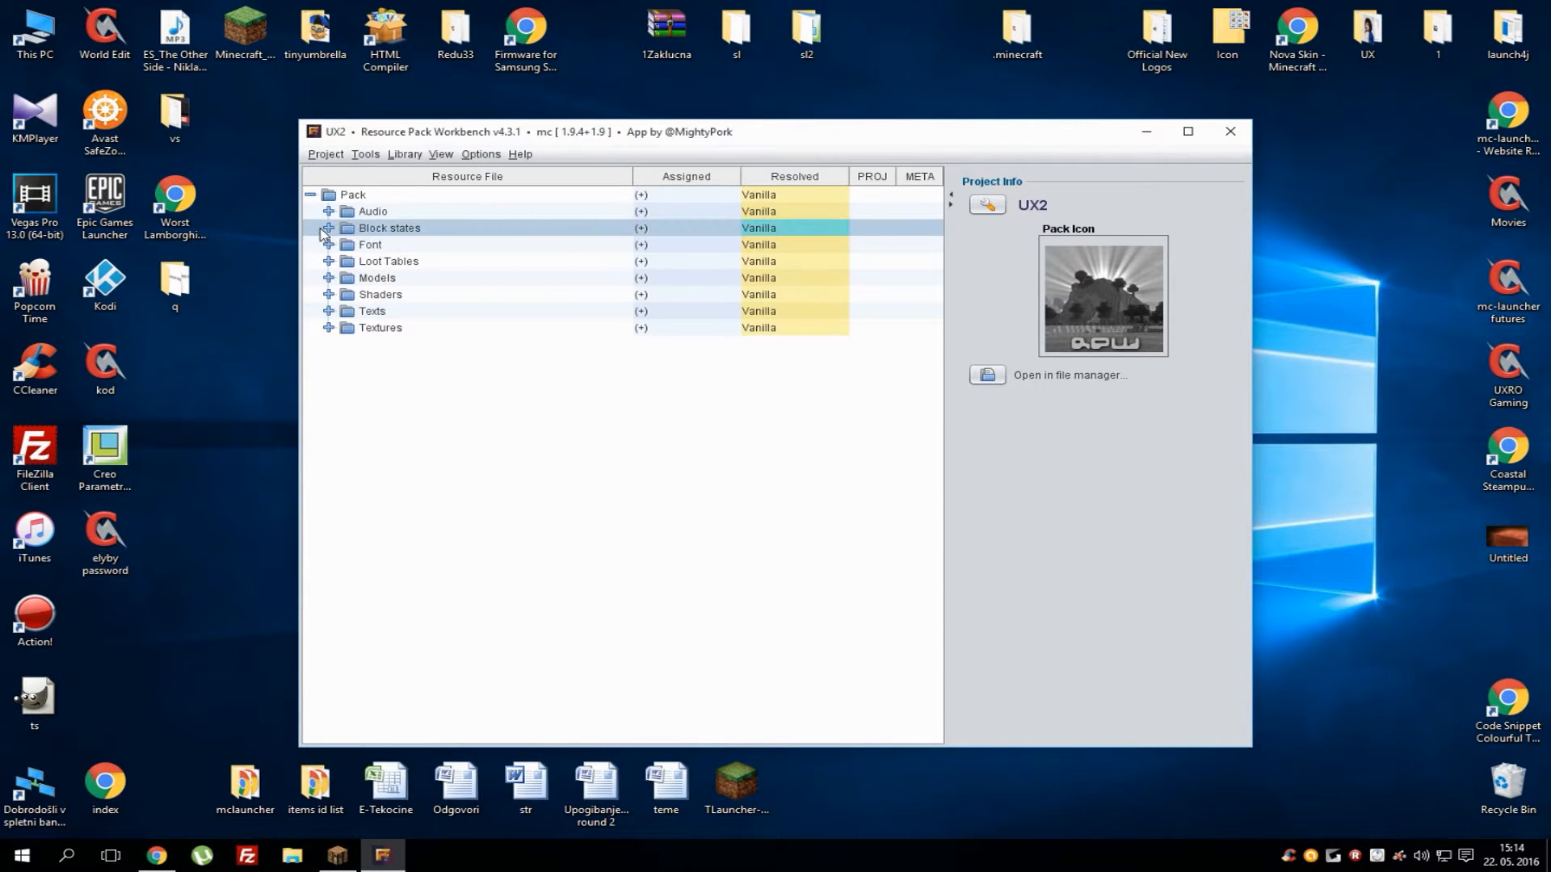
{"action": "left_click", "coordinate": [327, 228]}
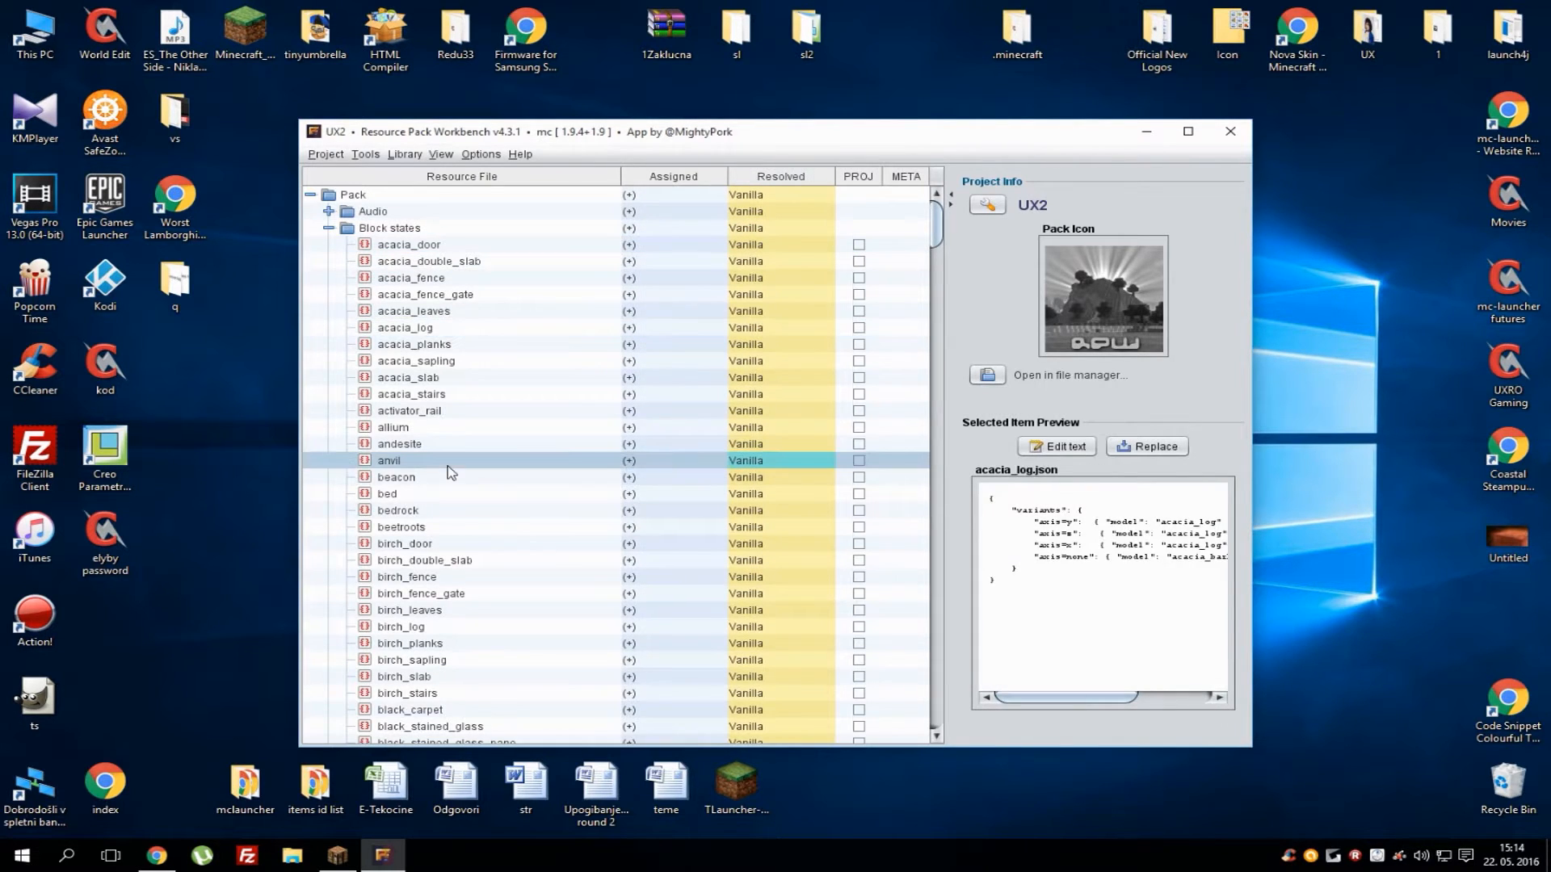
{"action": "left_click", "coordinate": [400, 428]}
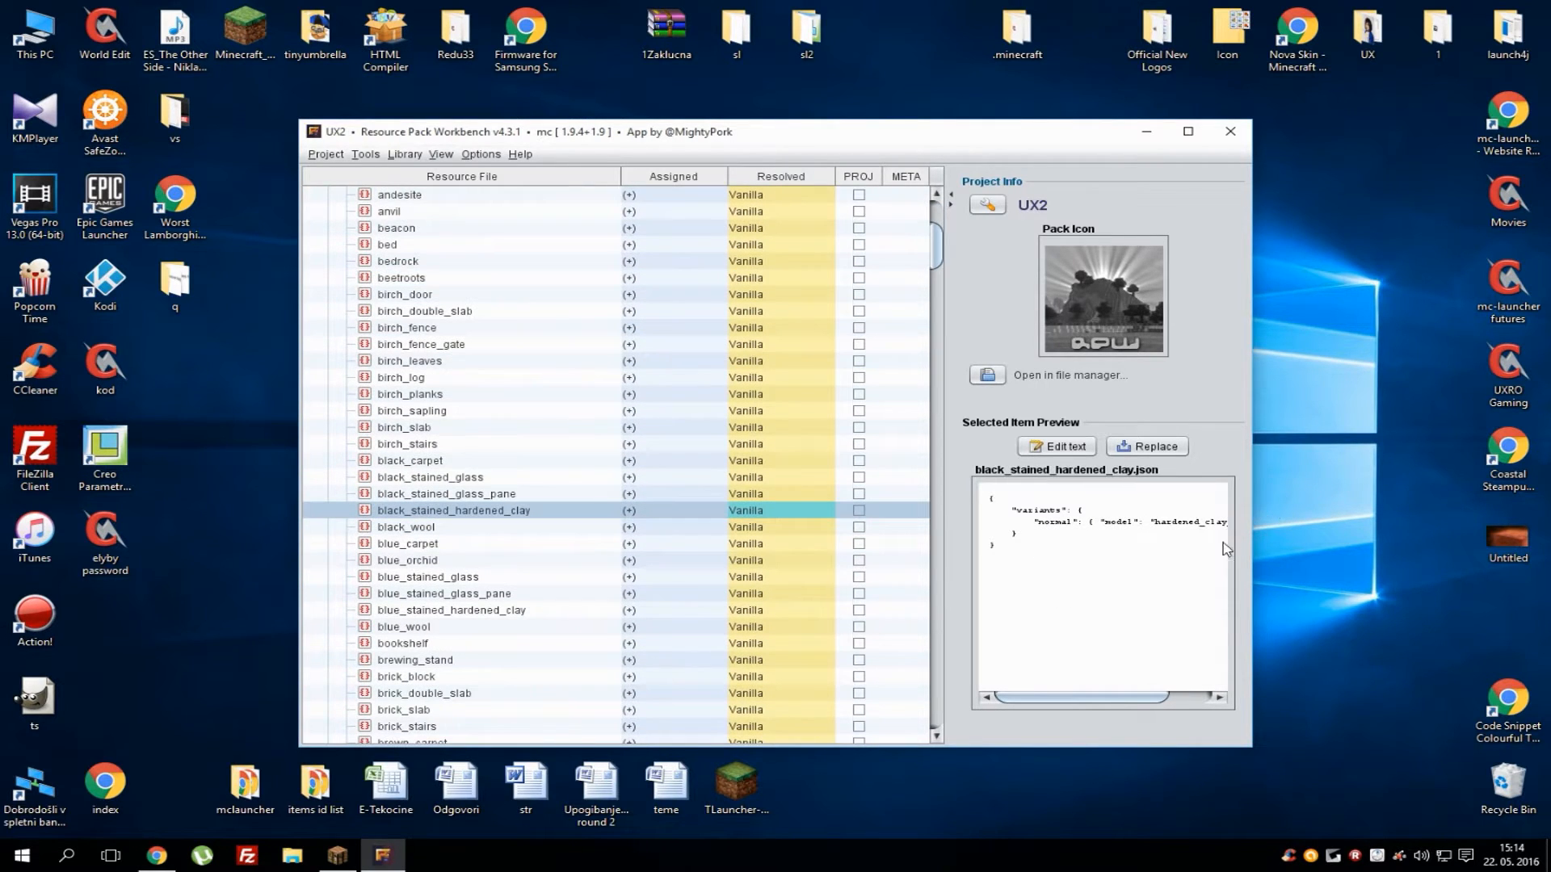
{"action": "mouse_move", "coordinate": [1056, 546]}
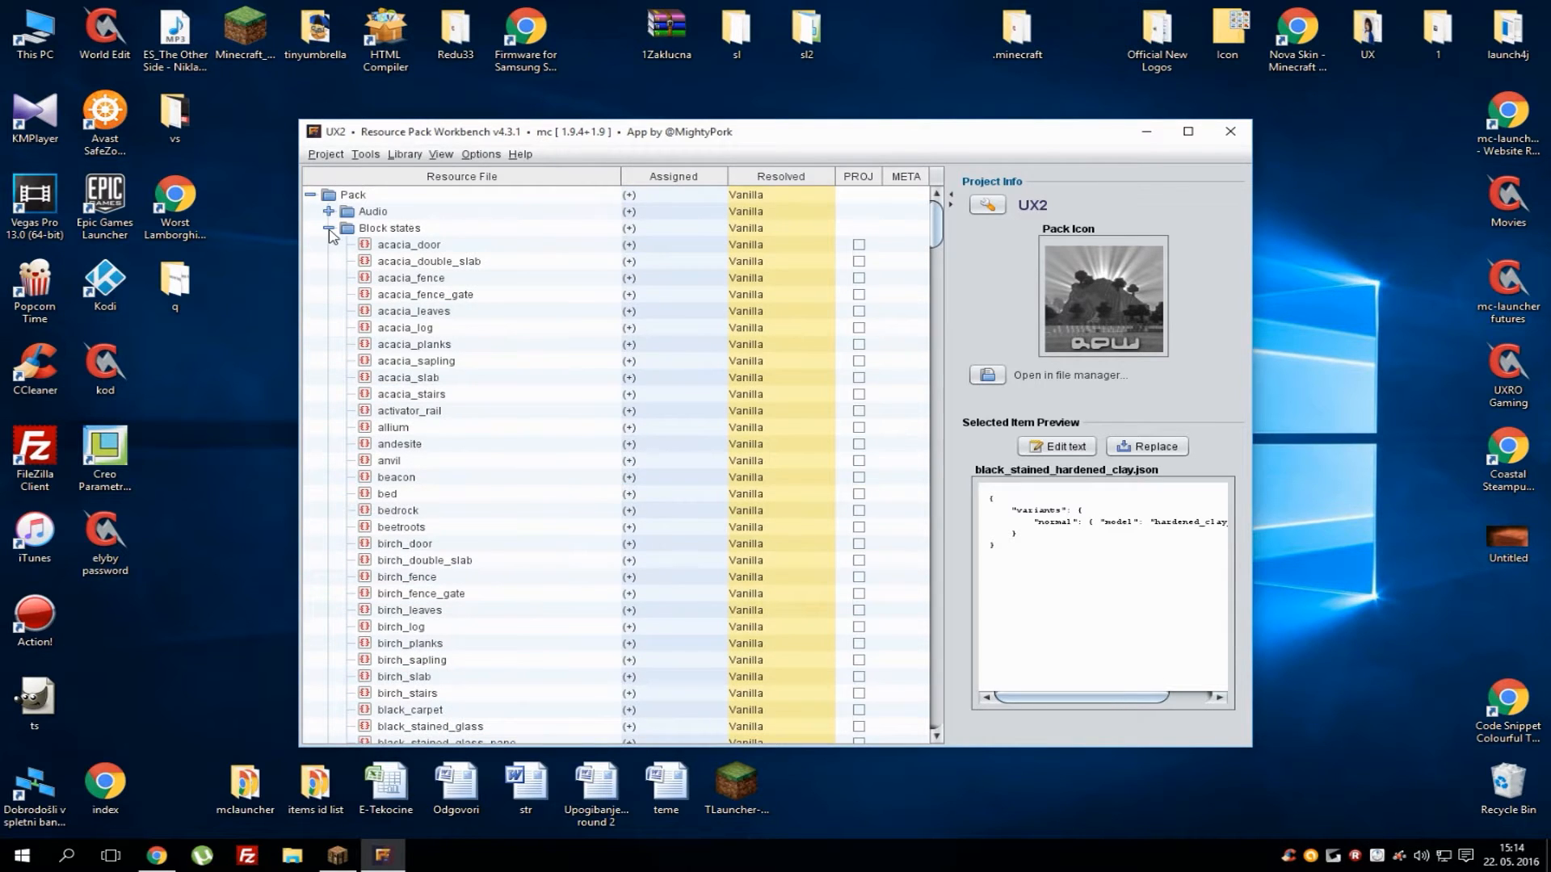
{"action": "left_click", "coordinate": [329, 228]}
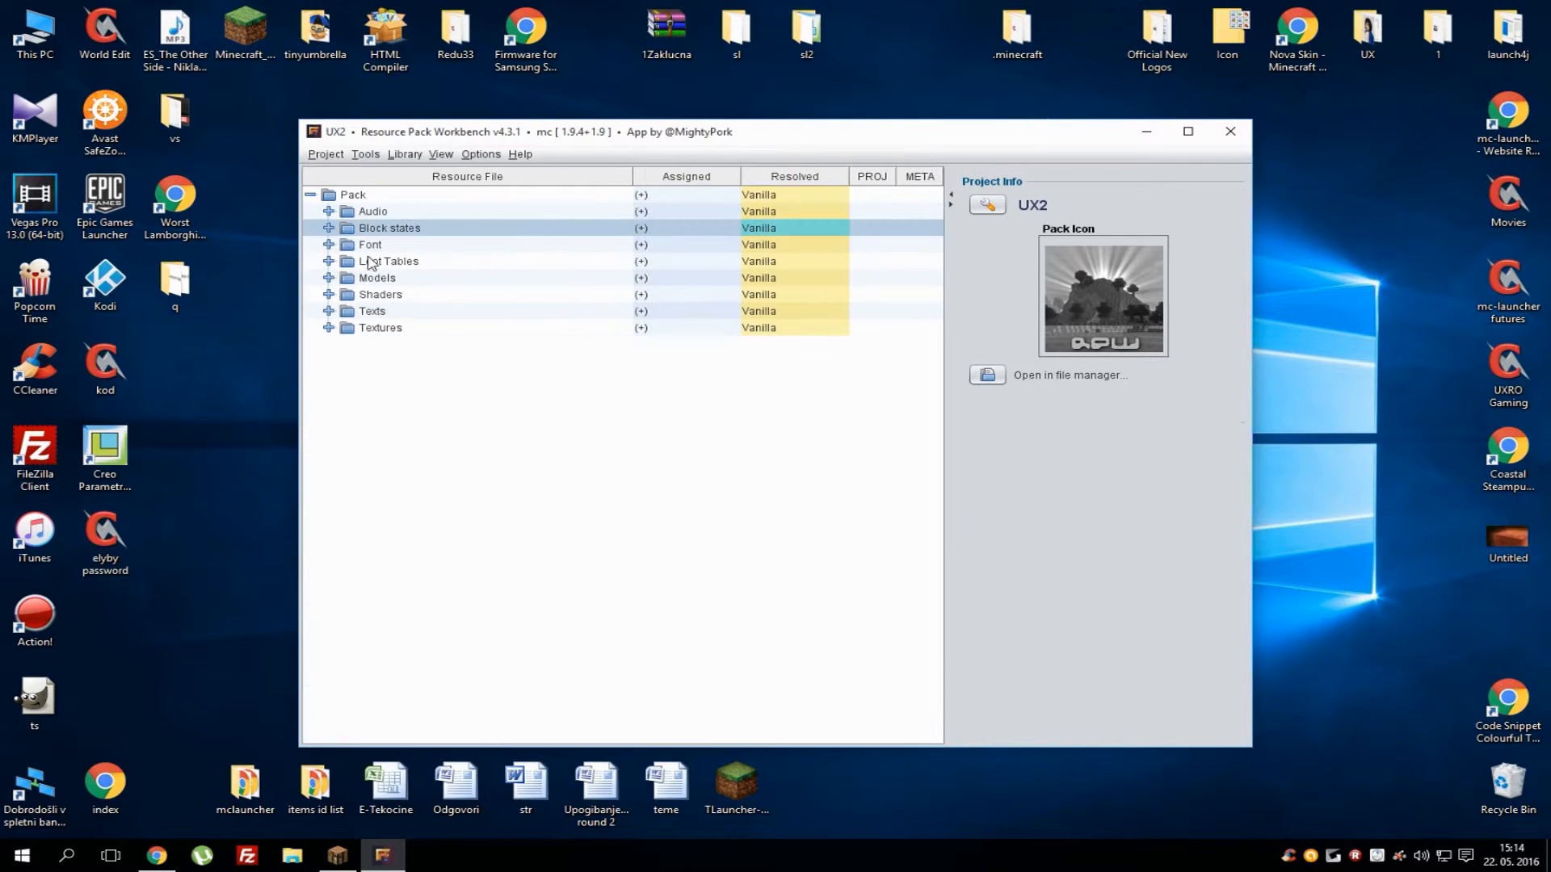
Expand the Textures folder and preview the credits text file
{"action": "left_click", "coordinate": [380, 328]}
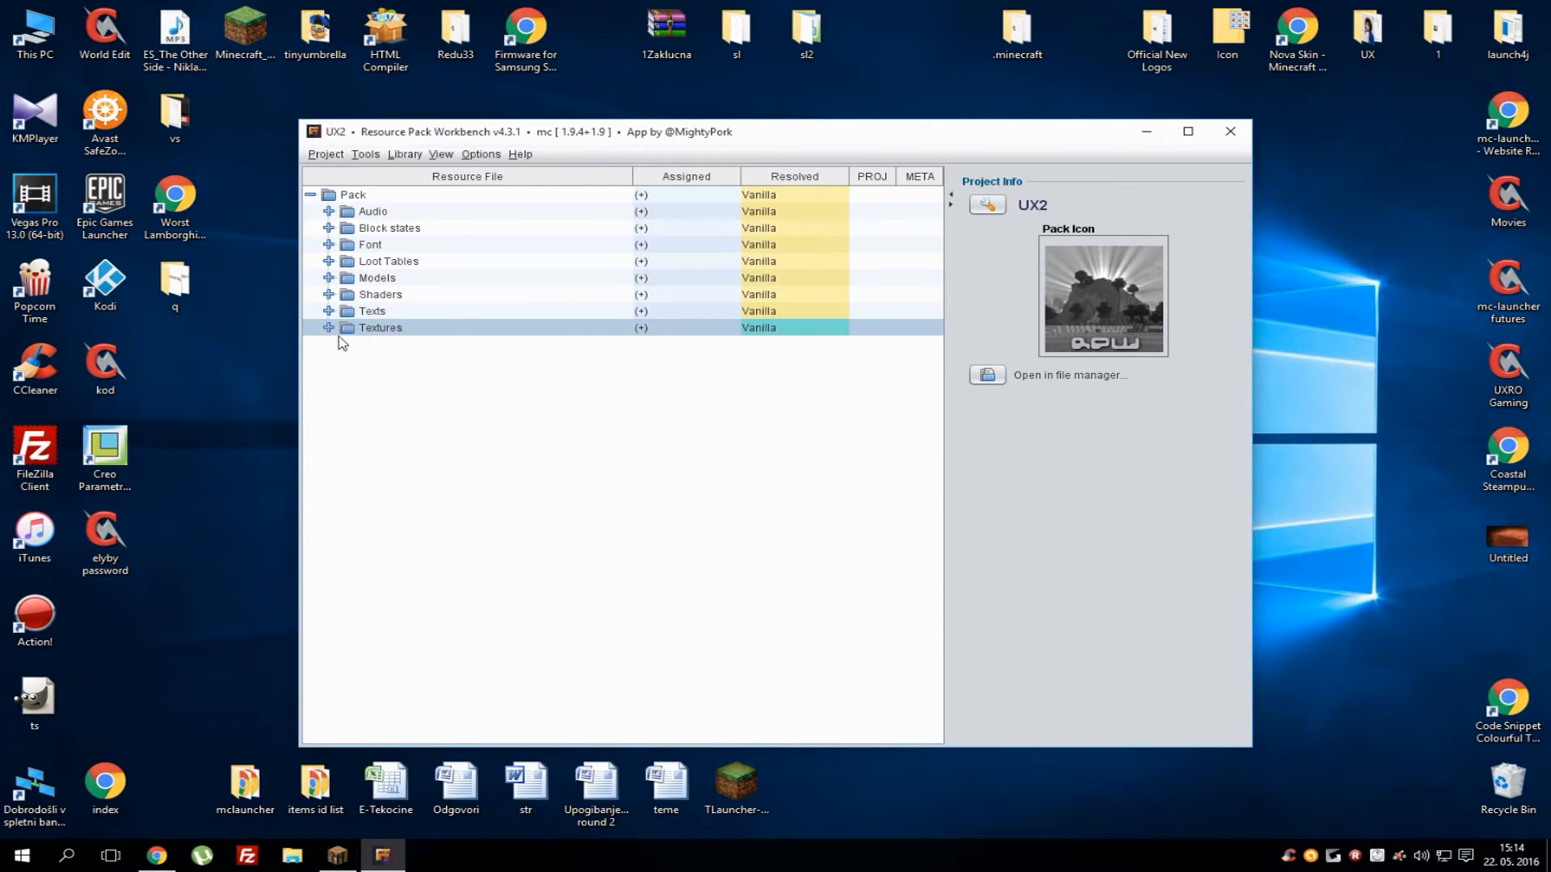
{"action": "left_click", "coordinate": [329, 327]}
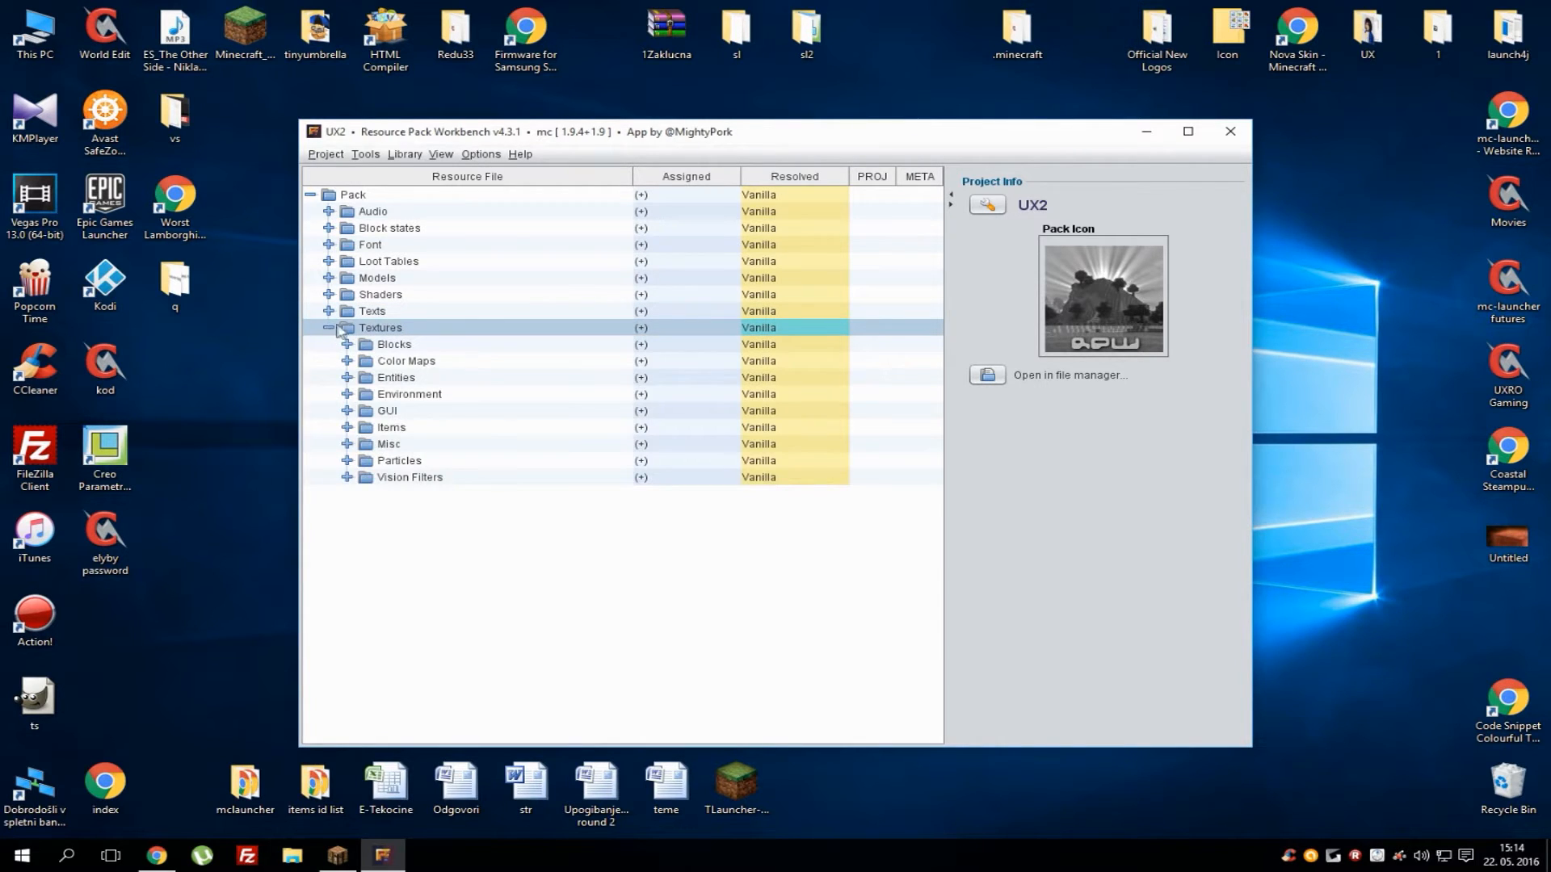
{"action": "left_click", "coordinate": [330, 310]}
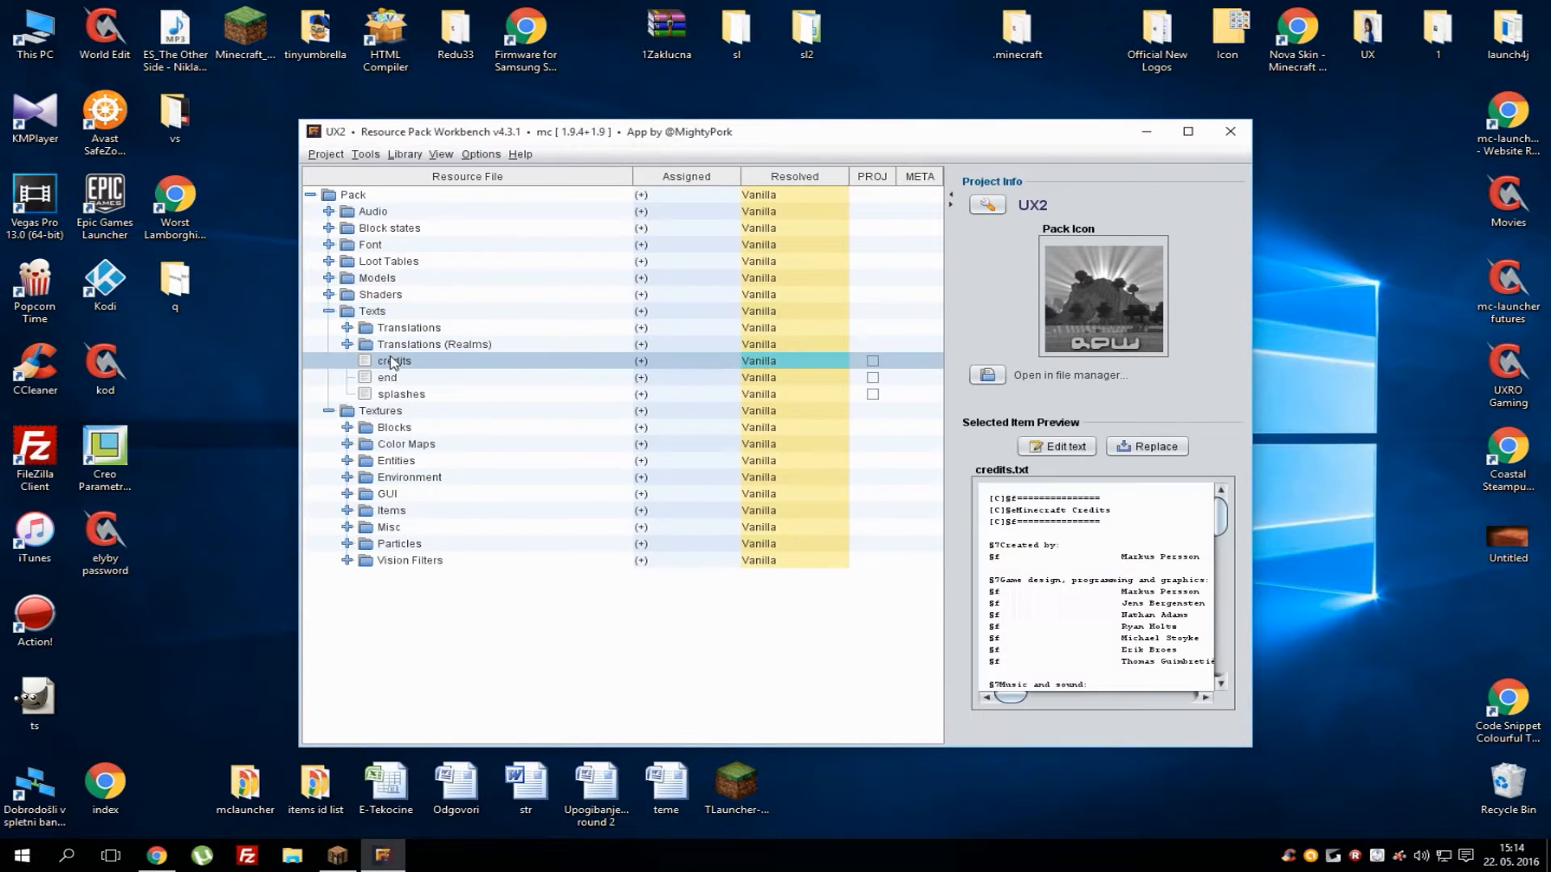
{"action": "scroll", "scroll_direction": "down", "scroll_amount": 3}
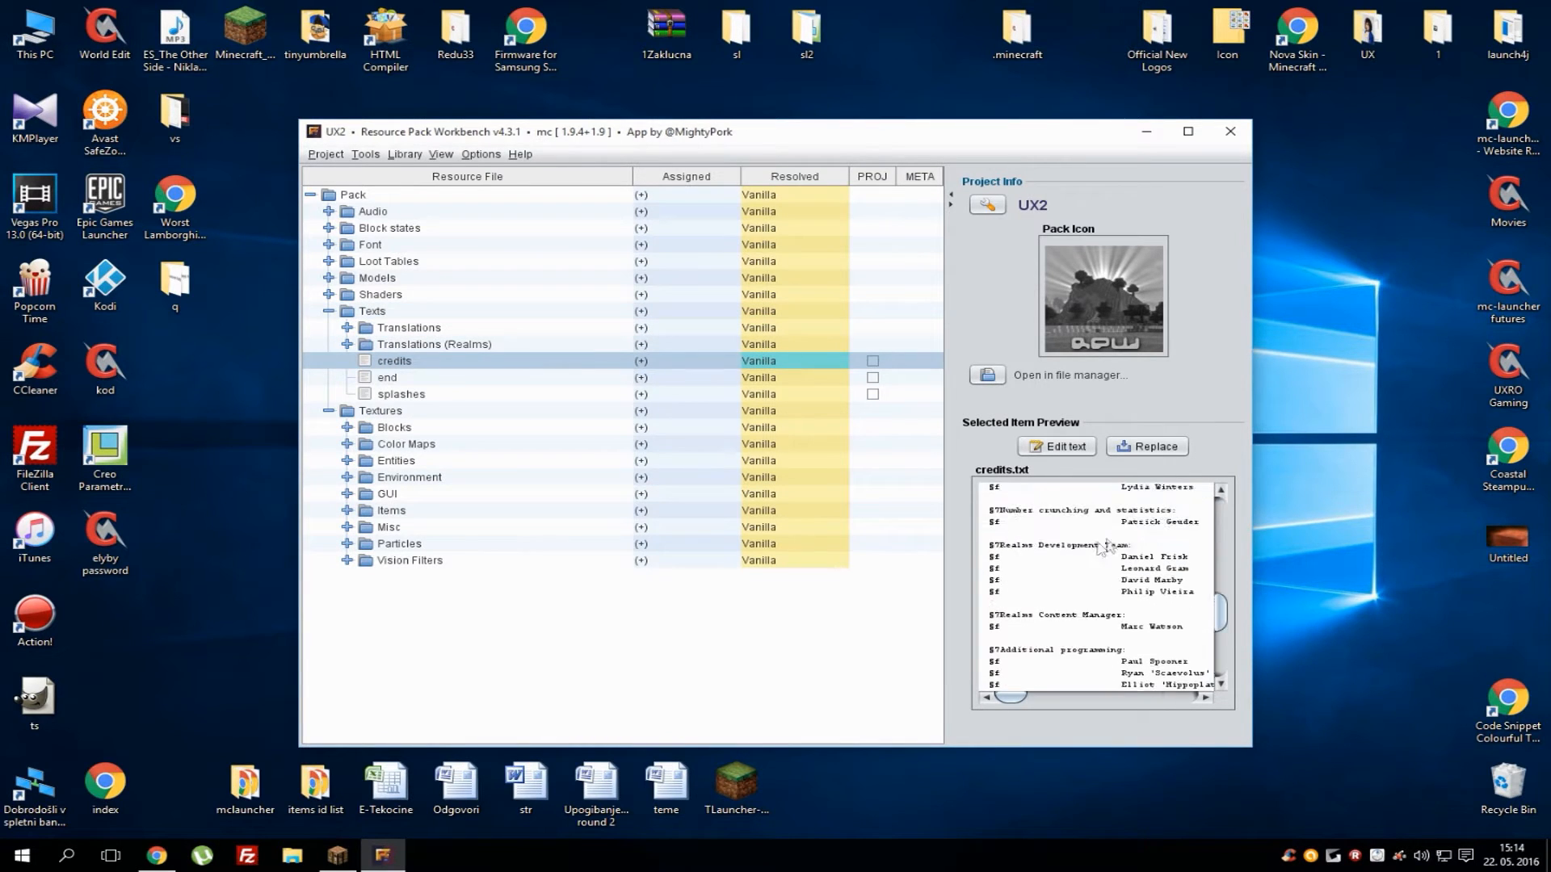
Preview the es_AR language file, collapse Translations and Texts, and expand block textures
{"action": "left_click", "coordinate": [387, 377]}
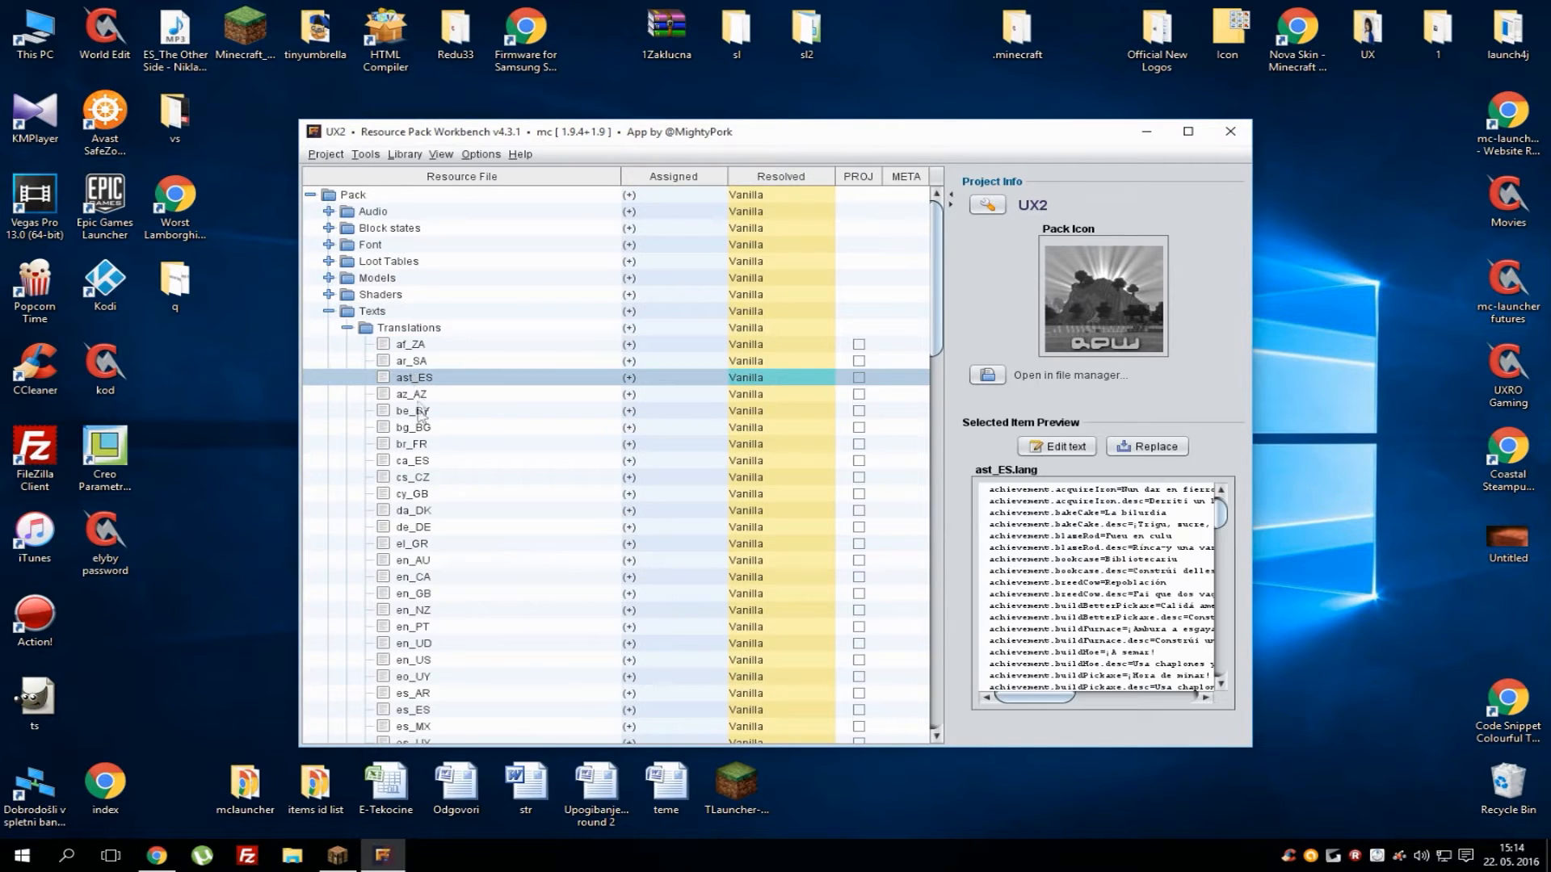
{"action": "left_click", "coordinate": [414, 693]}
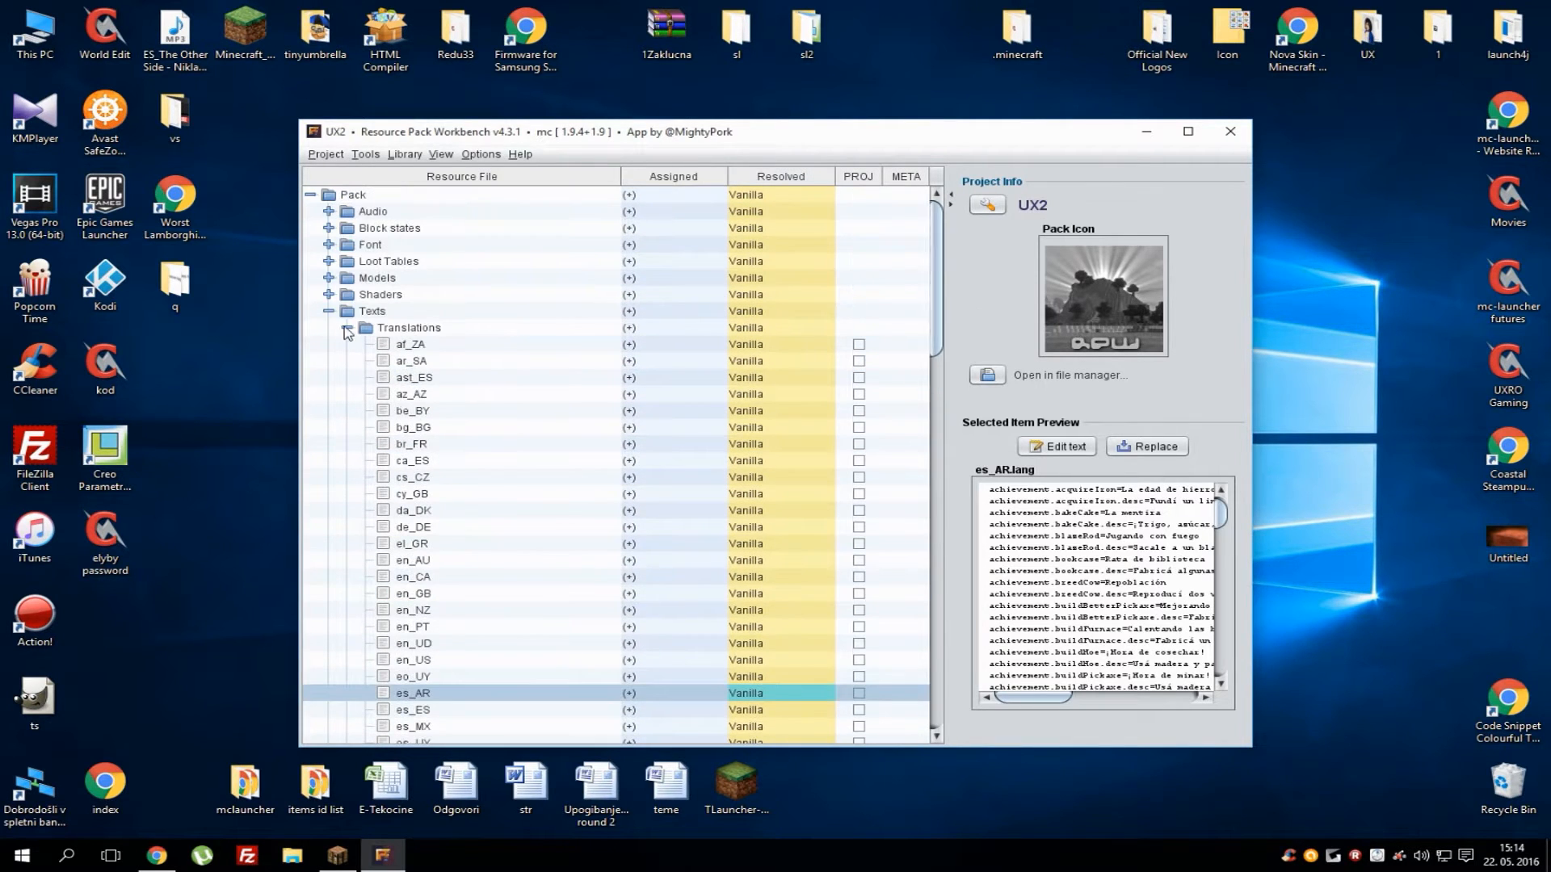
{"action": "left_click", "coordinate": [347, 328]}
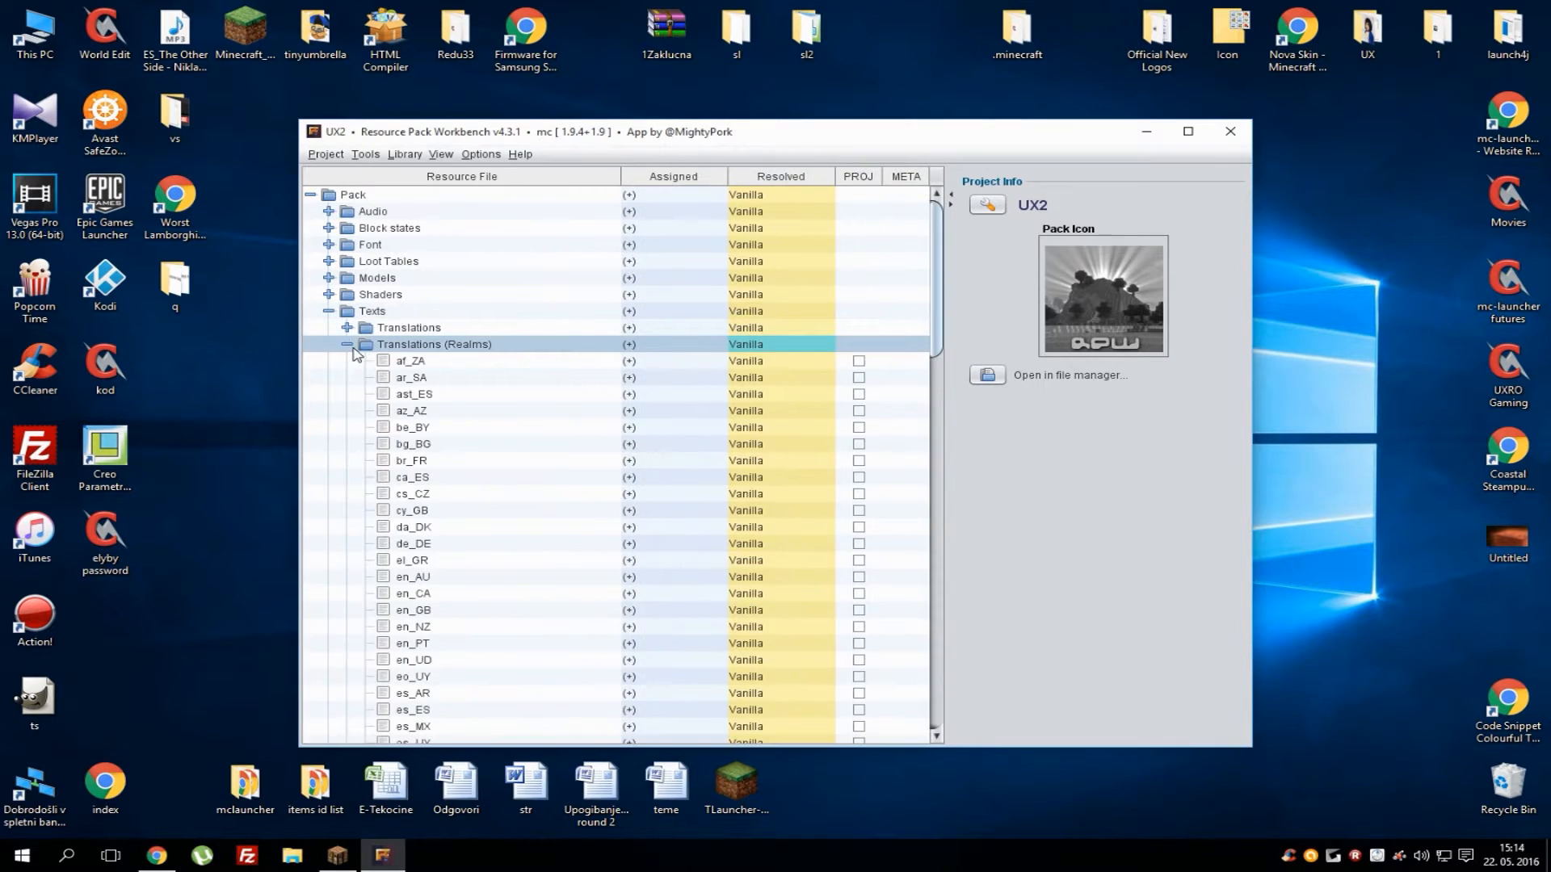
{"action": "left_click", "coordinate": [329, 310]}
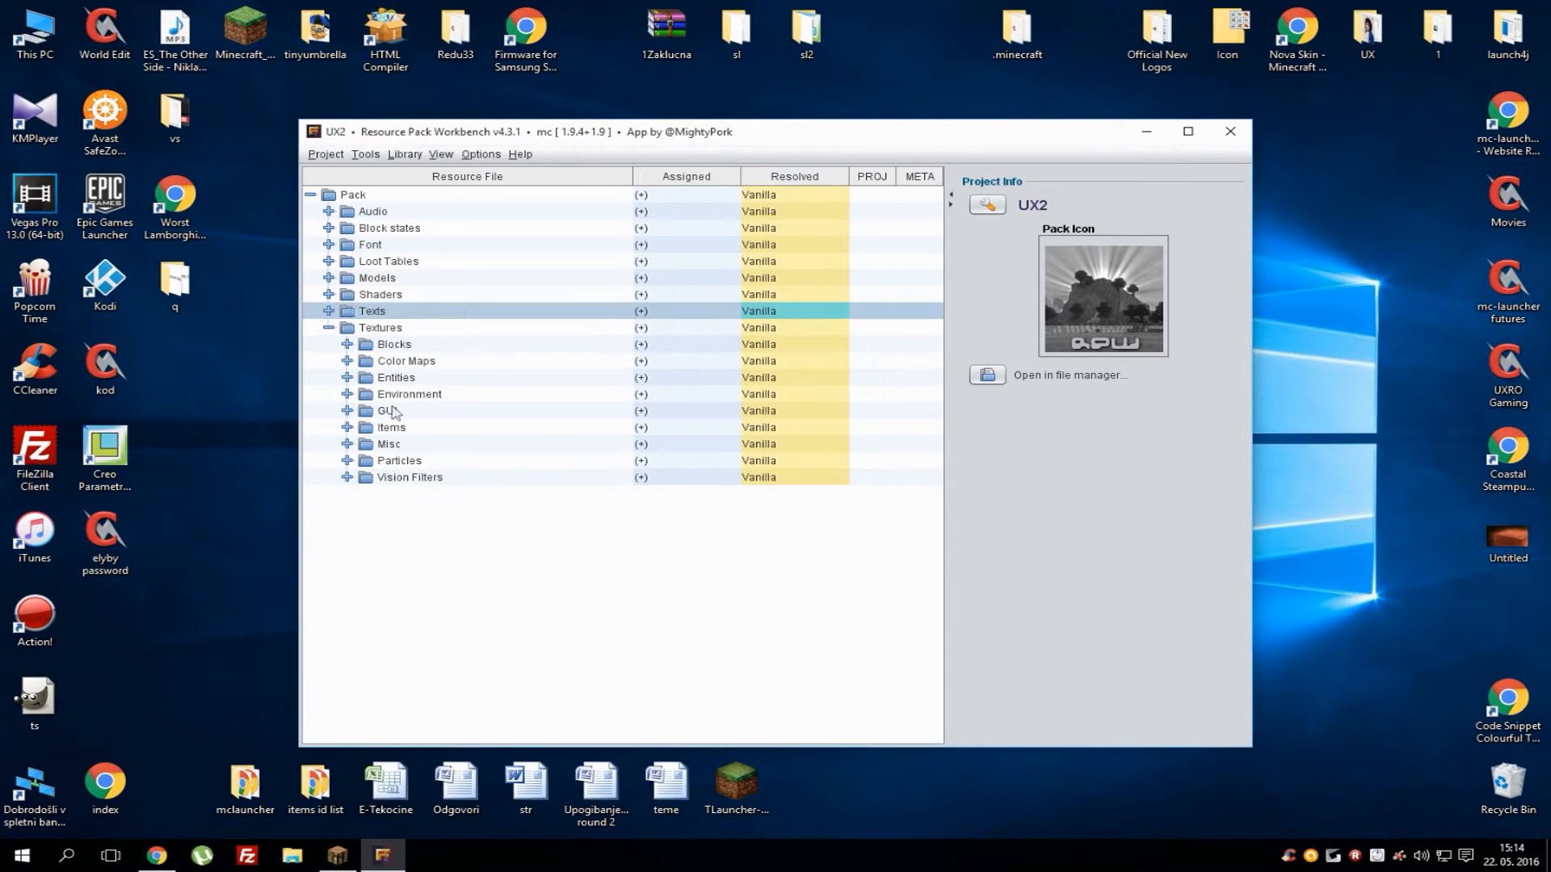
{"action": "mouse_move", "coordinate": [423, 426]}
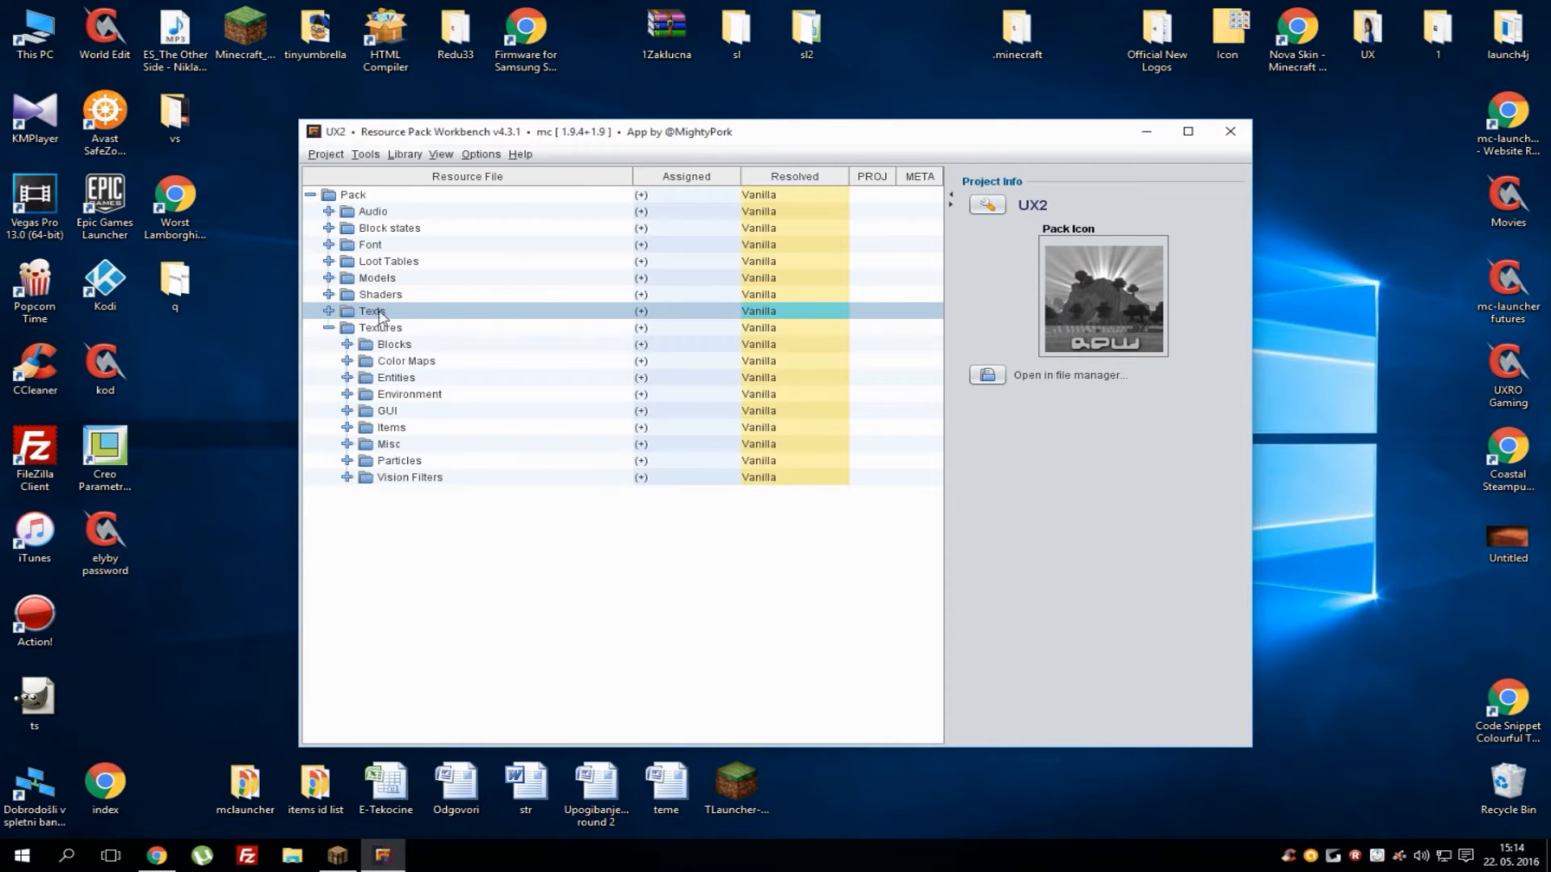
{"action": "left_click", "coordinate": [394, 344]}
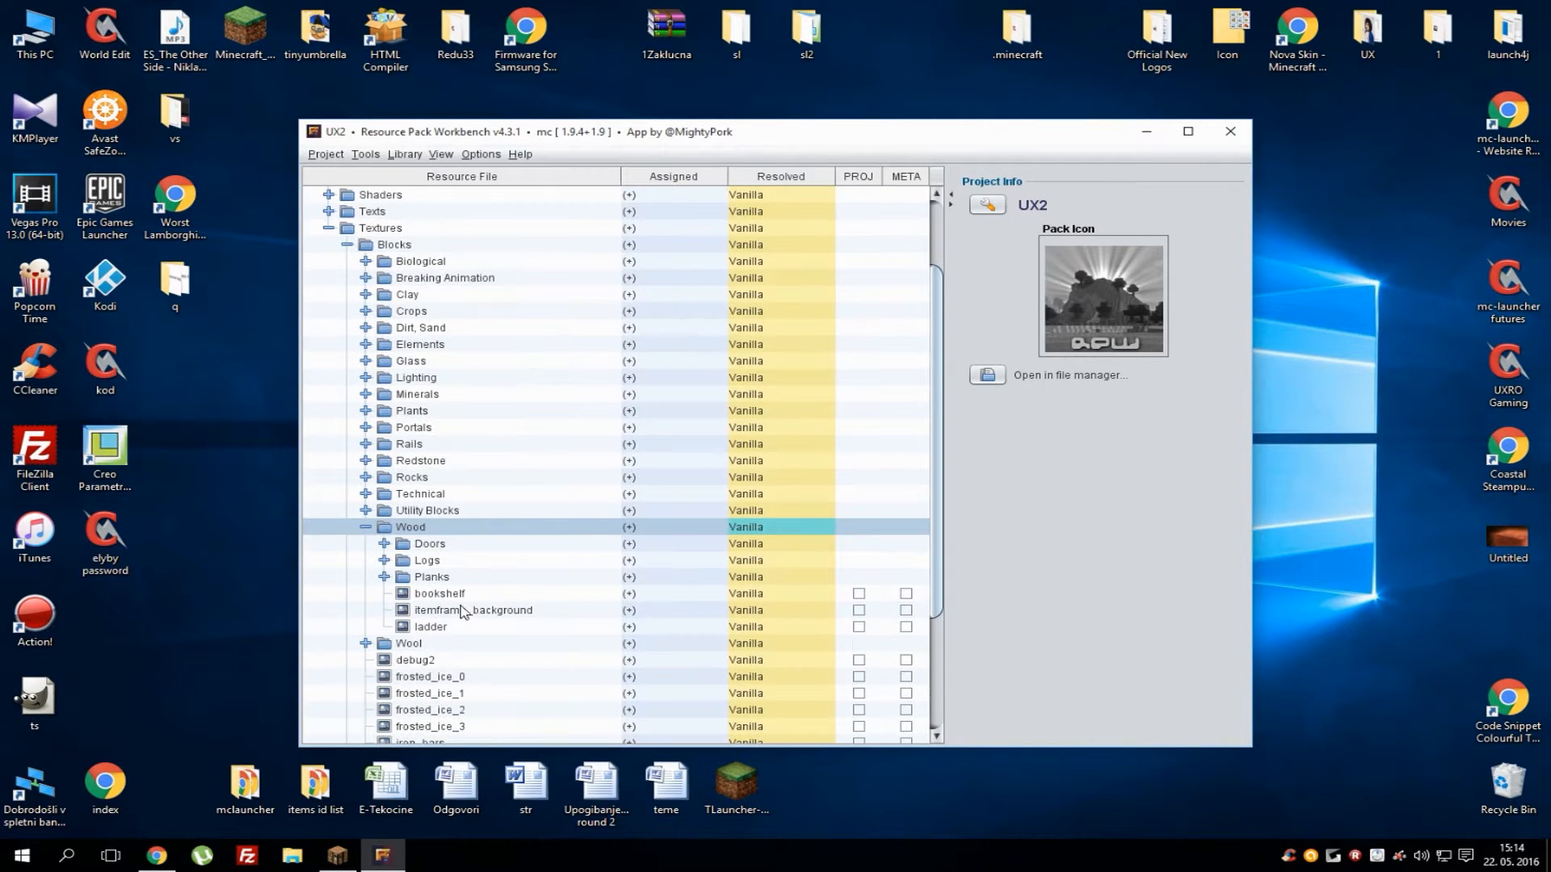
Copy the bookshelf texture into the project and open it in the default editor
{"action": "left_click", "coordinate": [439, 594]}
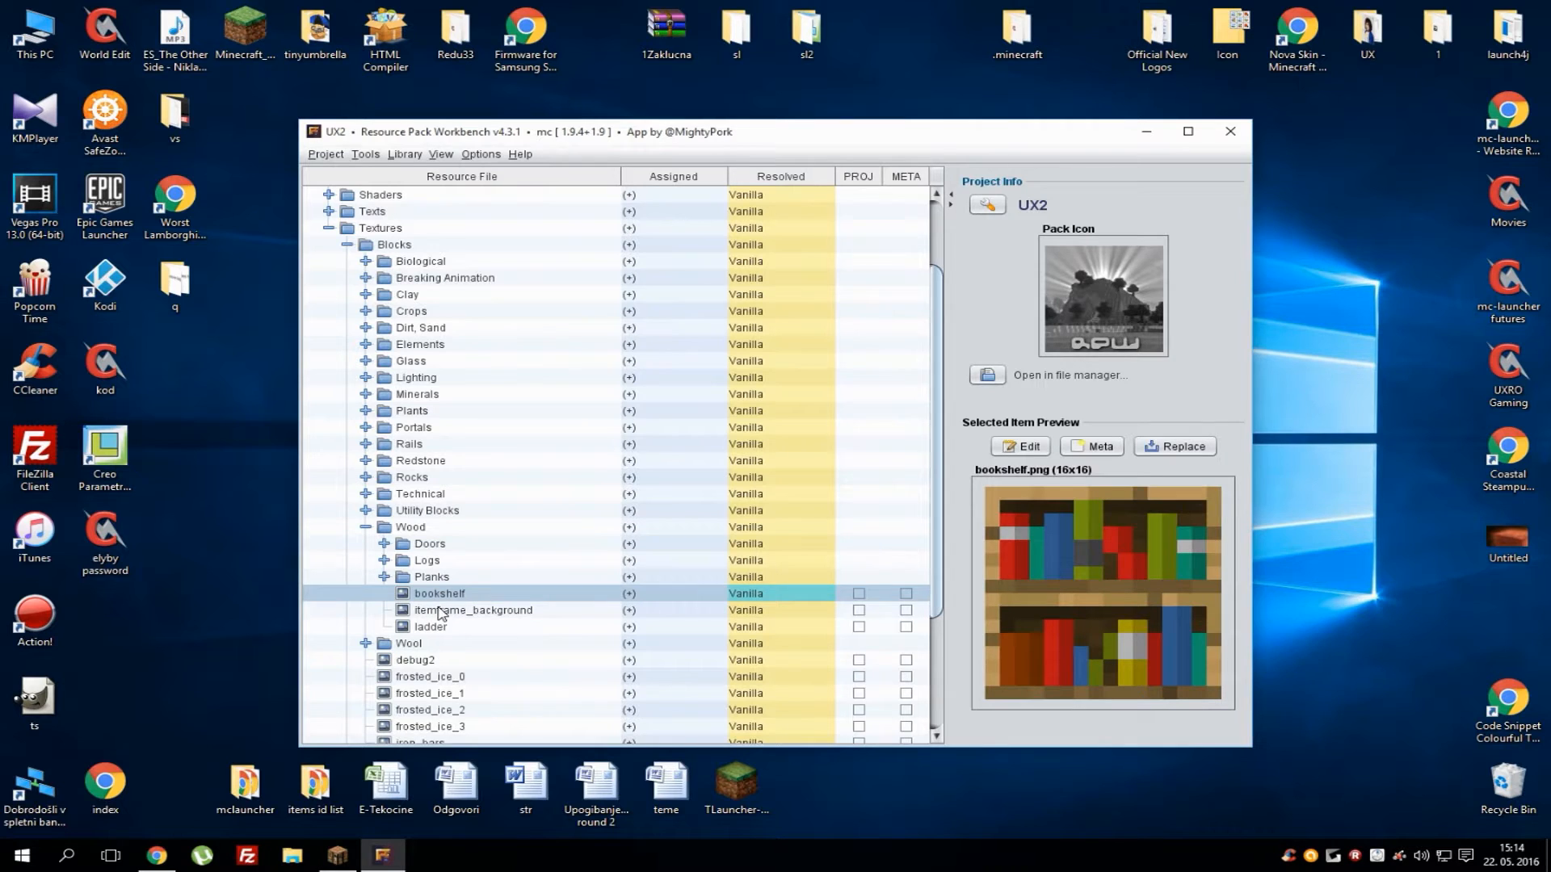
{"action": "right_click", "coordinate": [439, 592]}
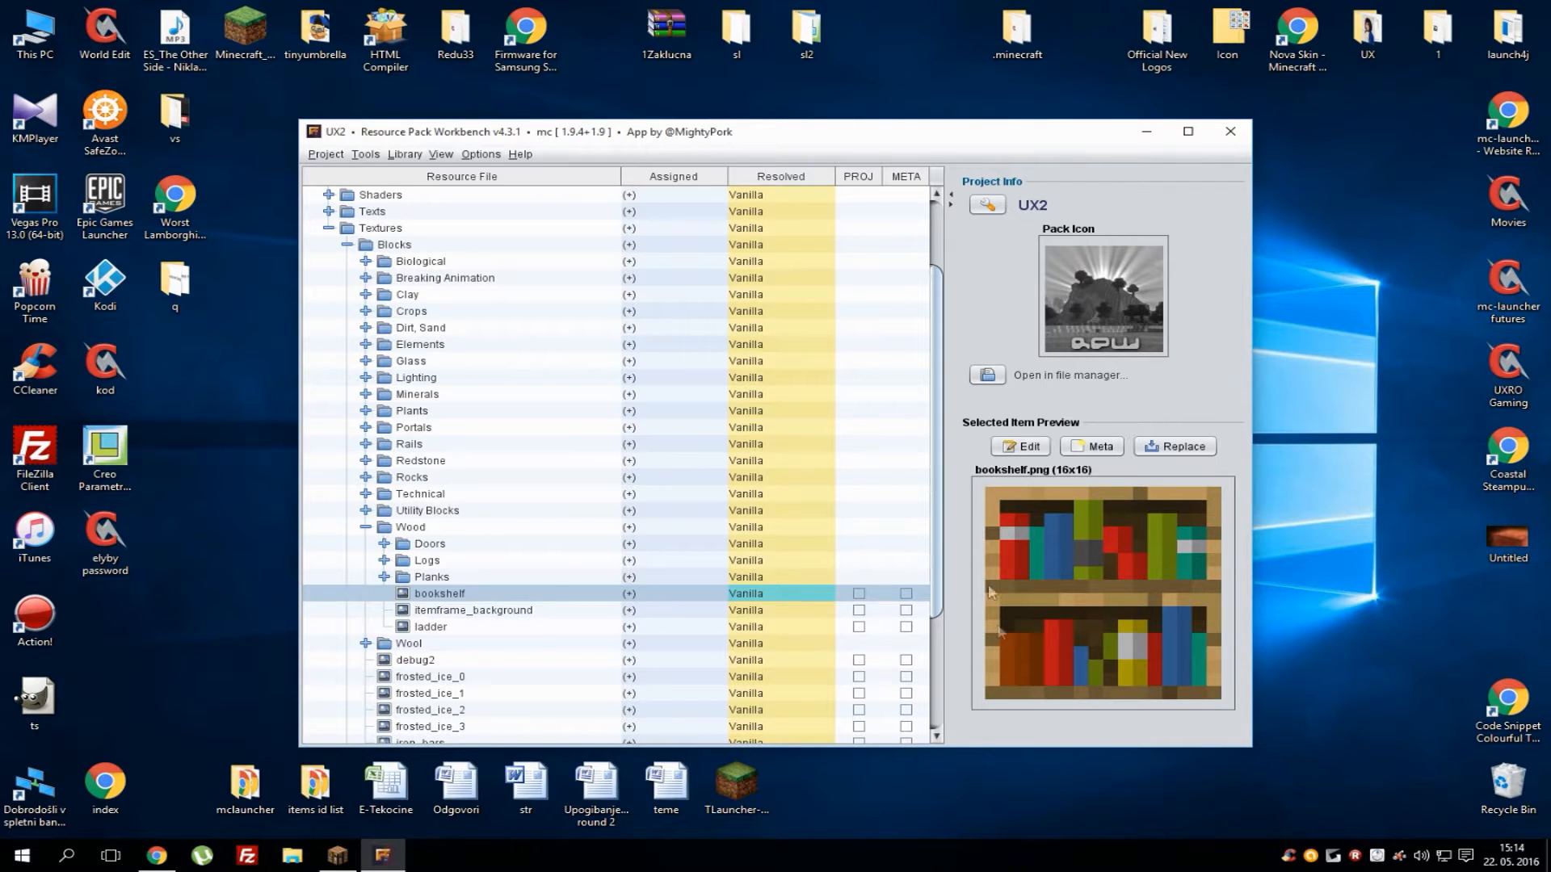
{"action": "left_click", "coordinate": [1020, 446]}
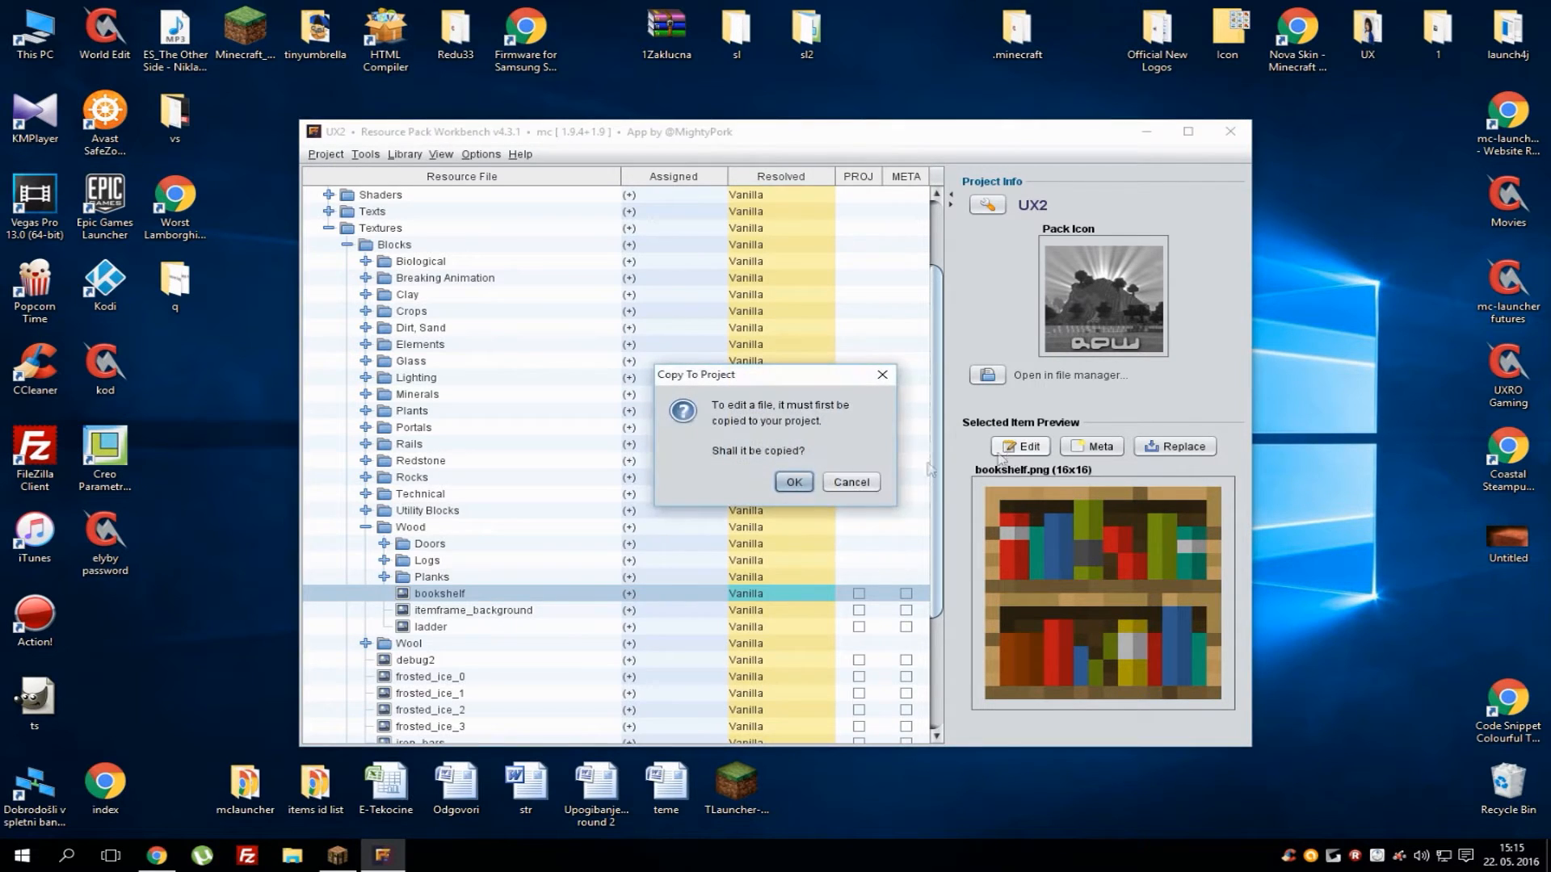
{"action": "left_click", "coordinate": [791, 481]}
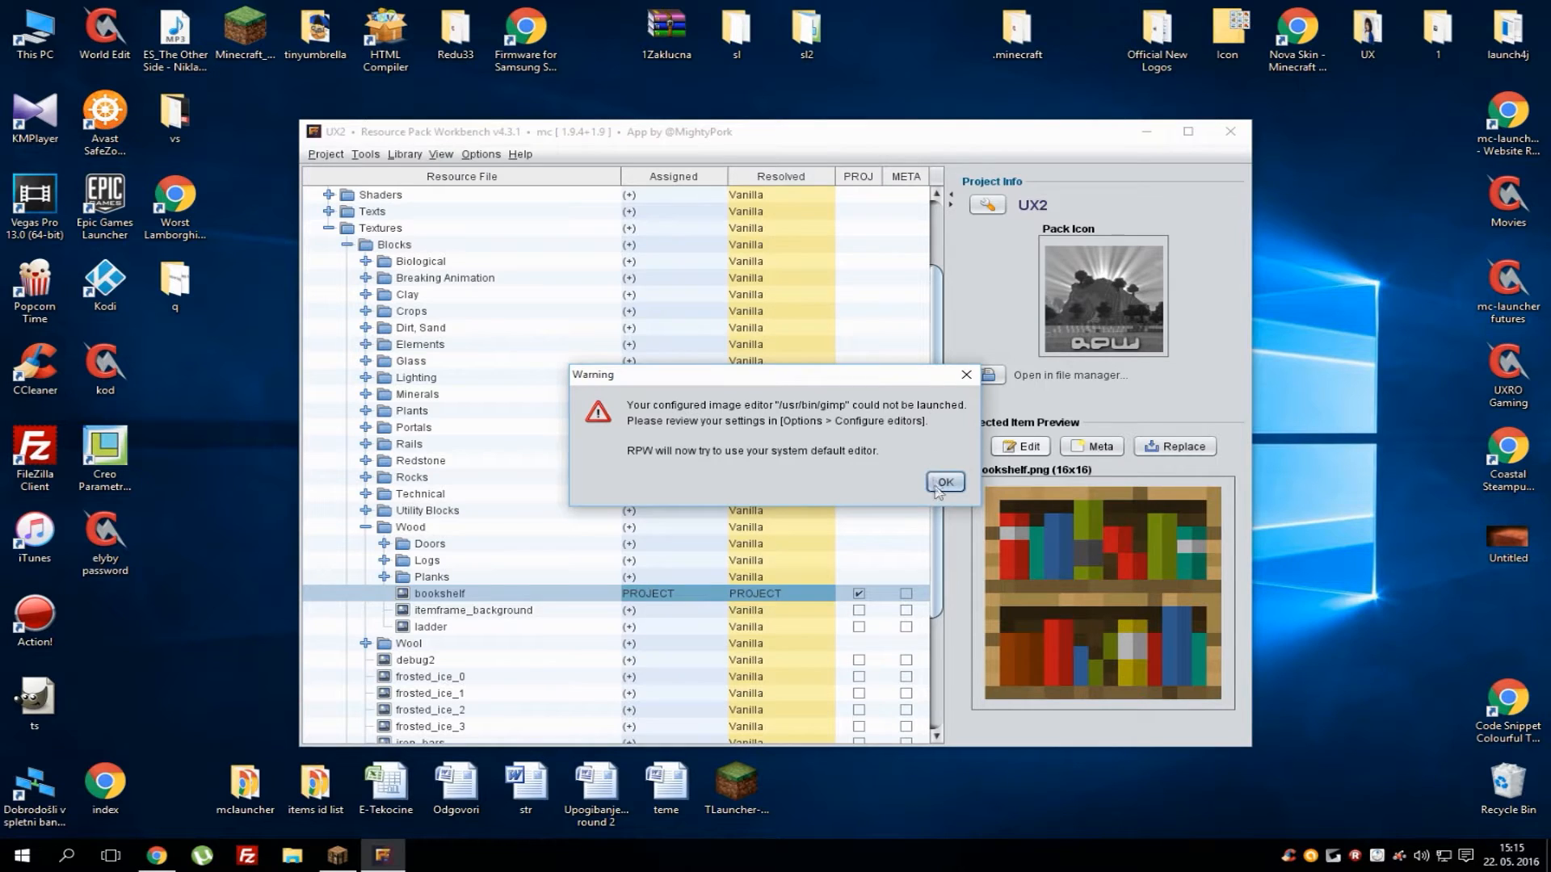
{"action": "left_click", "coordinate": [941, 483]}
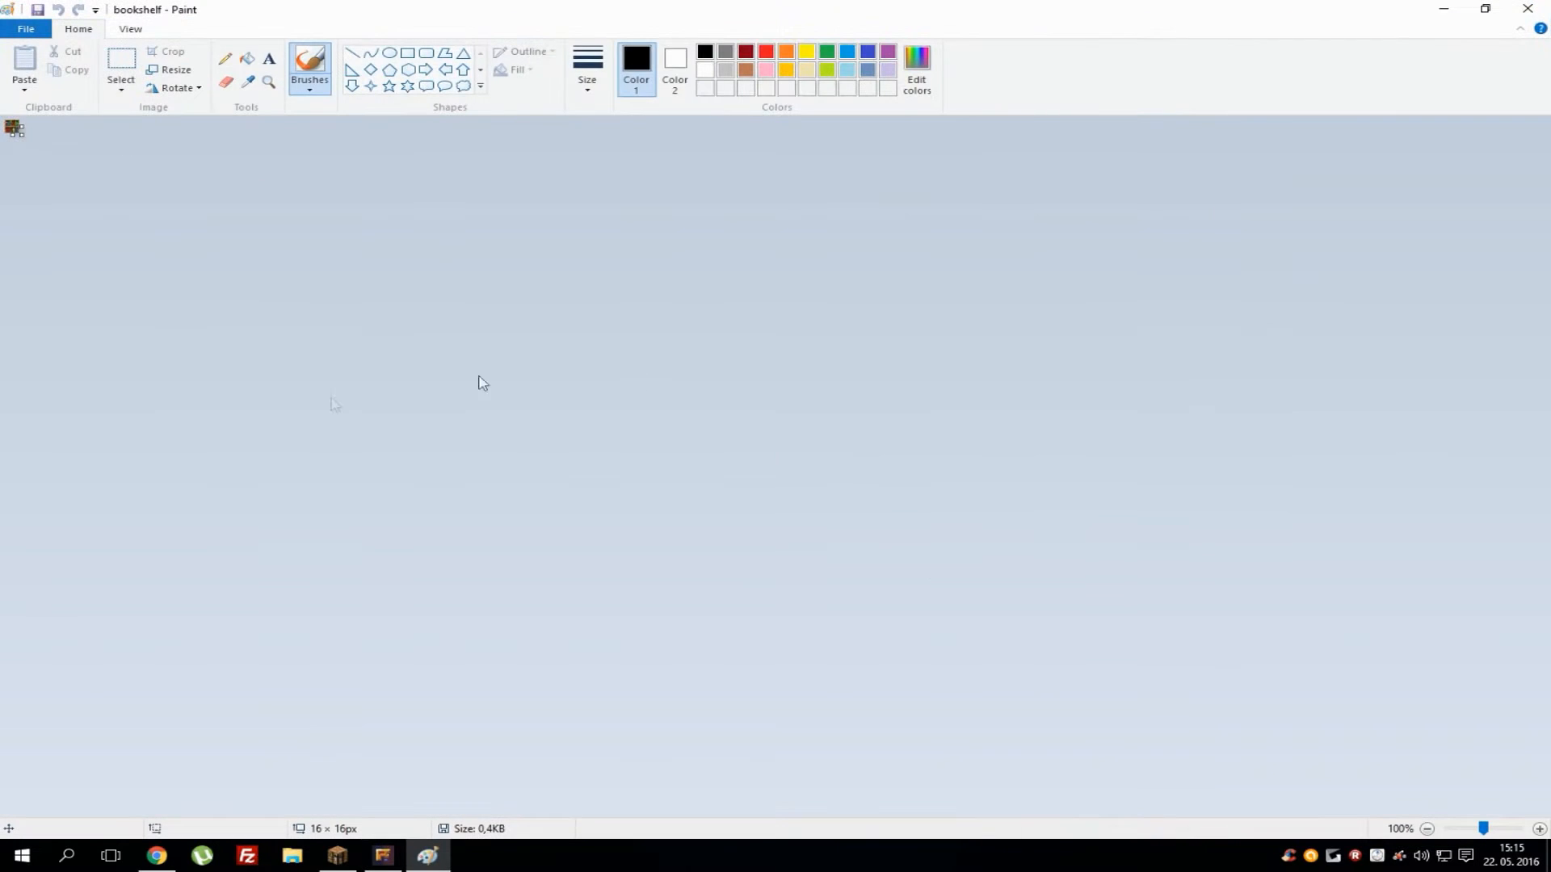
Pencil orange, blue and black pixels over the bookshelf texture and save it
{"action": "left_click", "coordinate": [1541, 828]}
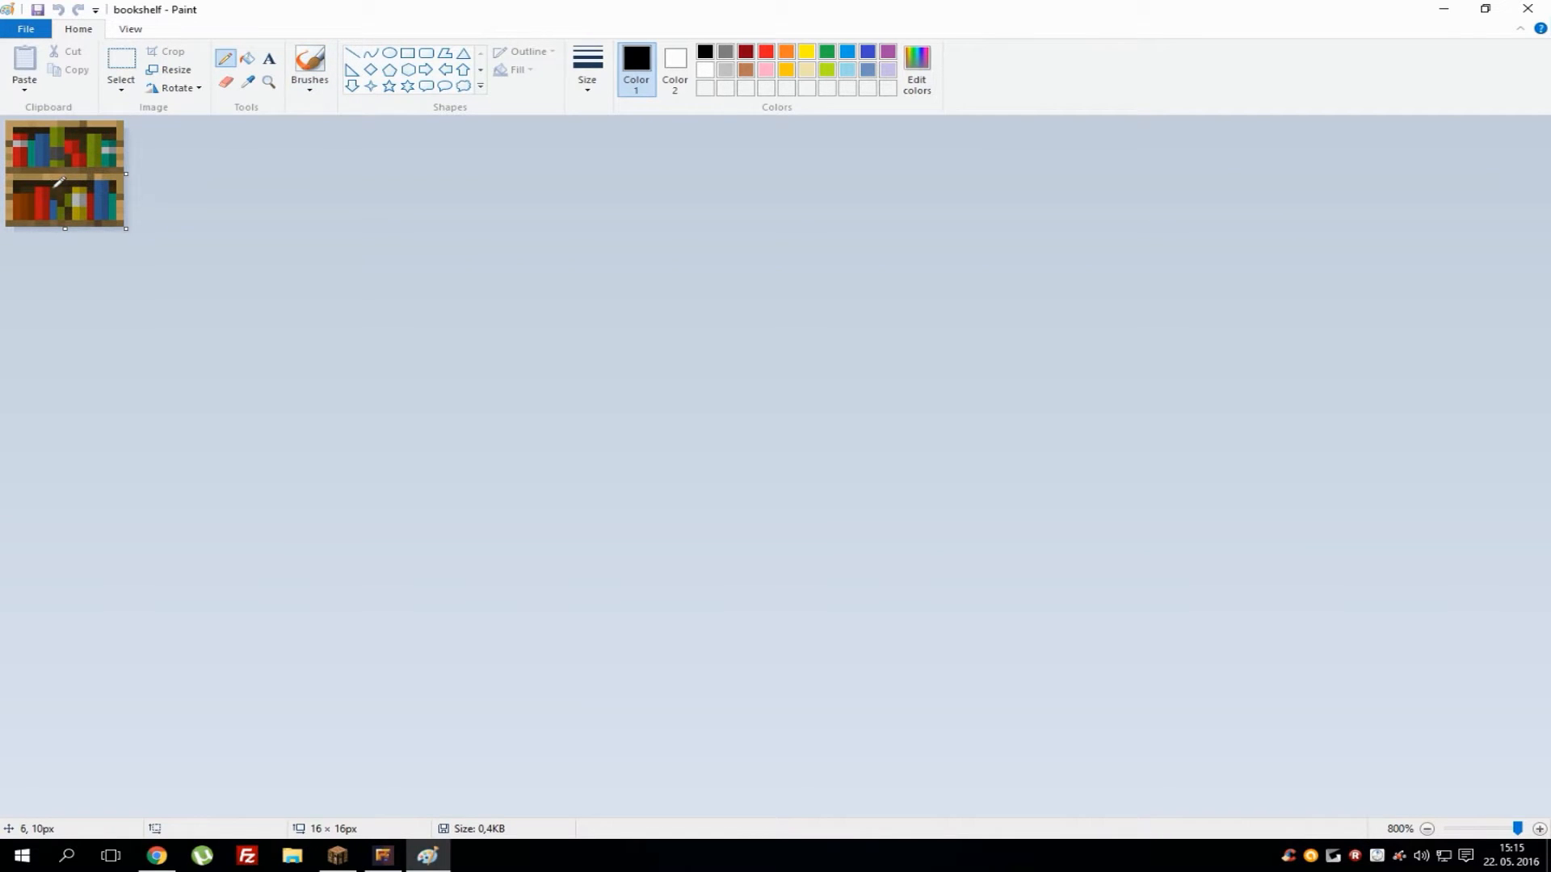
{"action": "left_click", "coordinate": [765, 70]}
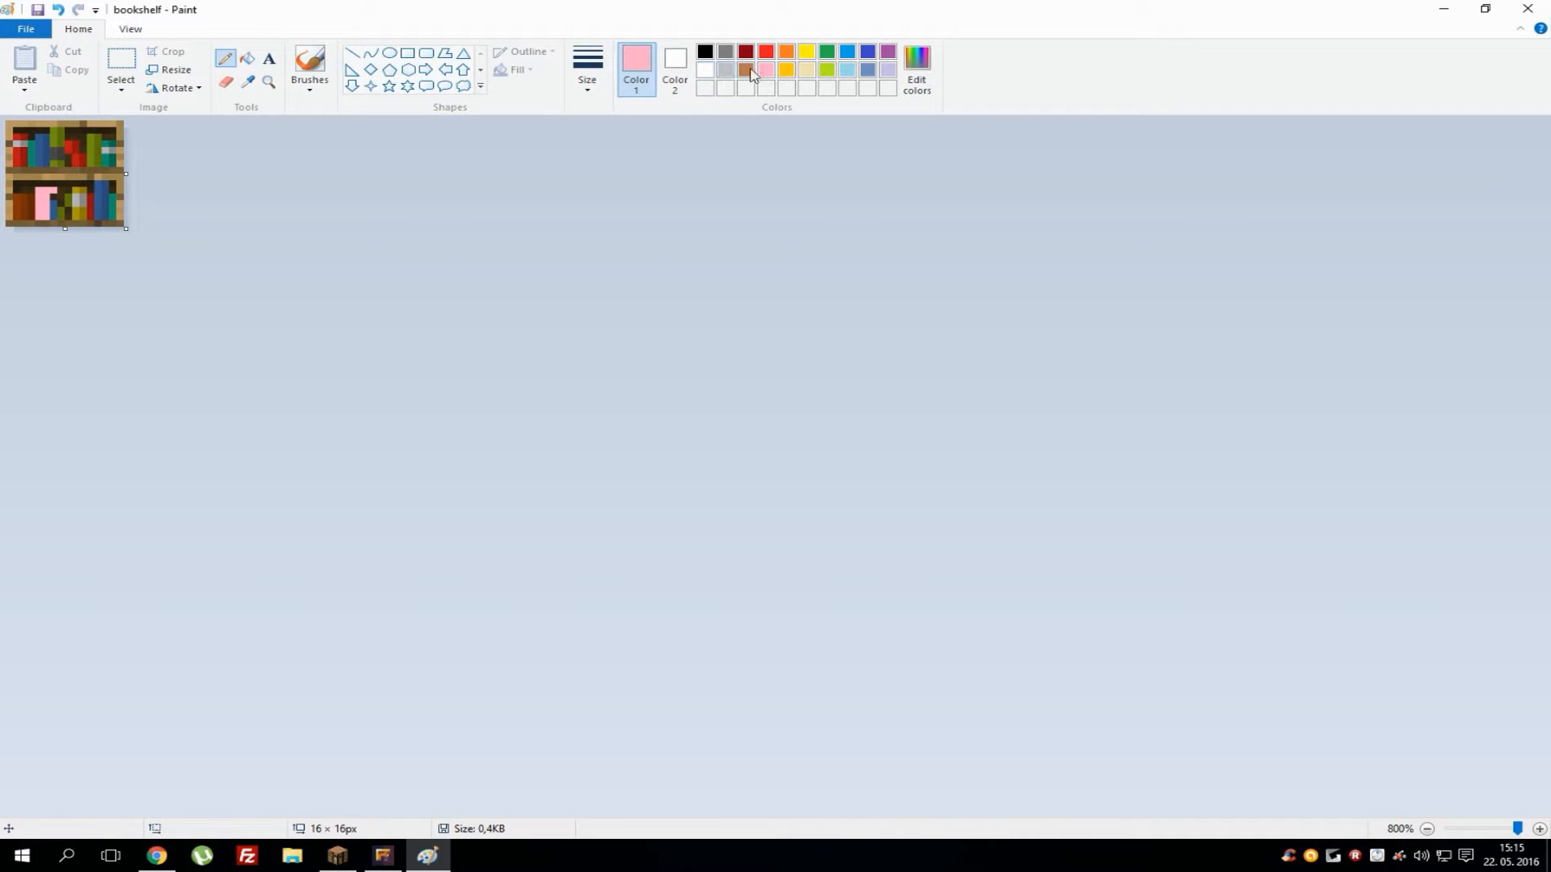
{"action": "left_click", "coordinate": [786, 53]}
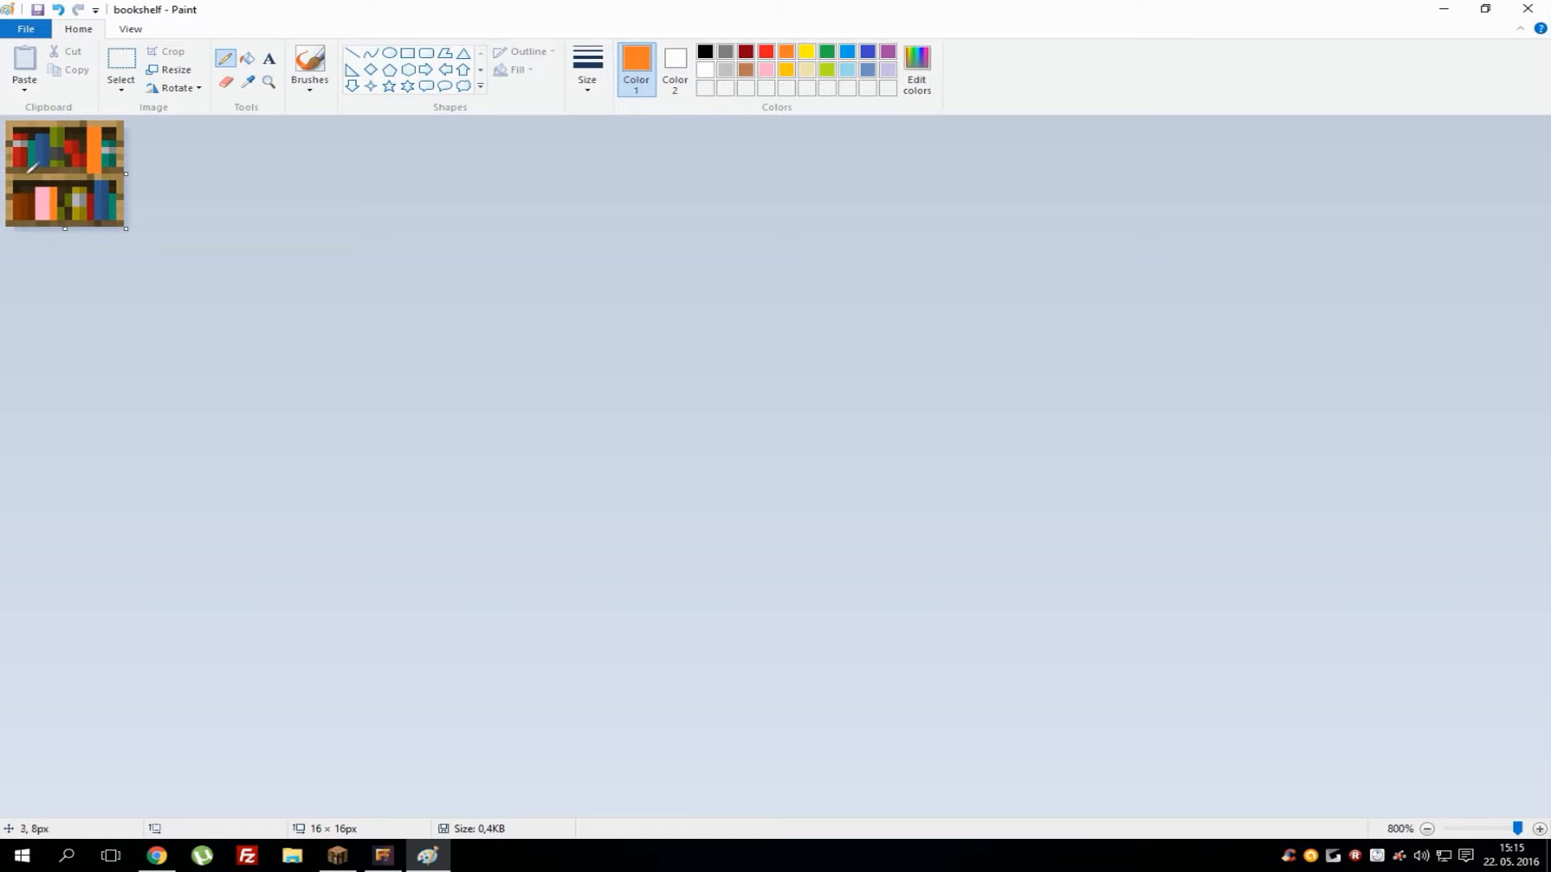
{"action": "left_click_drag", "start_coordinate": [19, 173], "coordinate": [123, 168]}
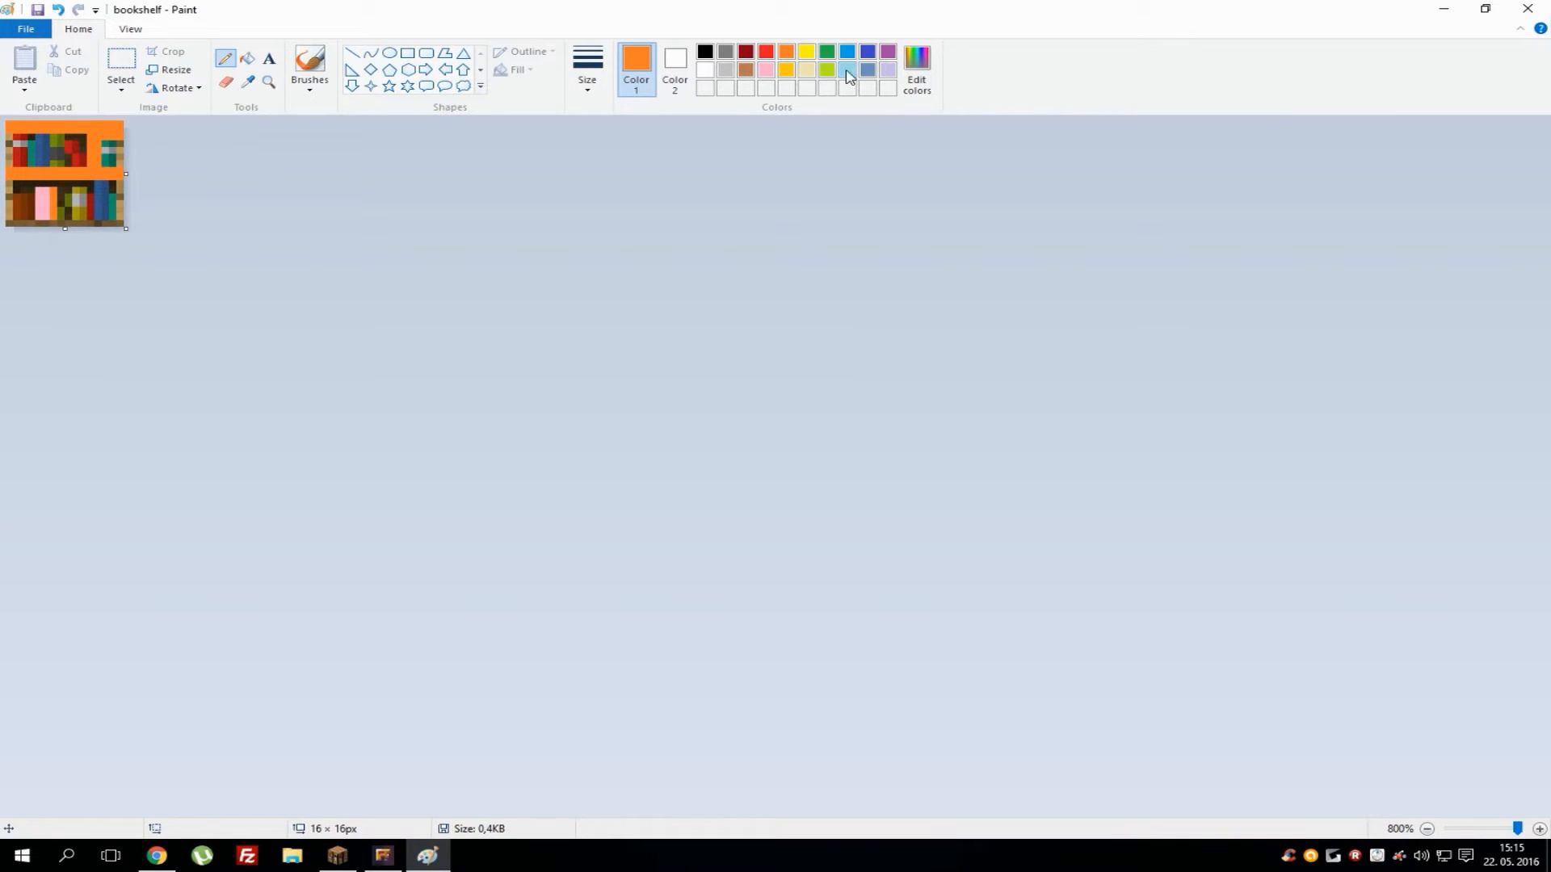
{"action": "left_click", "coordinate": [846, 71]}
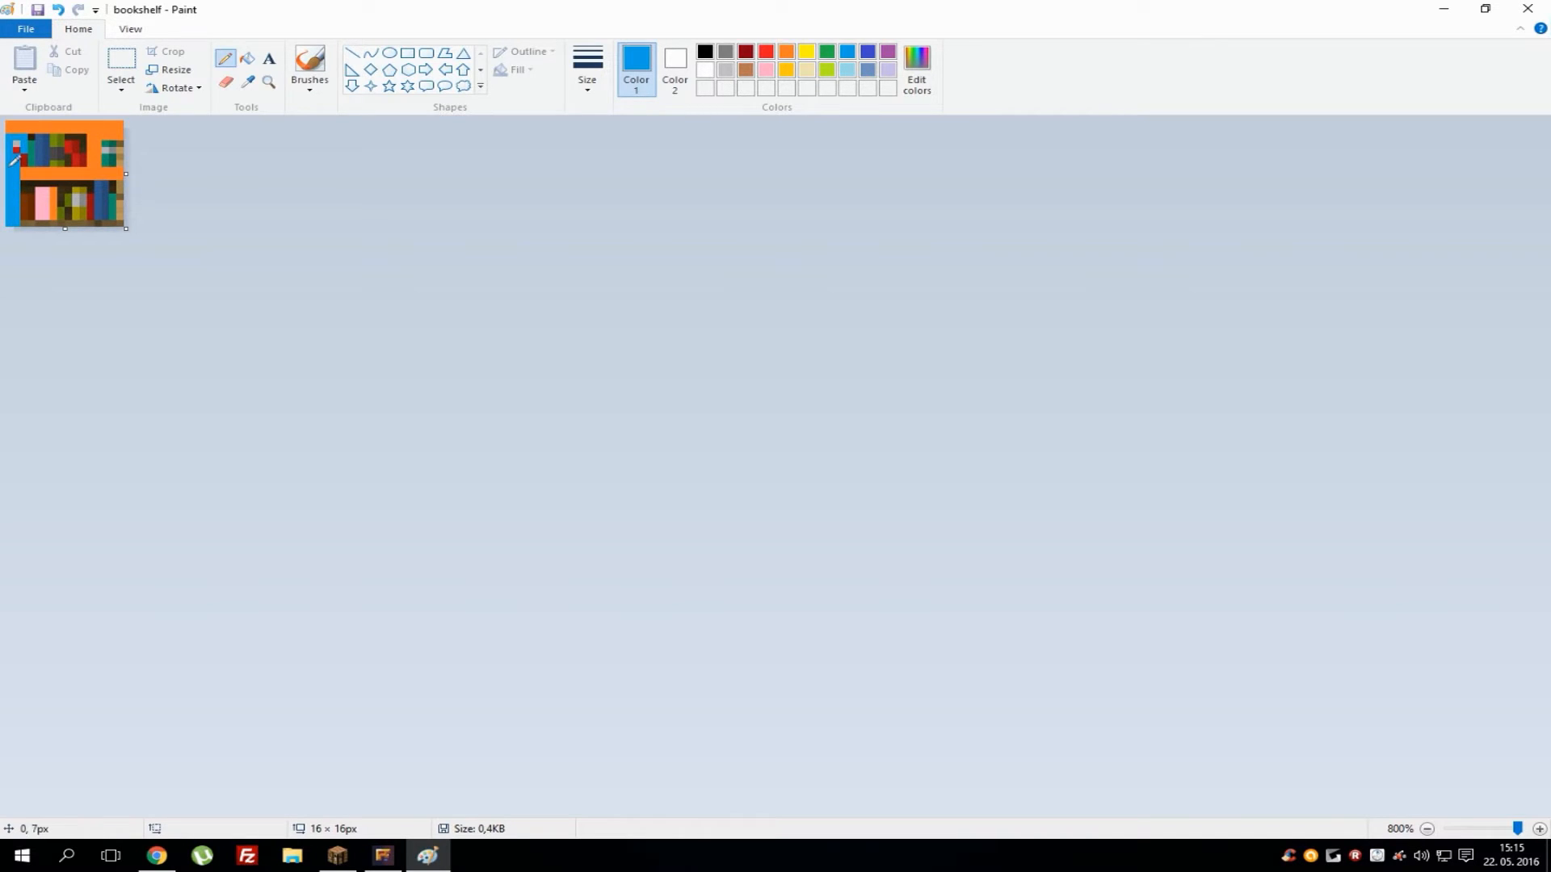
{"action": "mouse_move", "coordinate": [25, 193]}
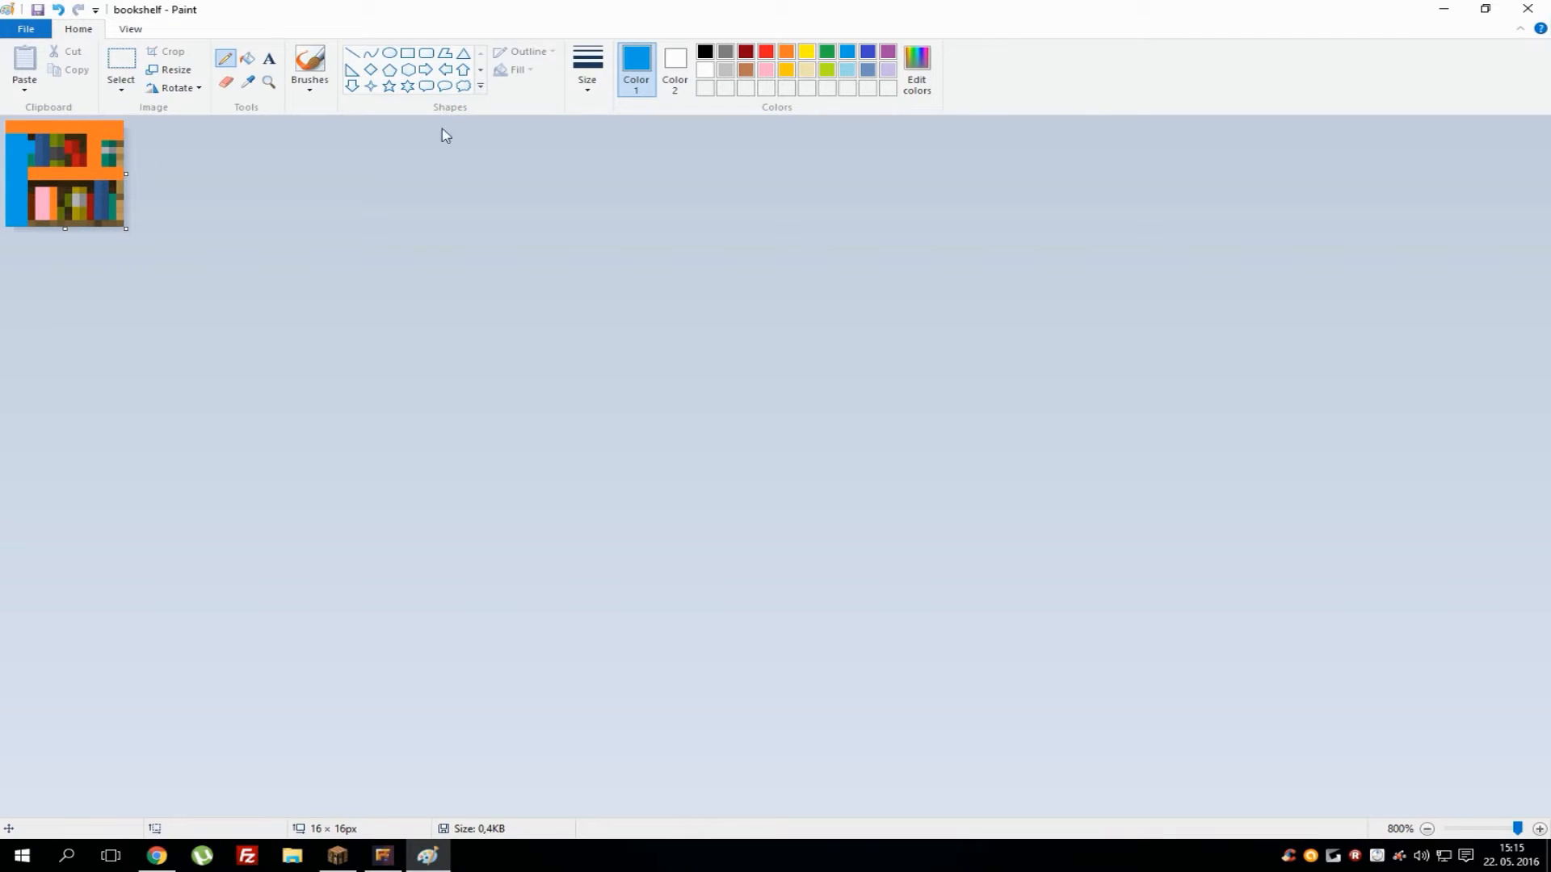
{"action": "left_click", "coordinate": [704, 52]}
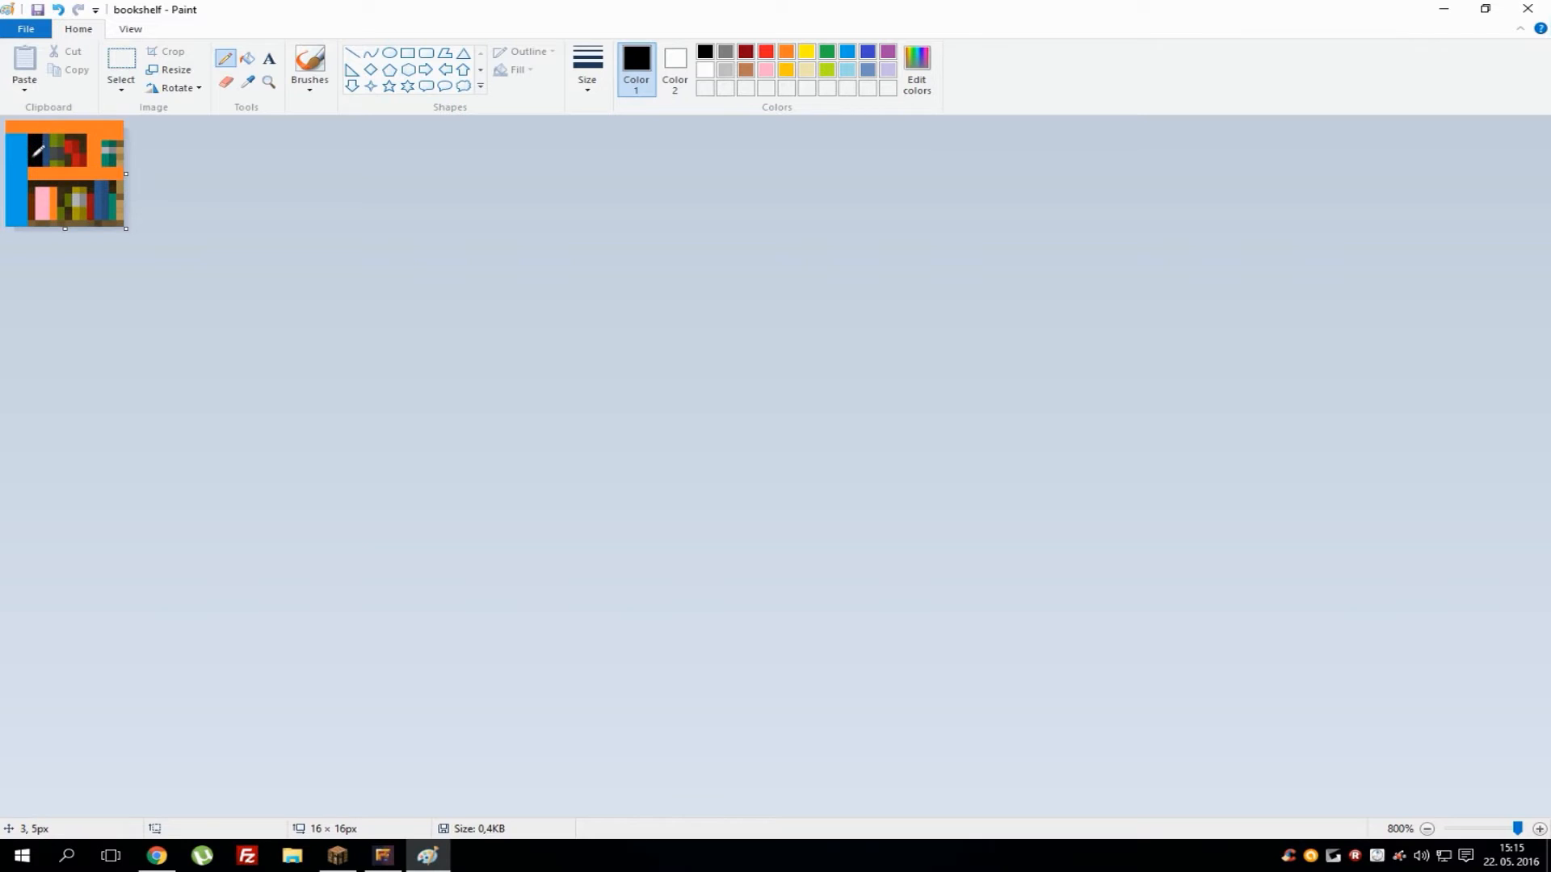
{"action": "left_click_drag", "start_coordinate": [89, 198], "coordinate": [119, 223]}
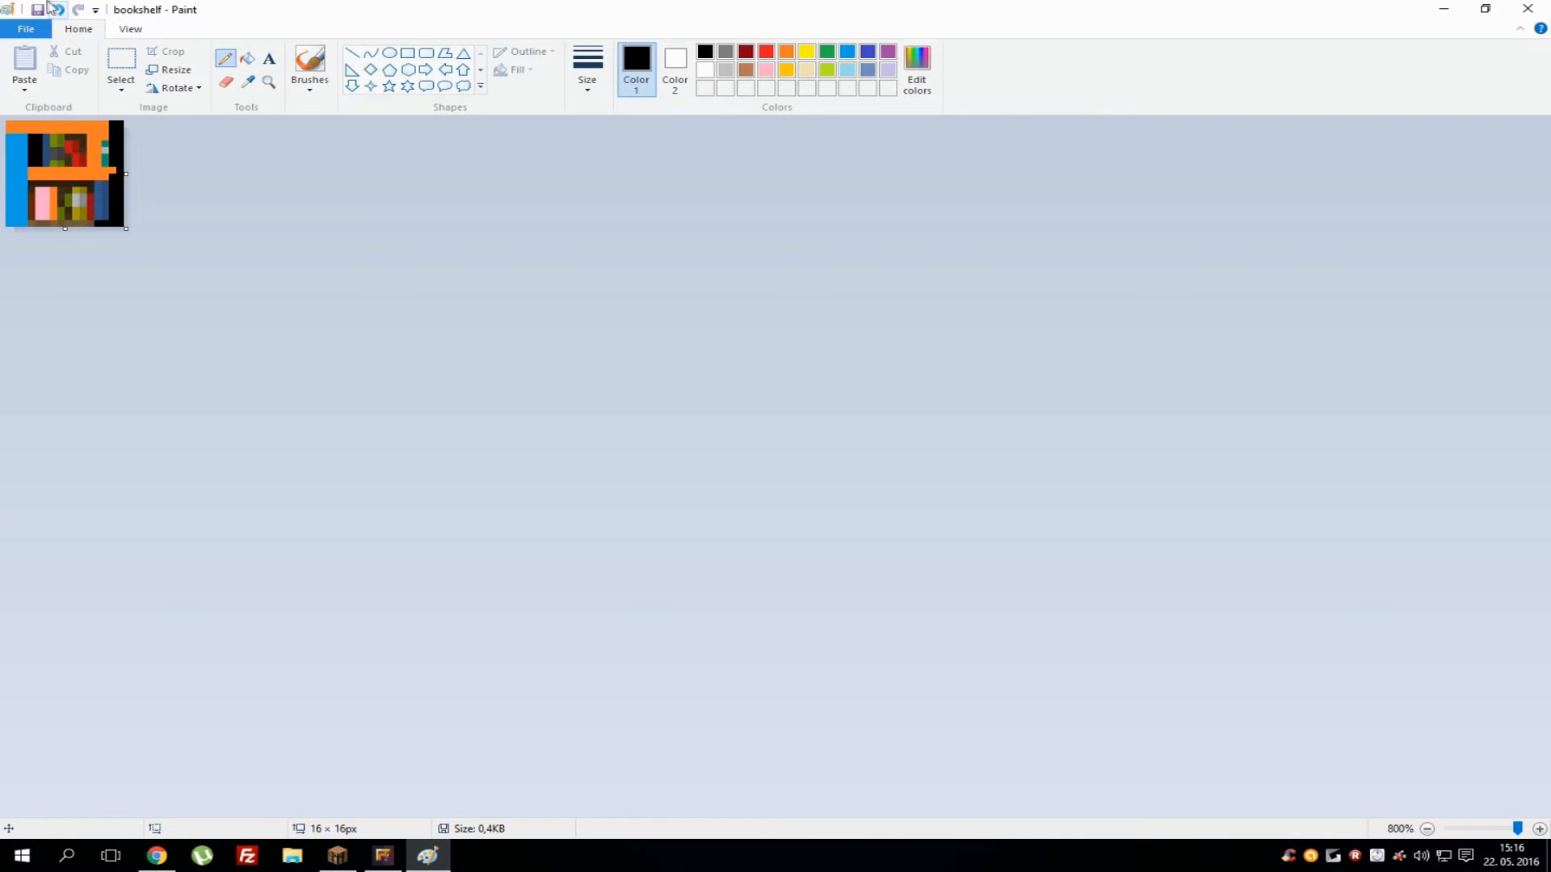
{"action": "left_click", "coordinate": [25, 29]}
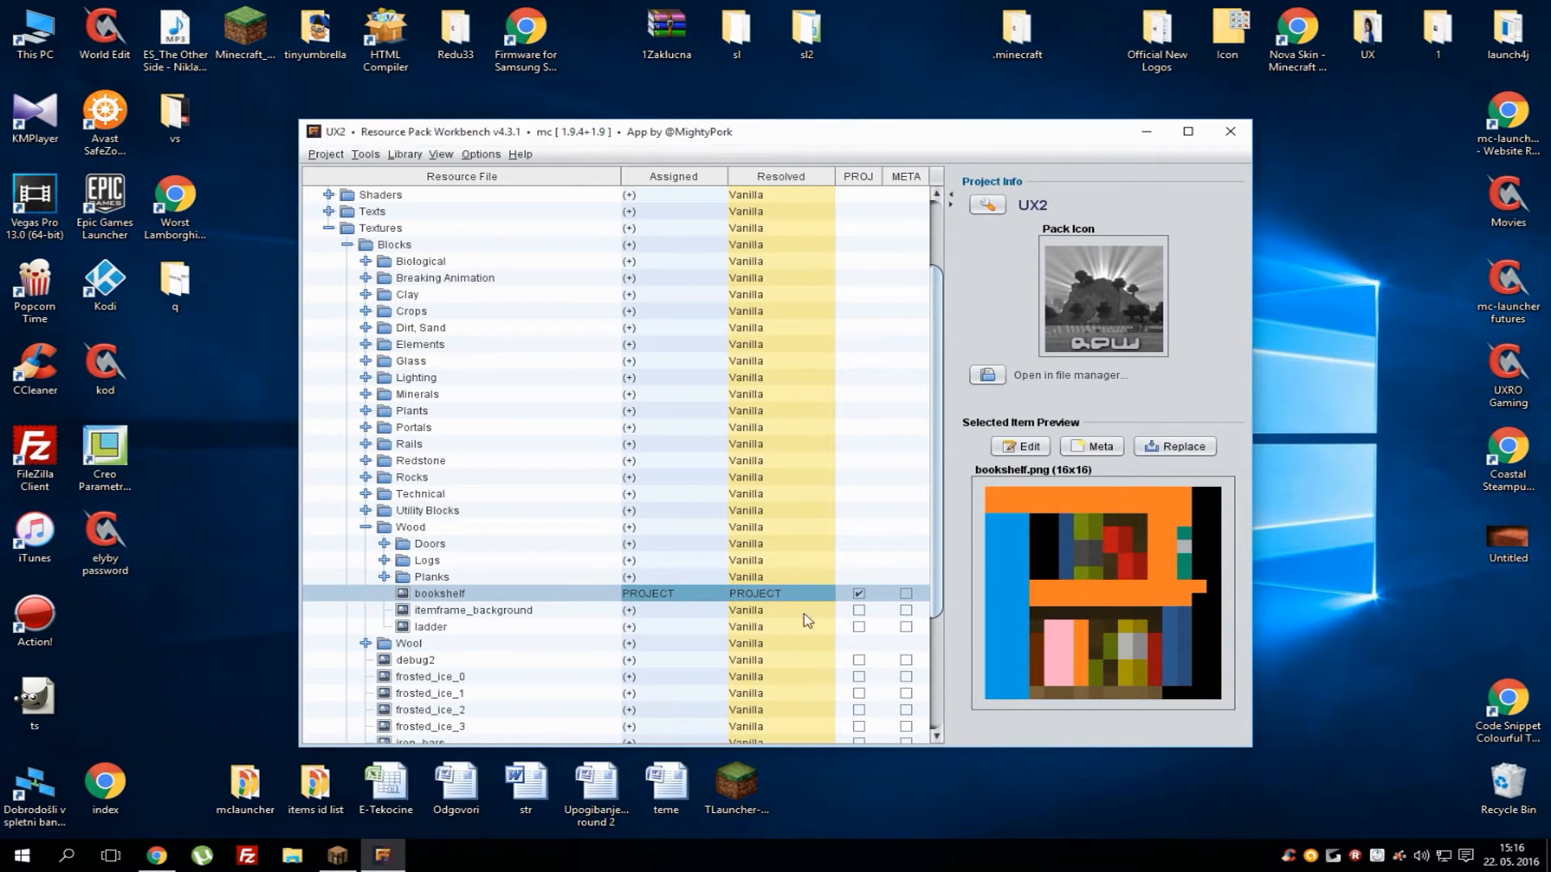
{"action": "mouse_move", "coordinate": [1142, 643]}
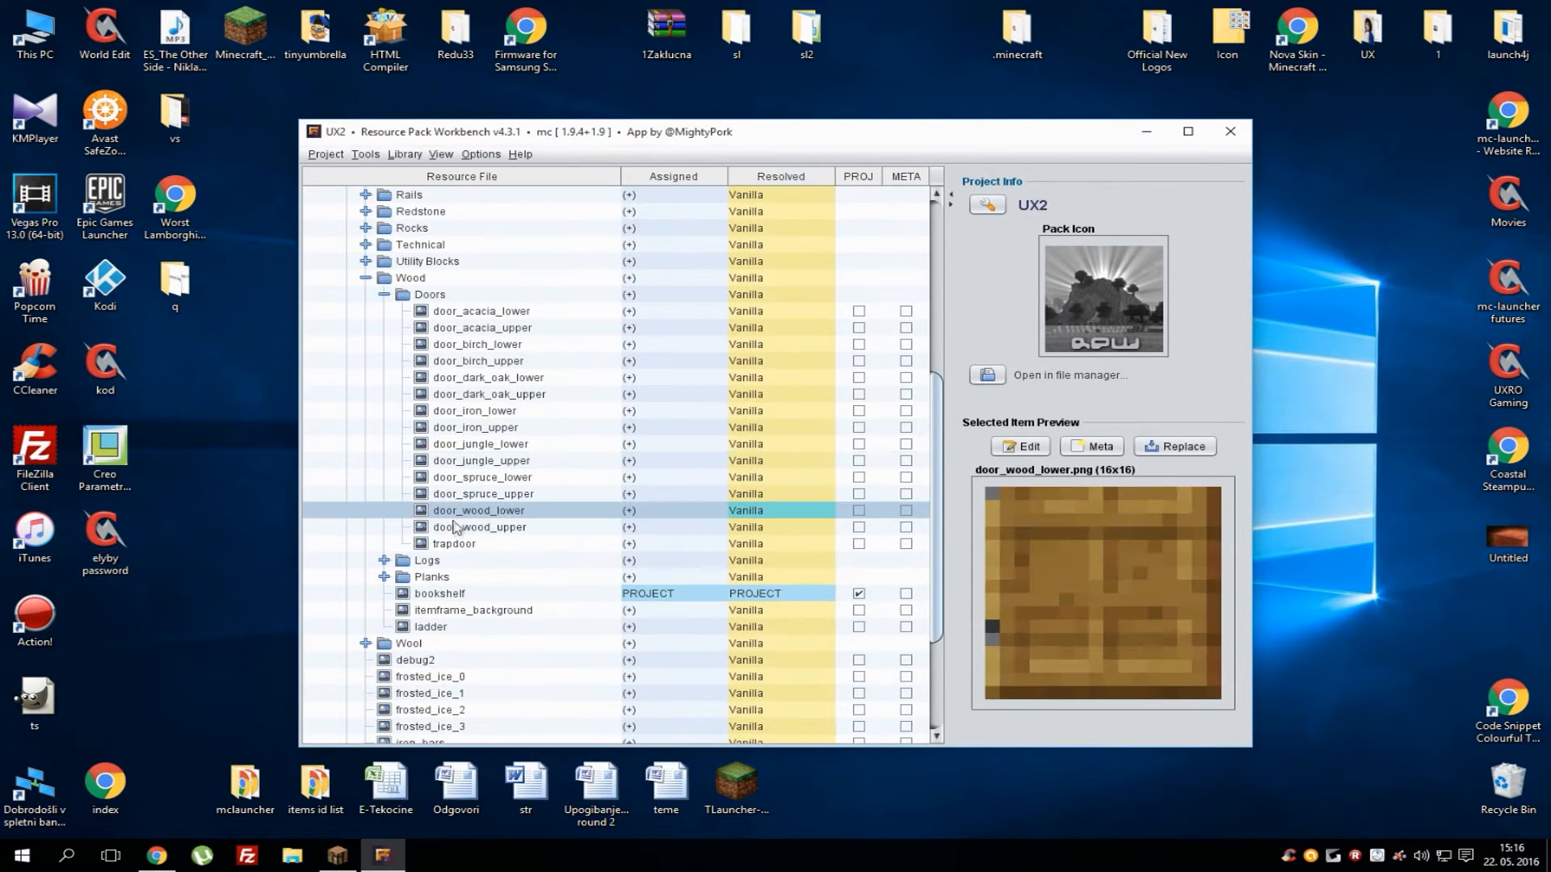
Preview the trapdoor and golden powered rail, then expand Wood > Logs and preview log_acacia
{"action": "left_click", "coordinate": [454, 543]}
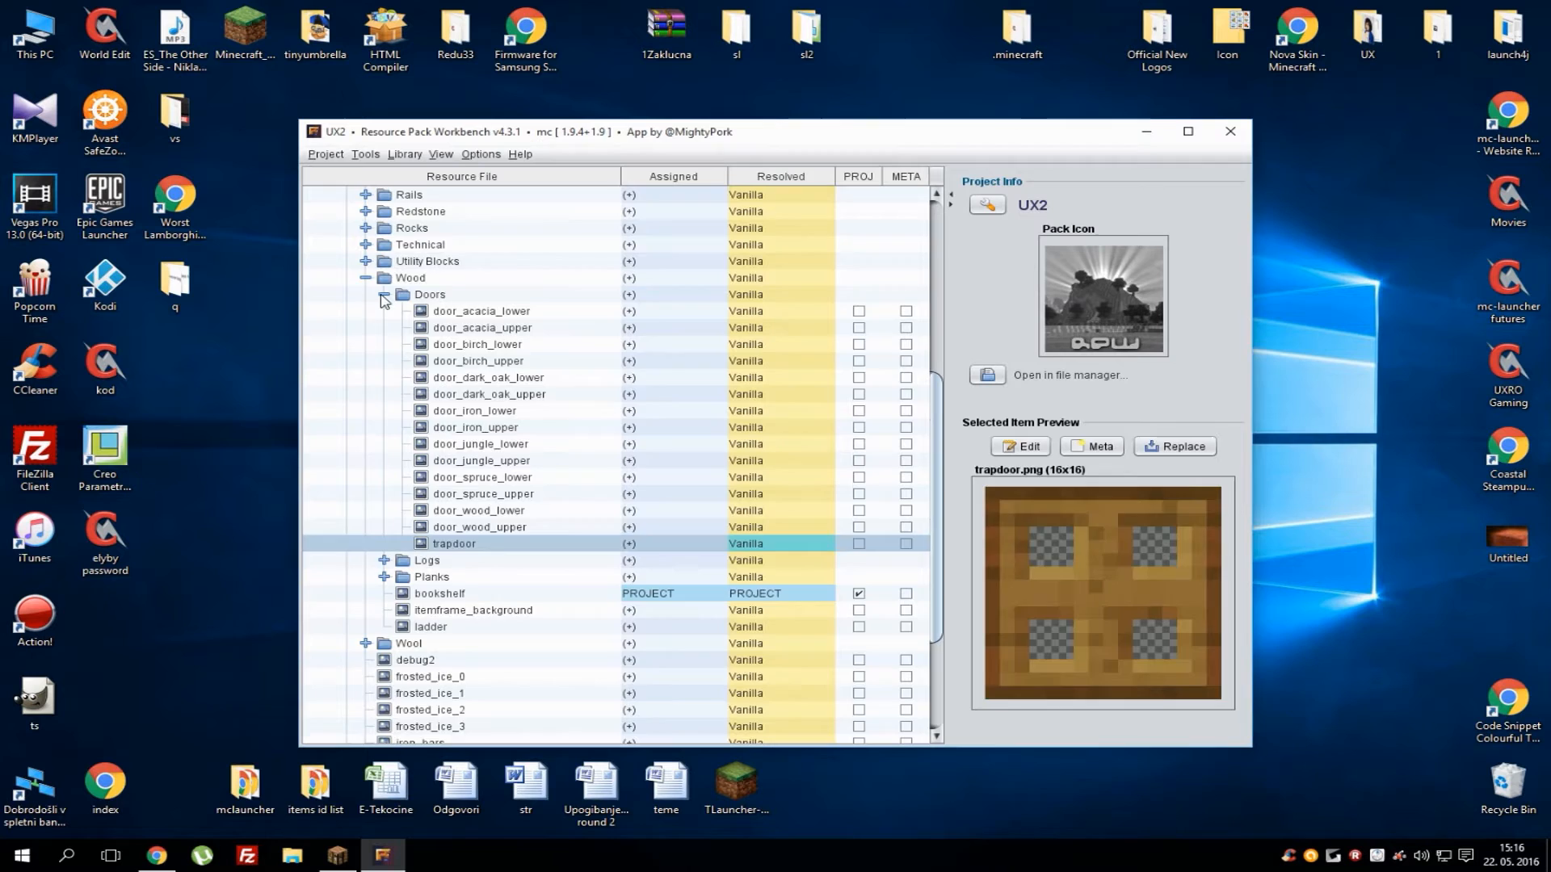
{"action": "left_click", "coordinate": [384, 299]}
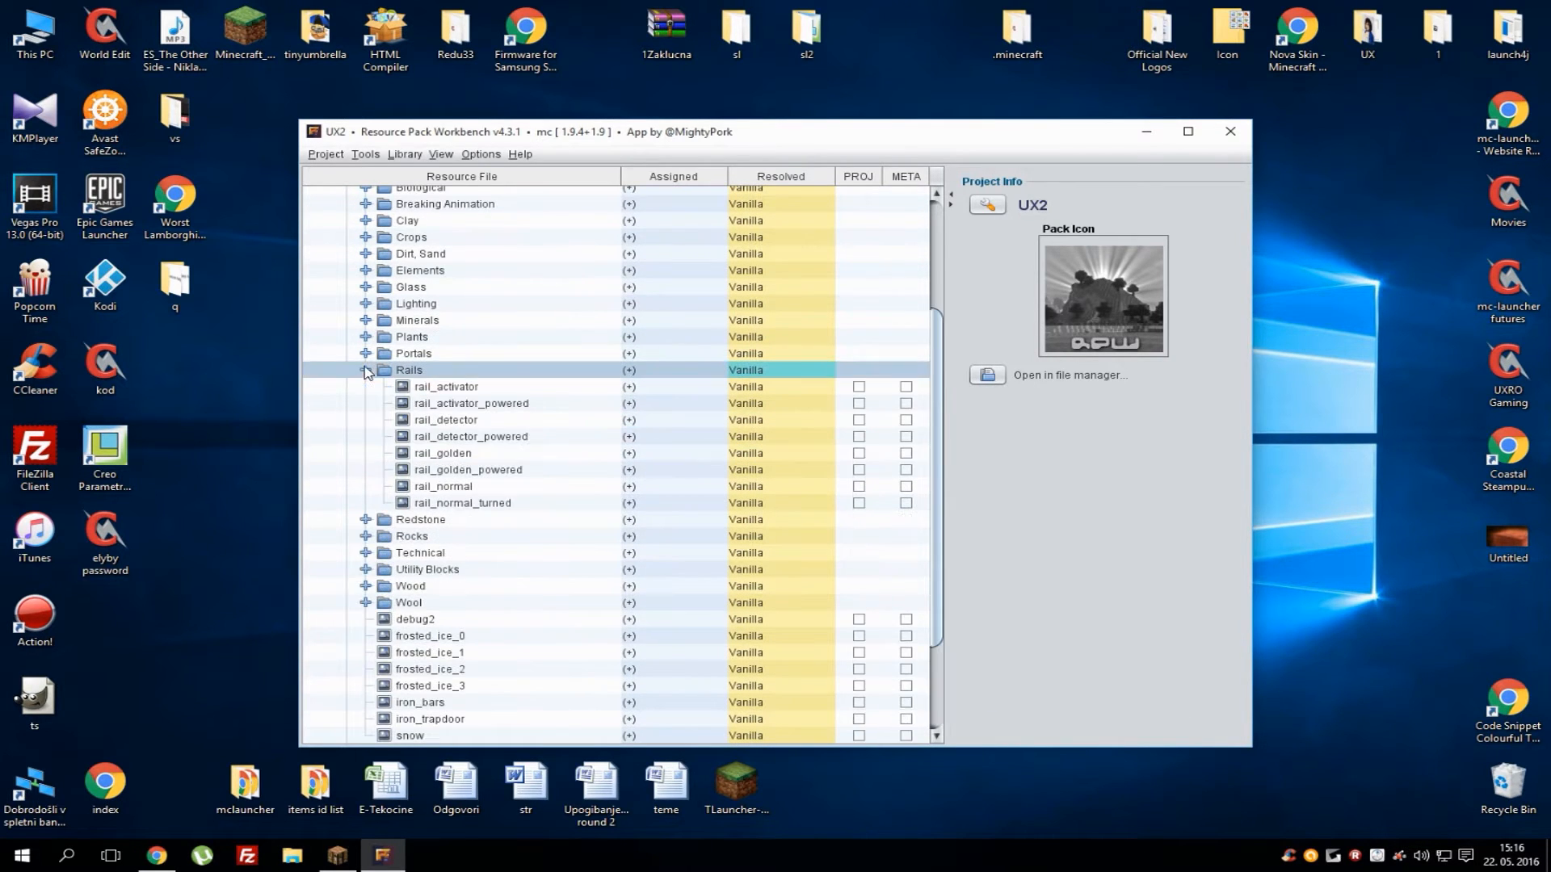
{"action": "left_click", "coordinate": [442, 469]}
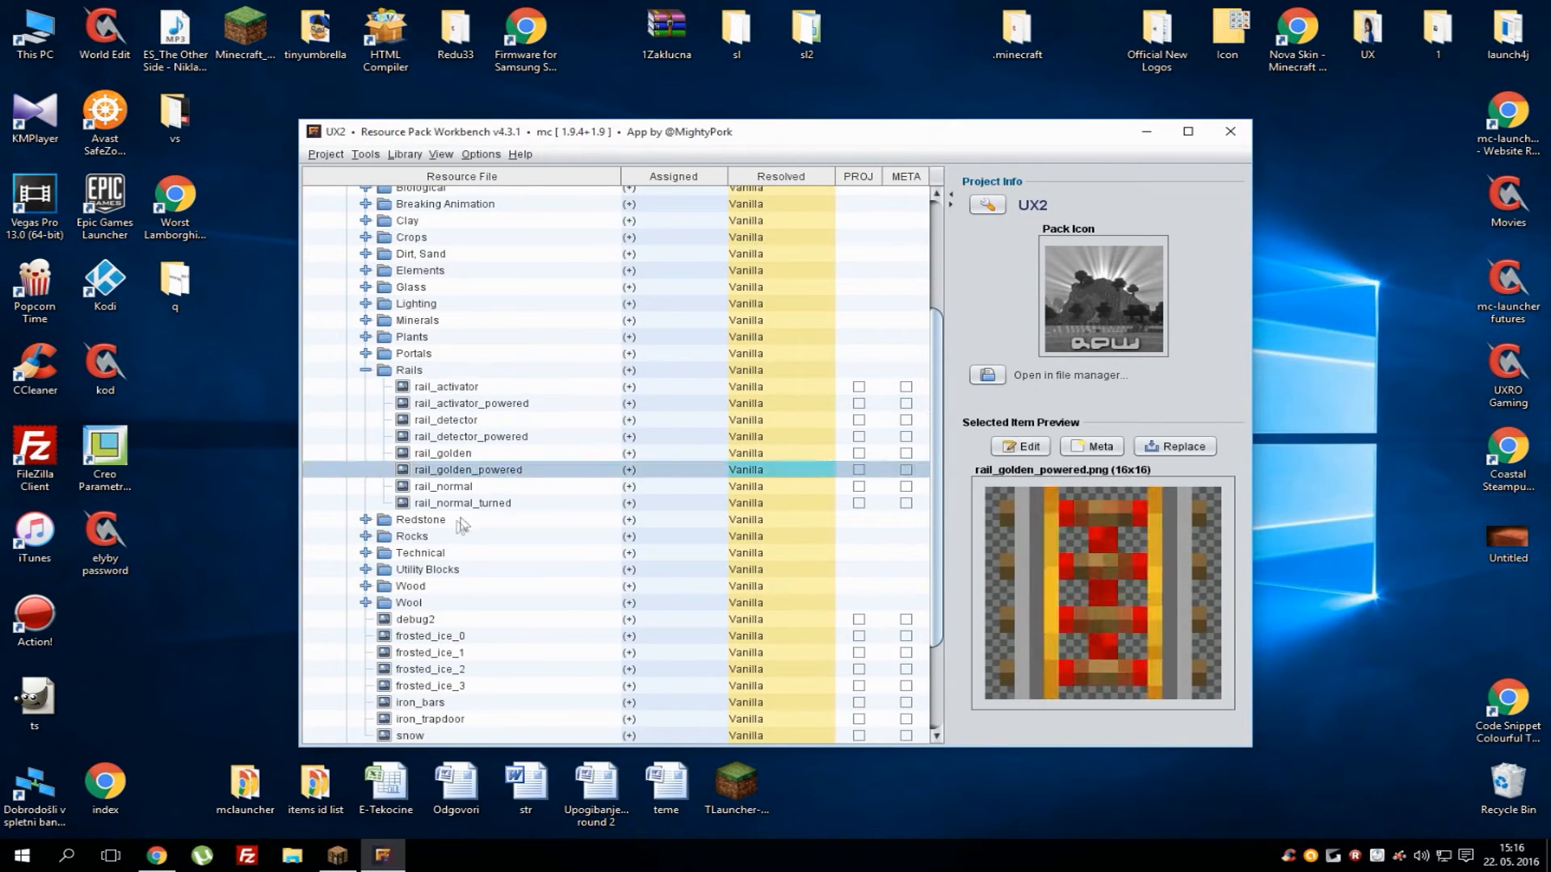
{"action": "left_click", "coordinate": [445, 419]}
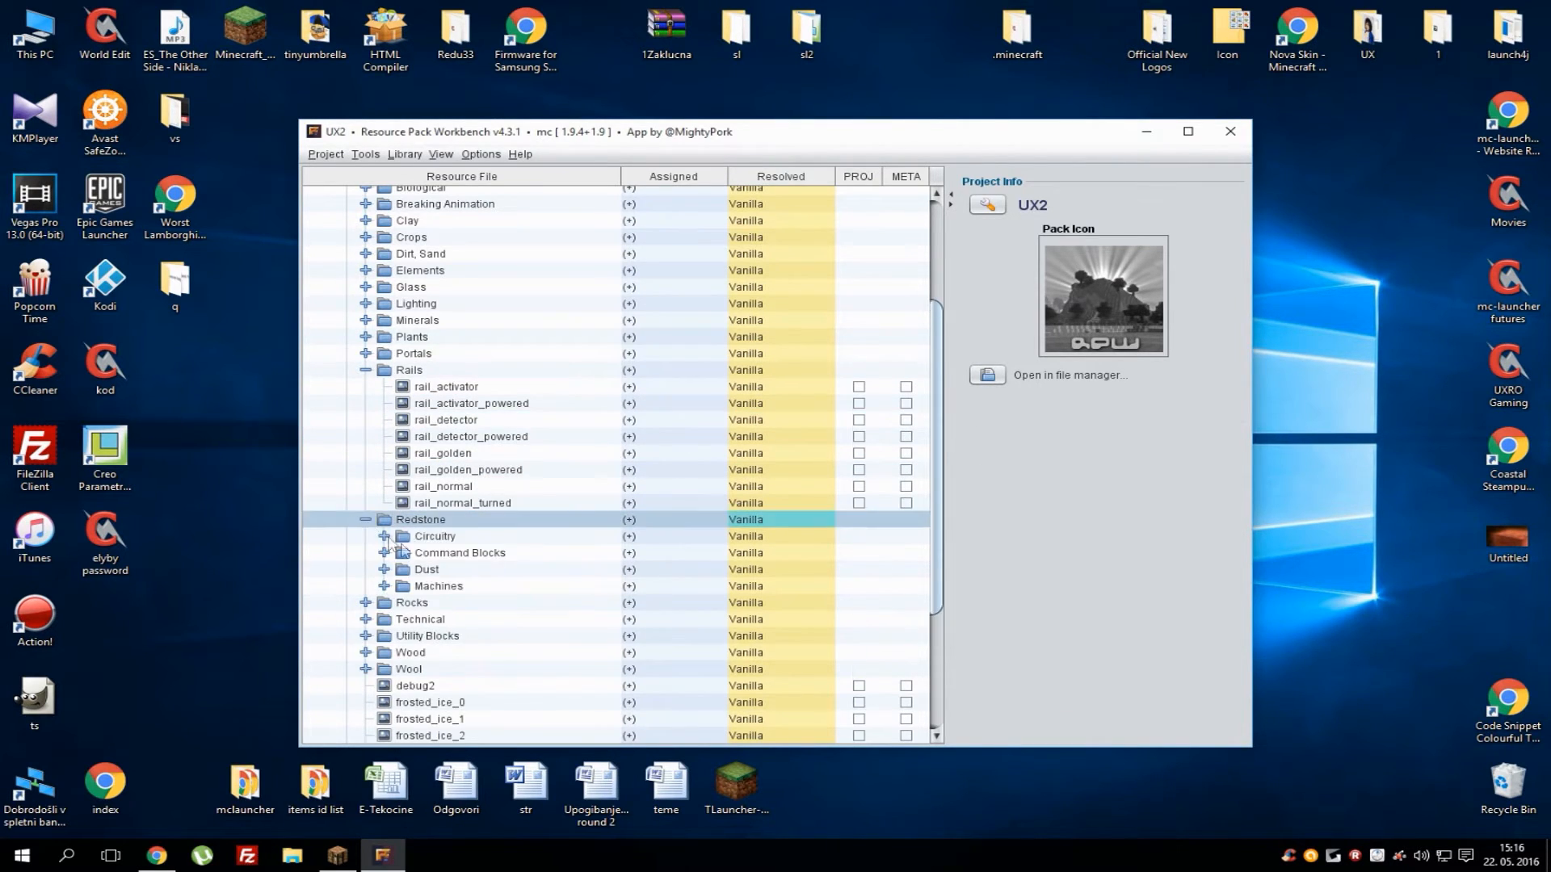
{"action": "left_click", "coordinate": [435, 536]}
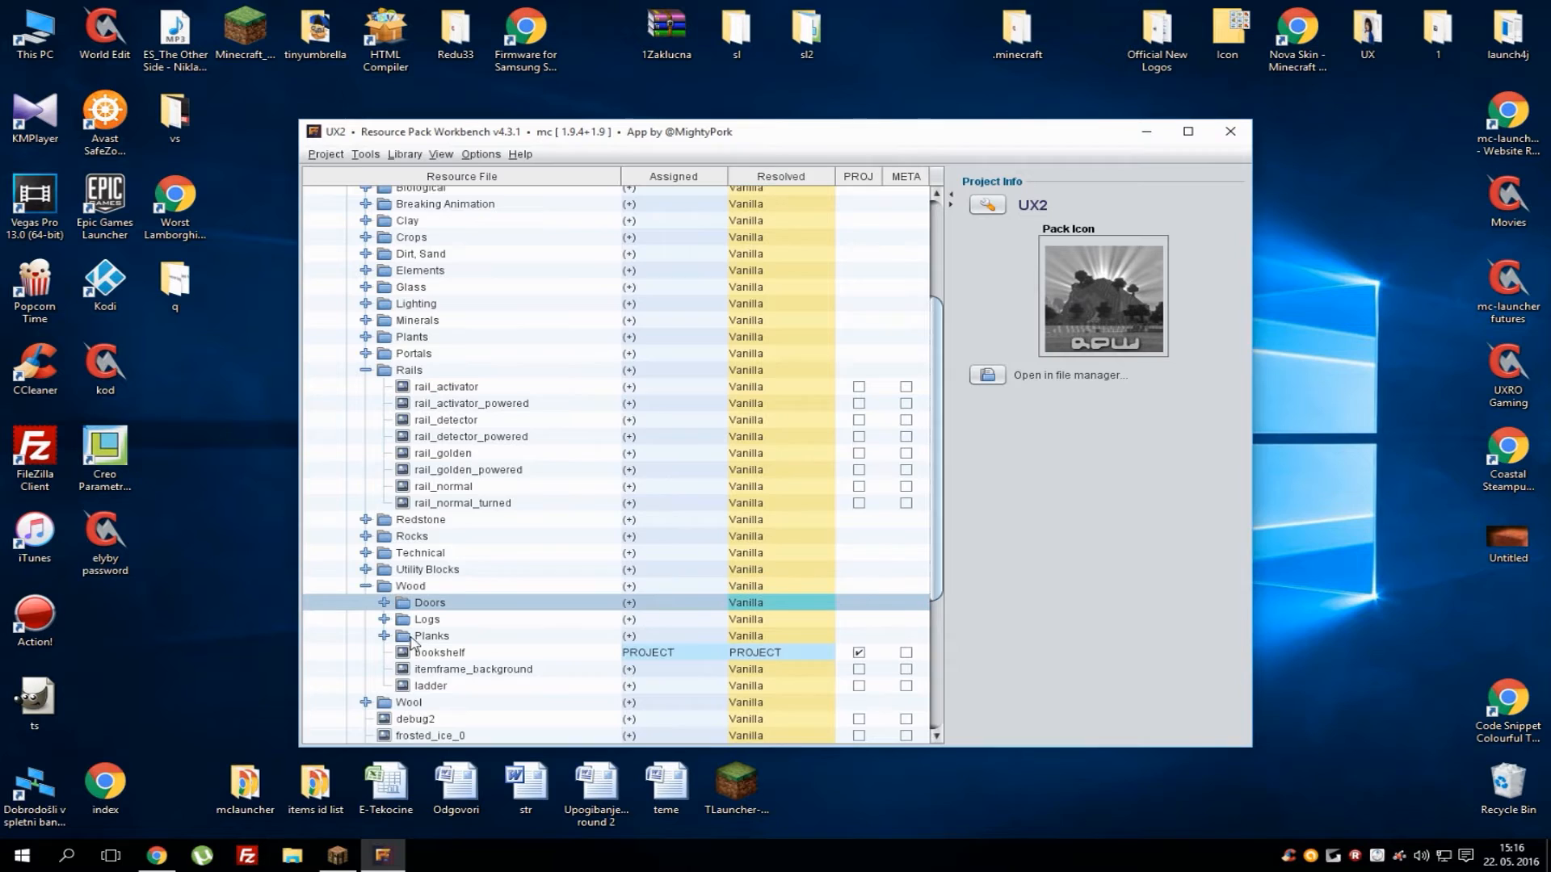
{"action": "left_click", "coordinate": [455, 619]}
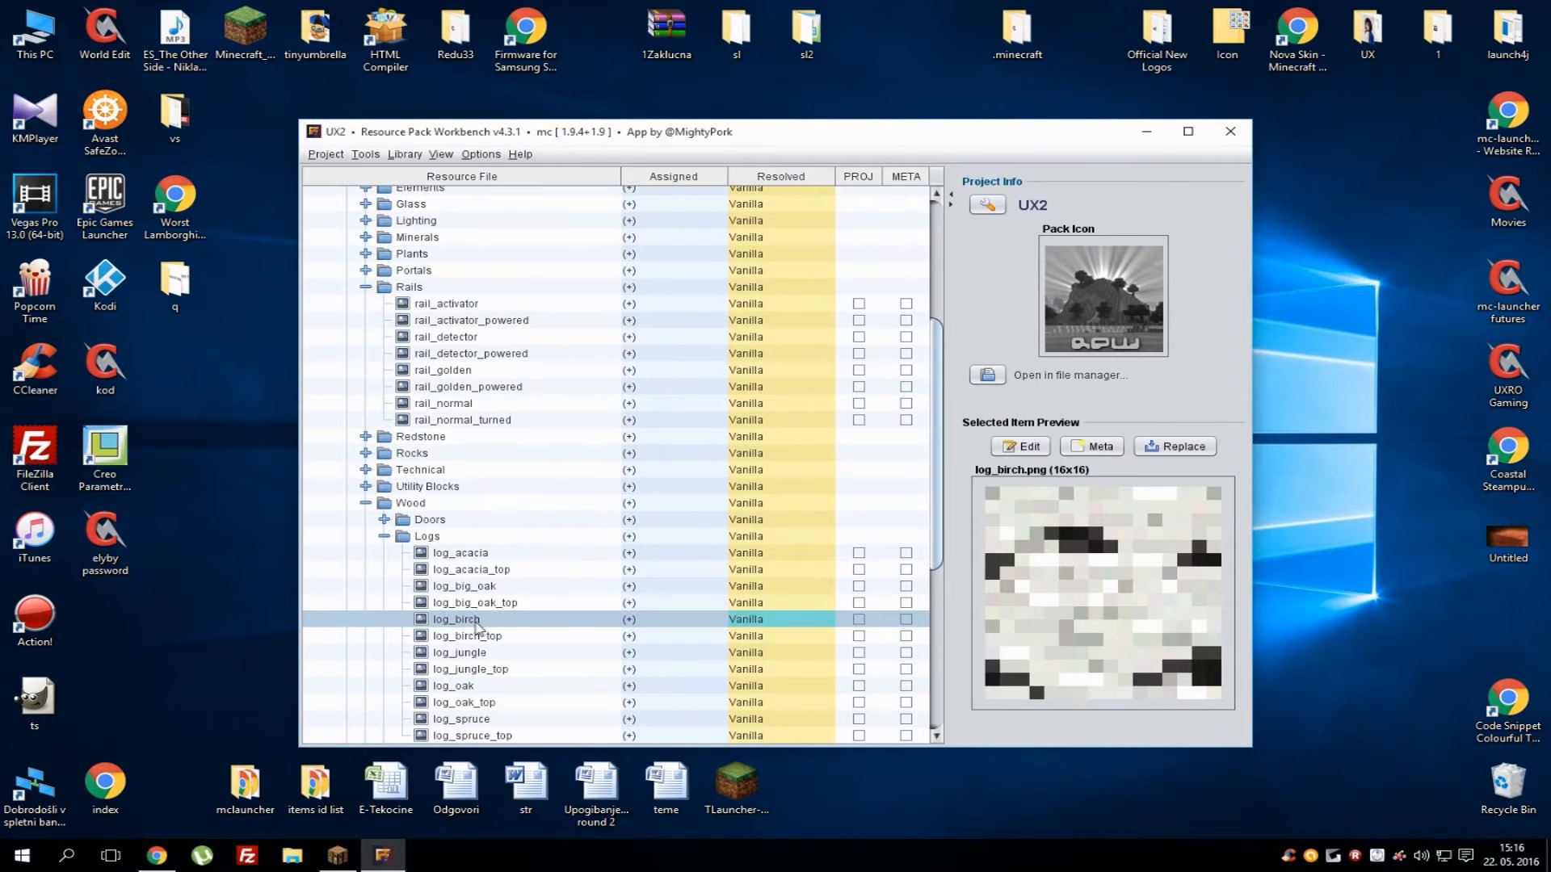
{"action": "mouse_move", "coordinate": [477, 604]}
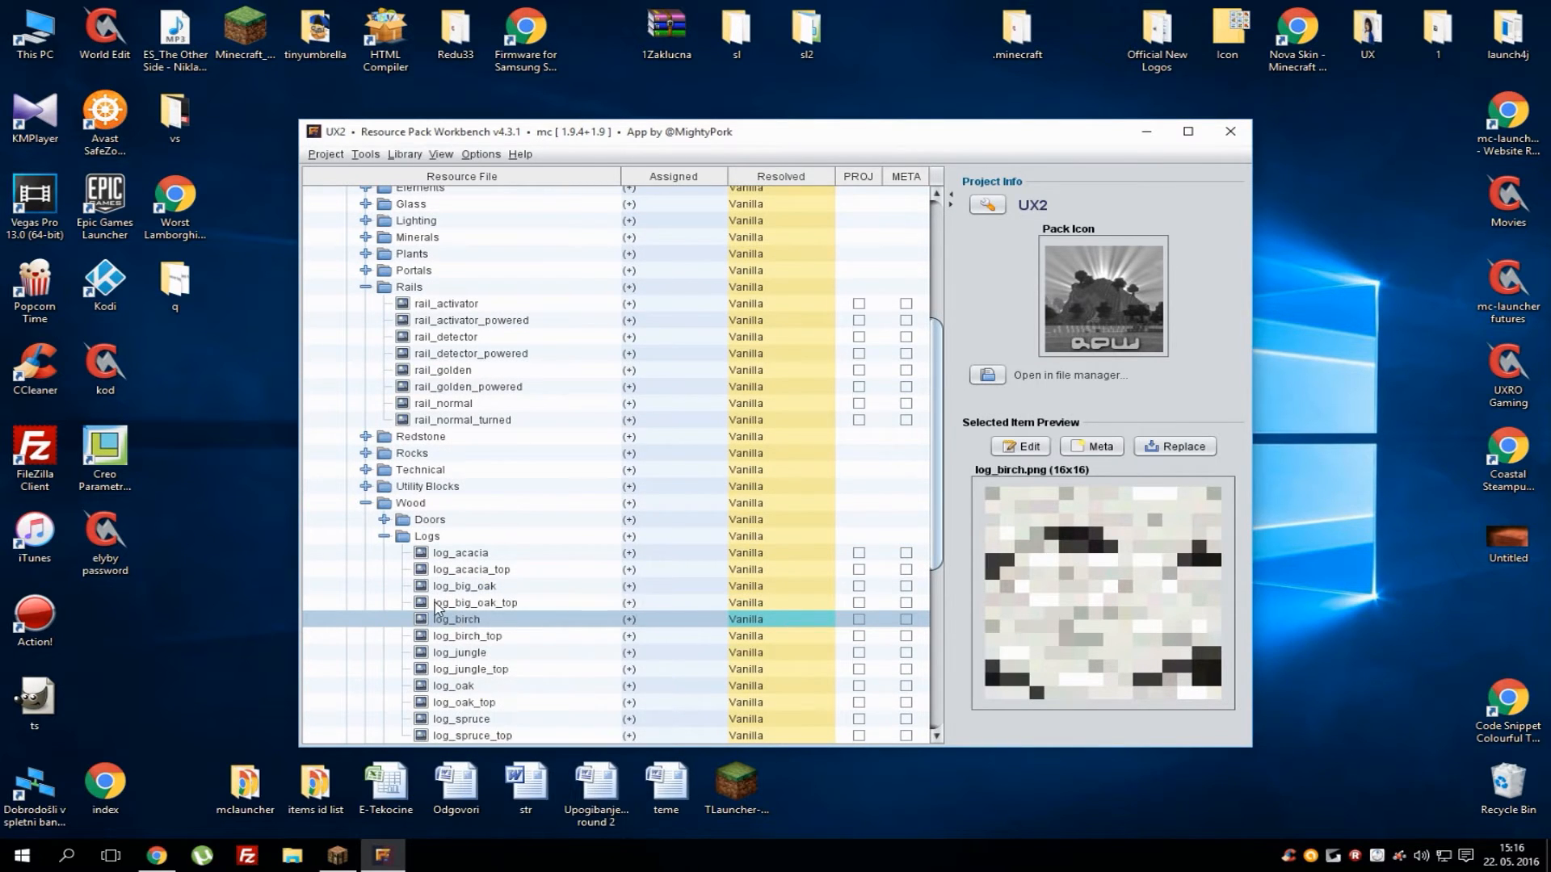
{"action": "left_click", "coordinate": [462, 552]}
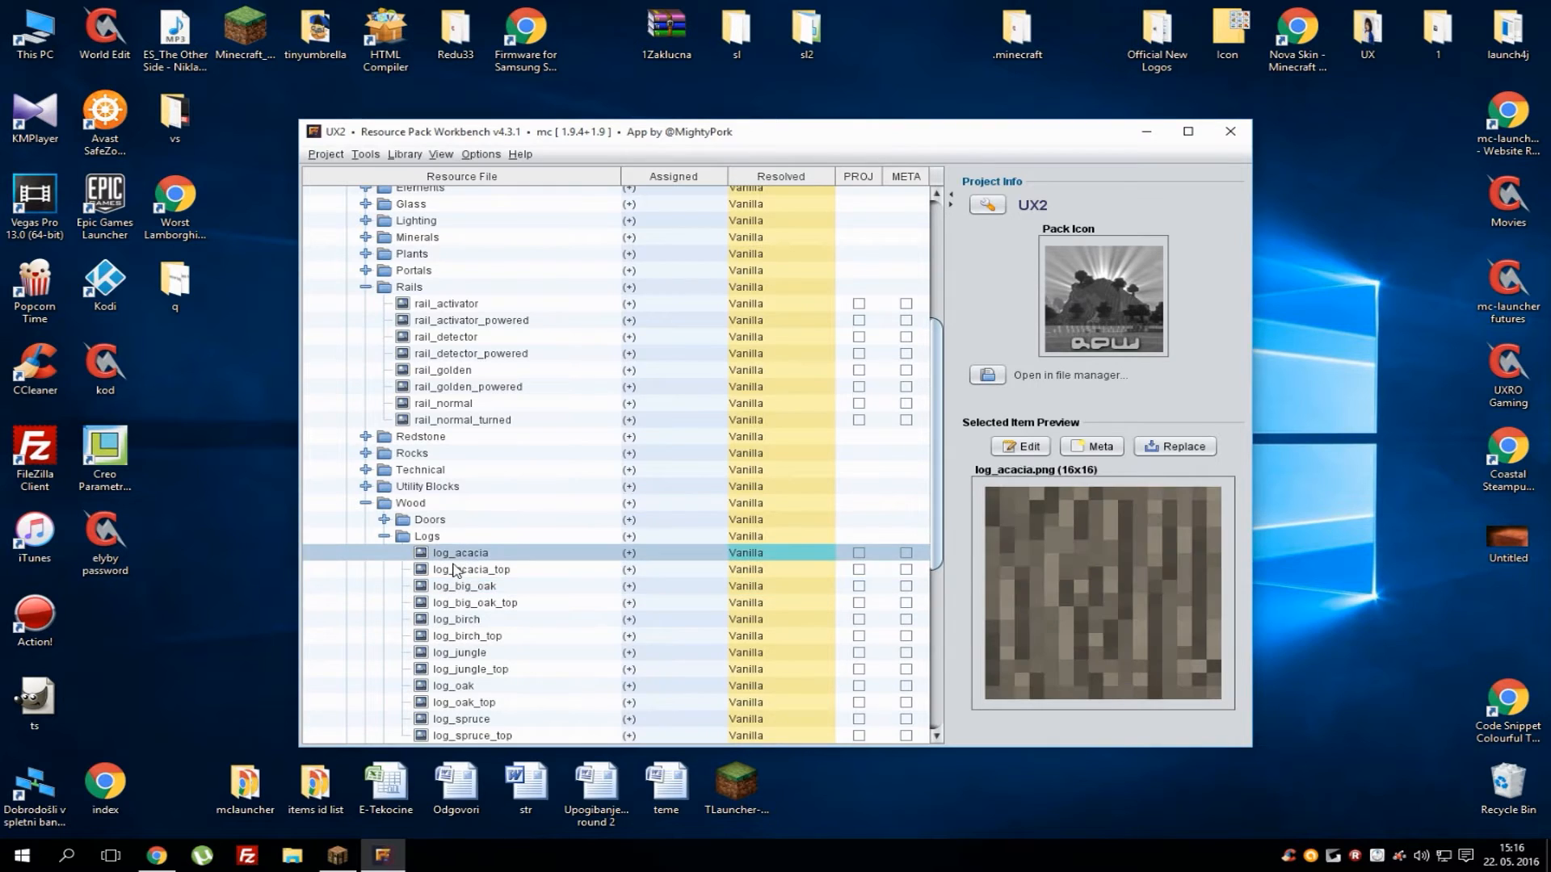
Copy log_big_oak into the project and repaint it red and blue in Paint
{"action": "right_click", "coordinate": [462, 585]}
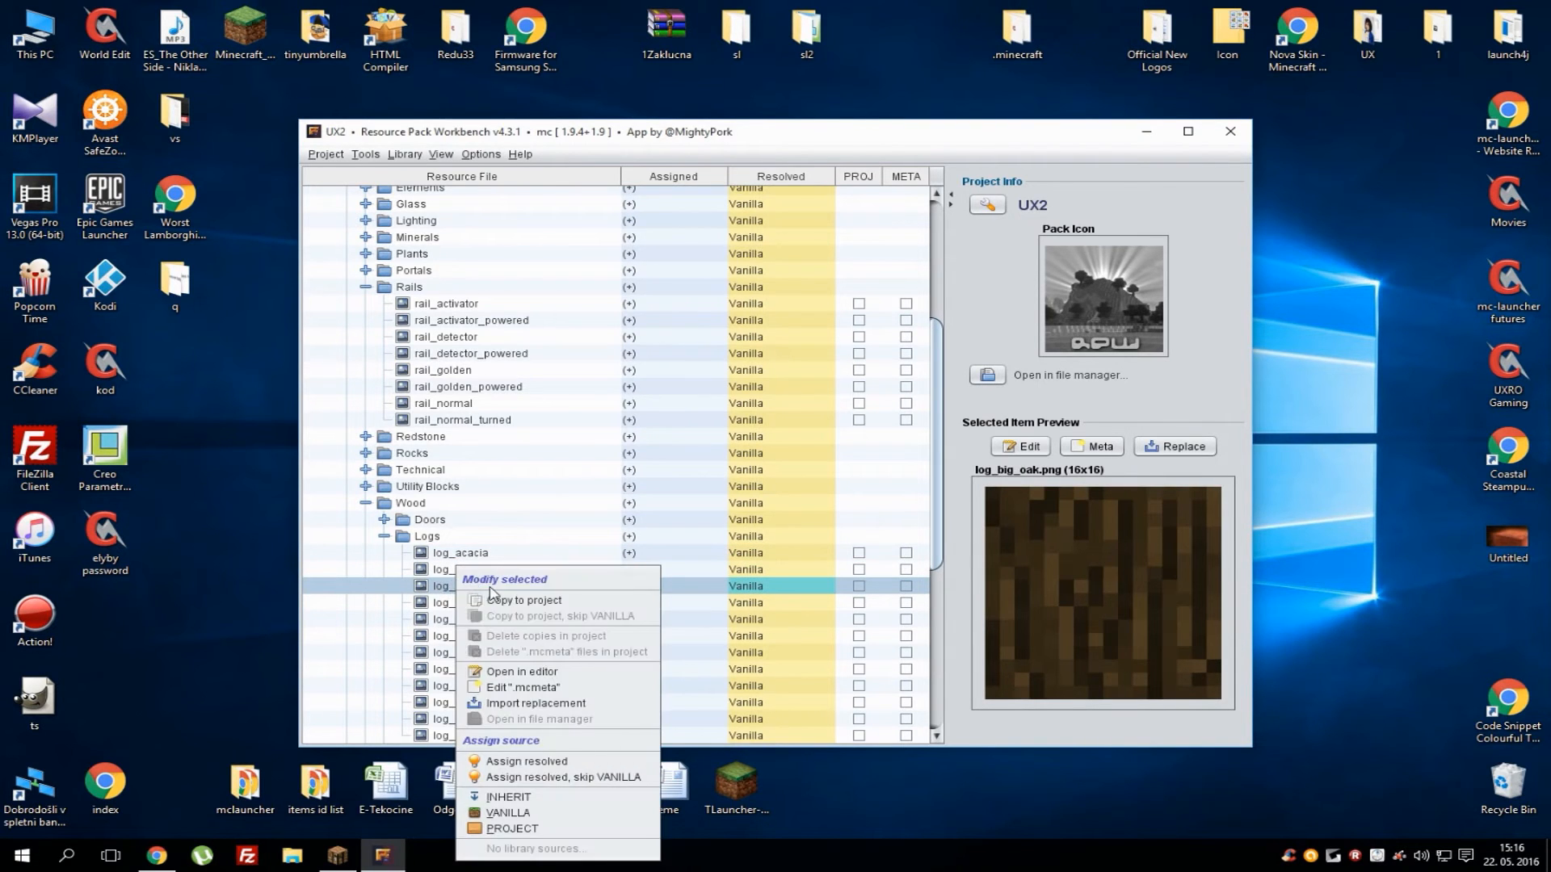
{"action": "left_click", "coordinate": [524, 599]}
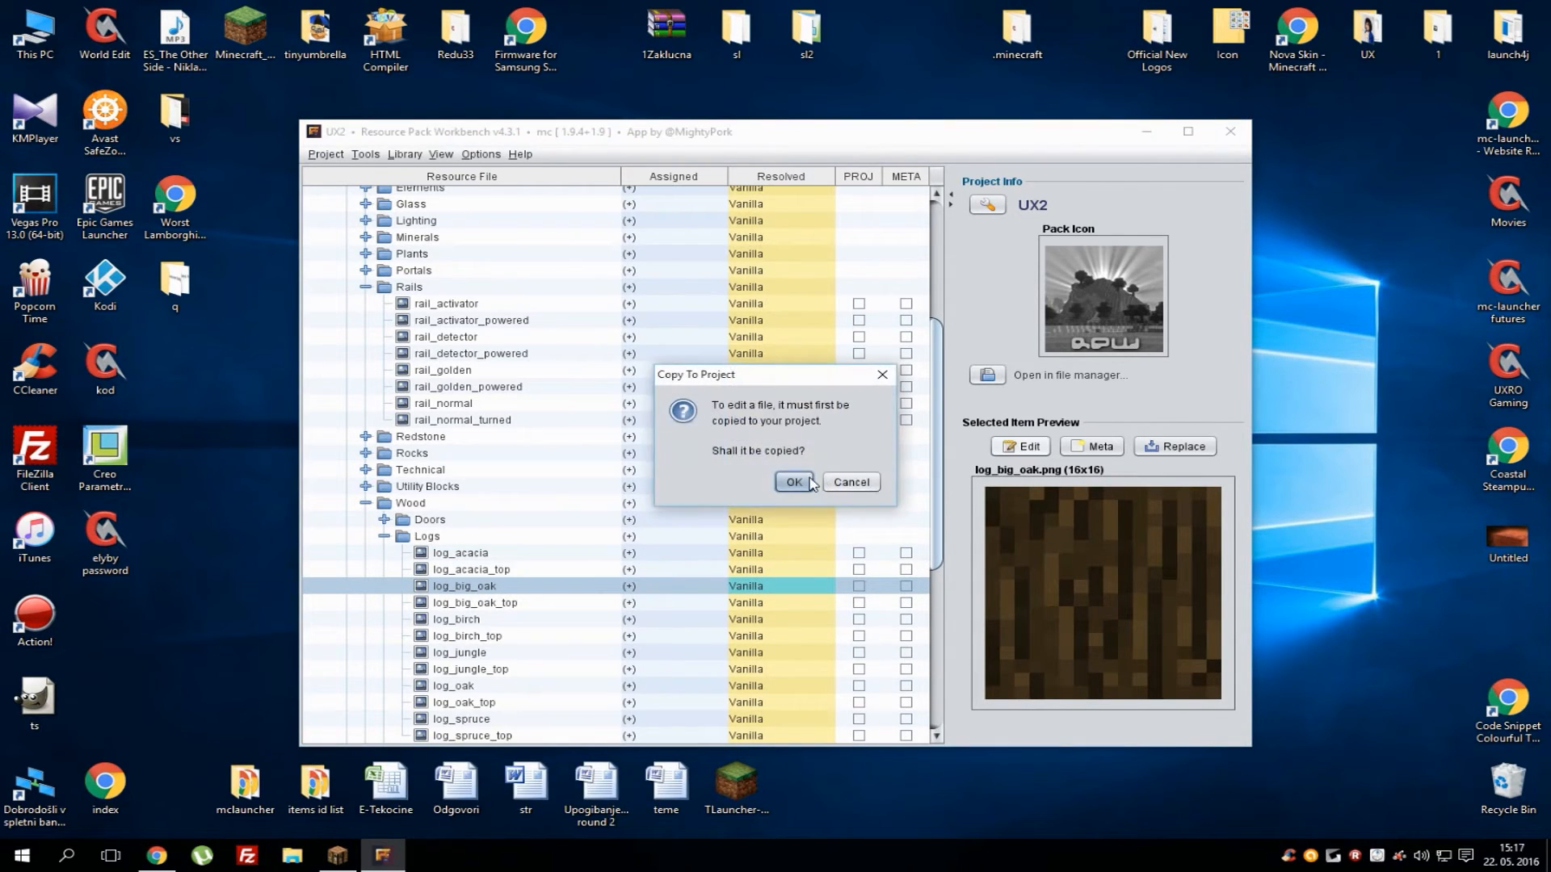
{"action": "left_click", "coordinate": [793, 481]}
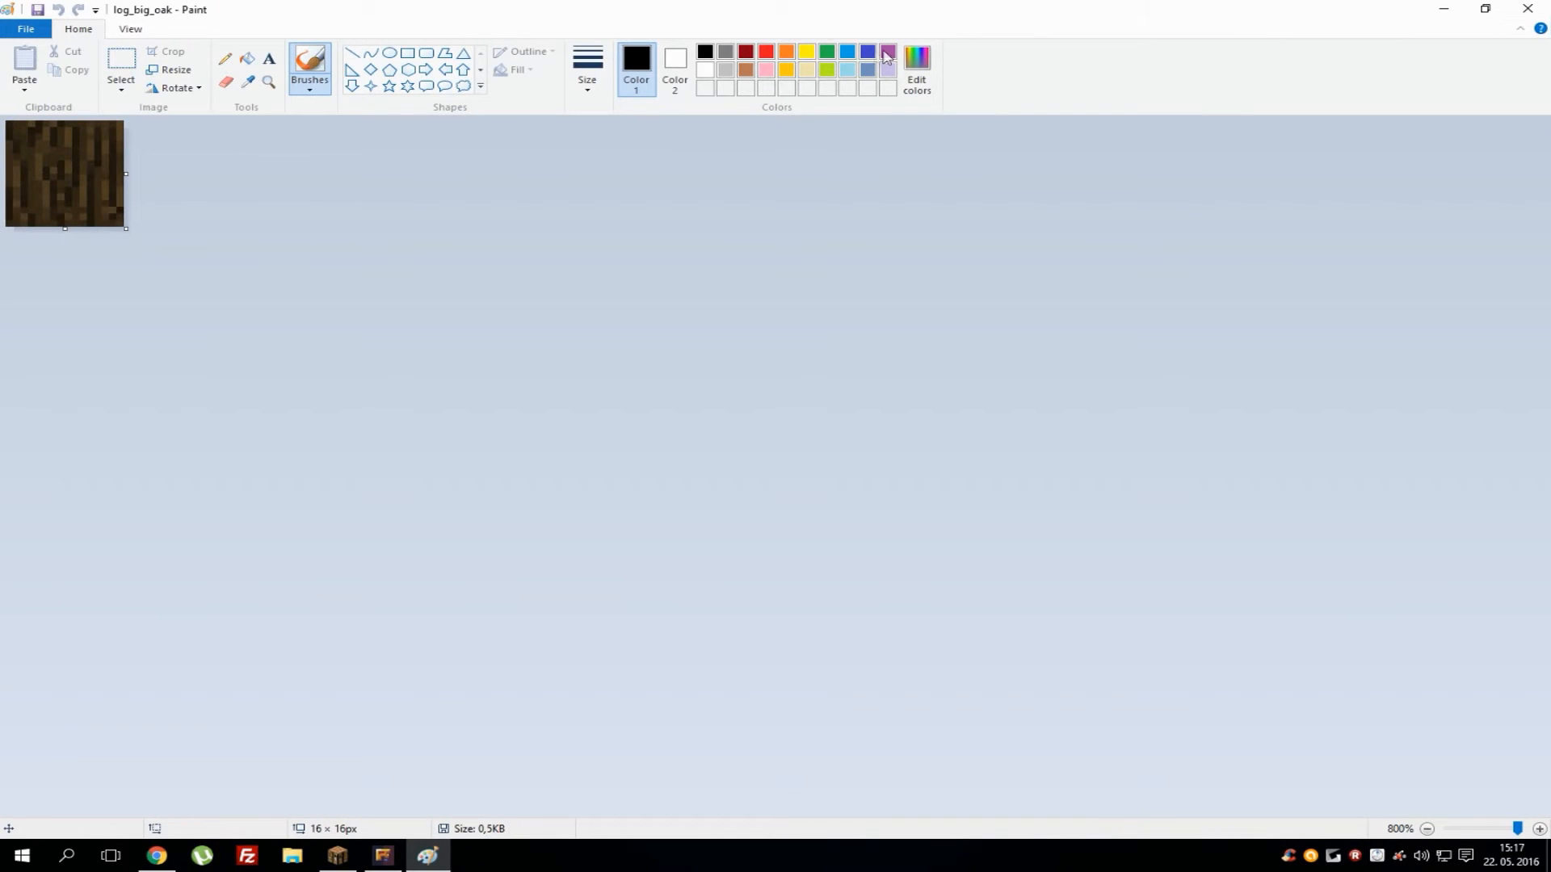
{"action": "left_click", "coordinate": [747, 50]}
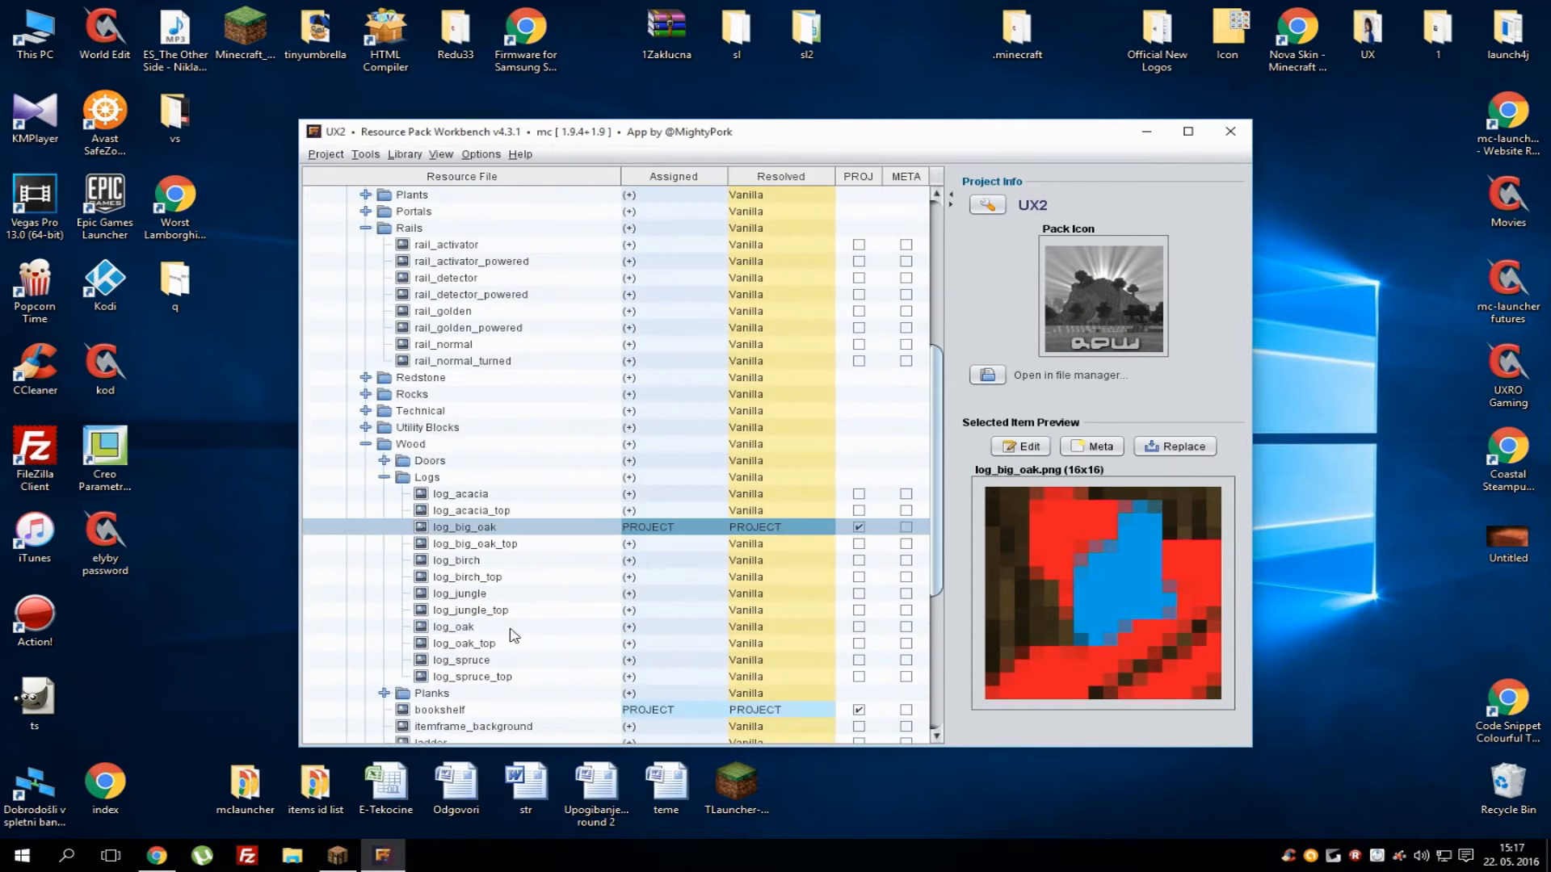
{"action": "scroll", "scroll_direction": "down", "scroll_amount": 3}
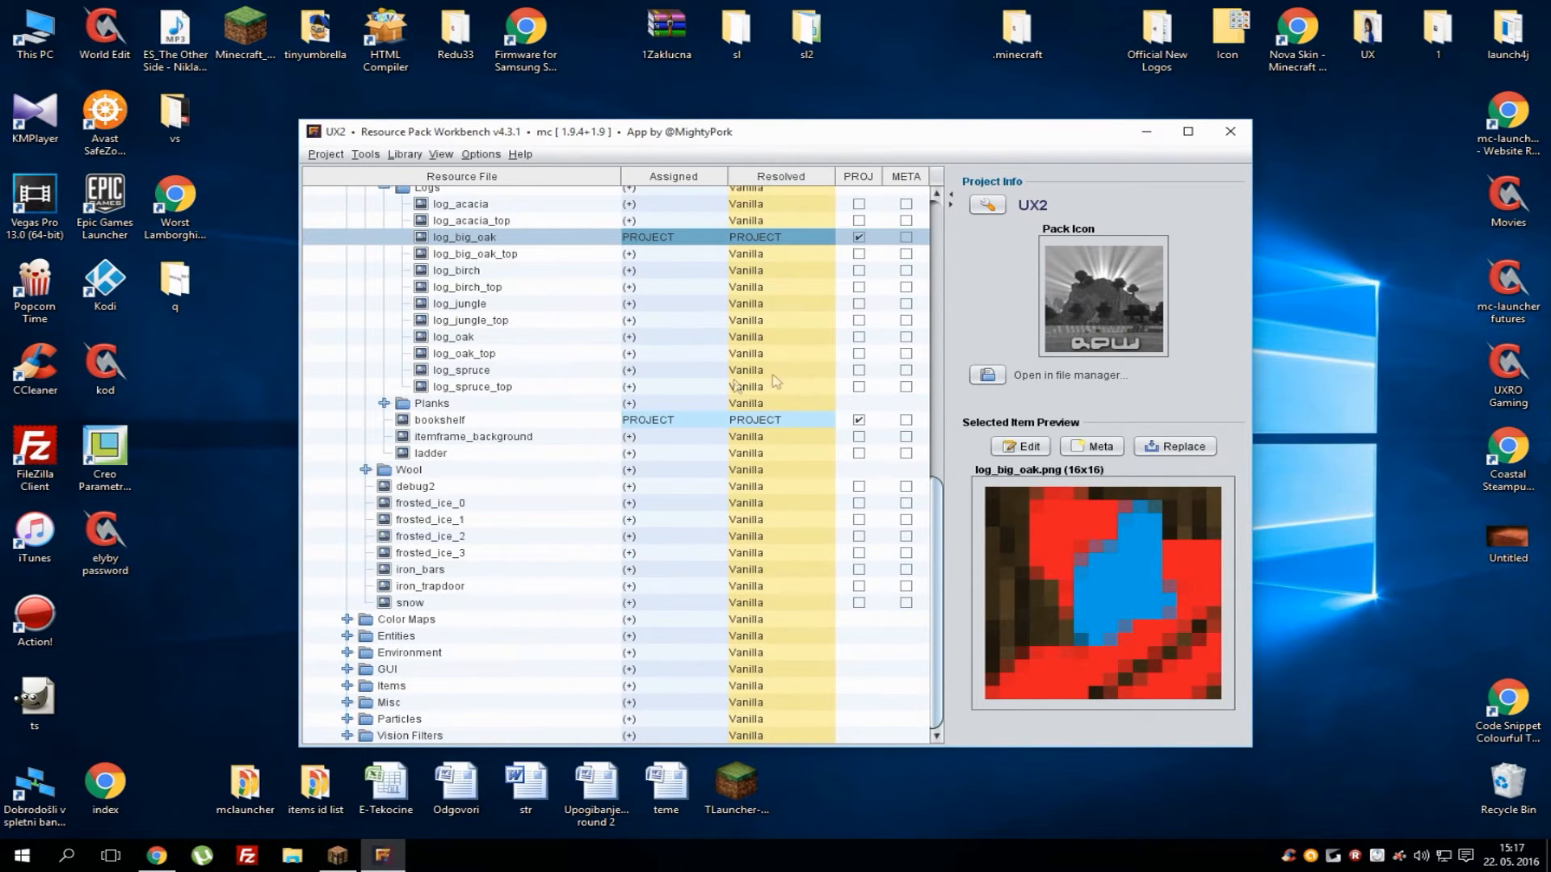
{"action": "mouse_move", "coordinate": [693, 407]}
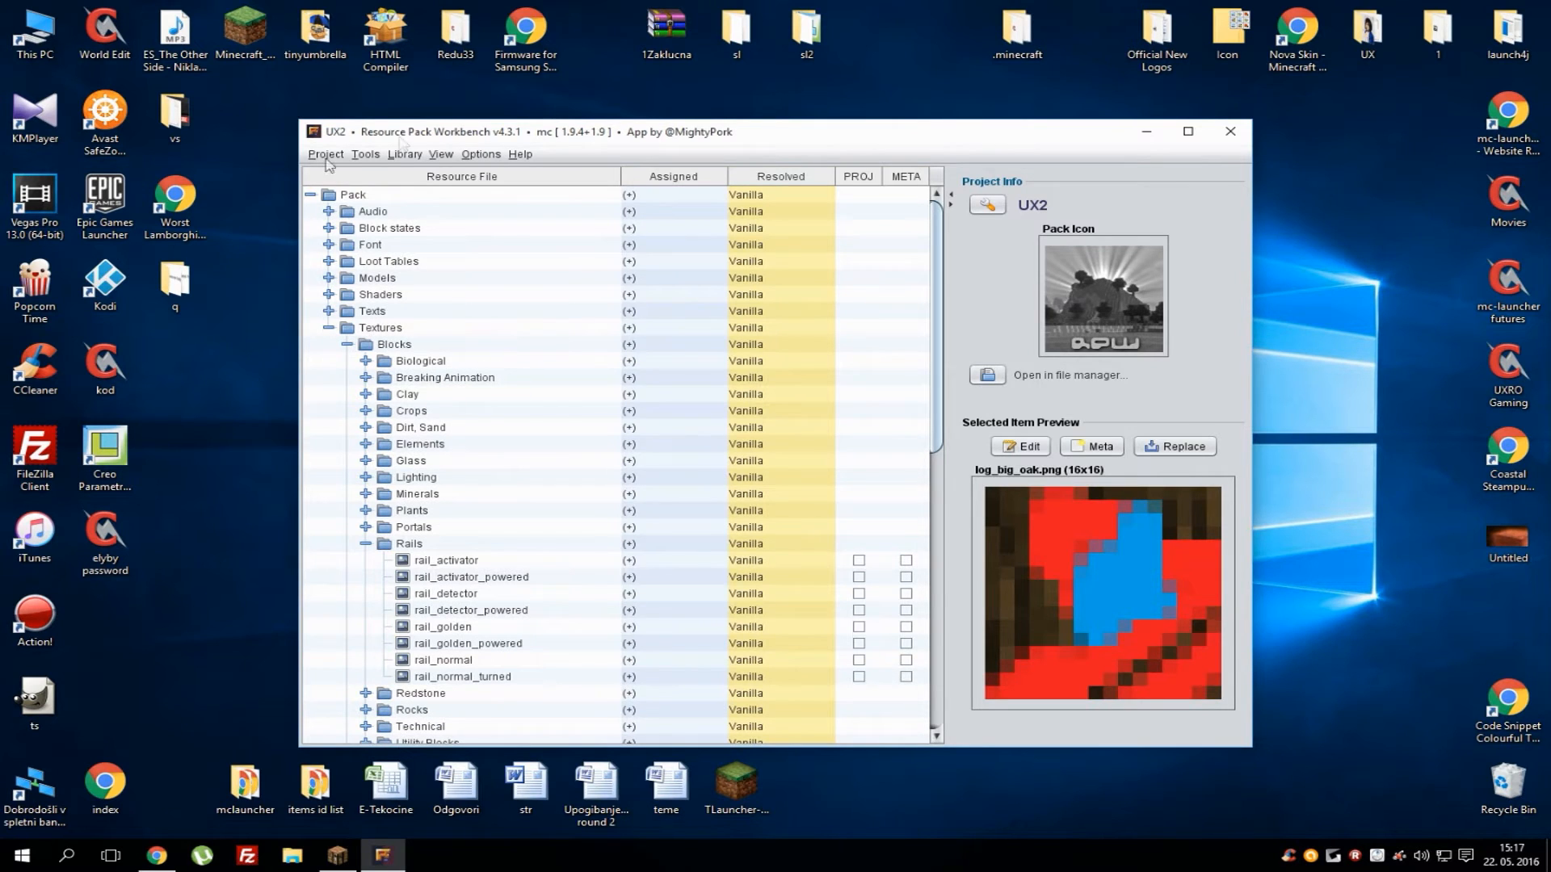
Edit the UX2 pack icon from Project properties, save it, and confirm the details
{"action": "left_click", "coordinate": [480, 154]}
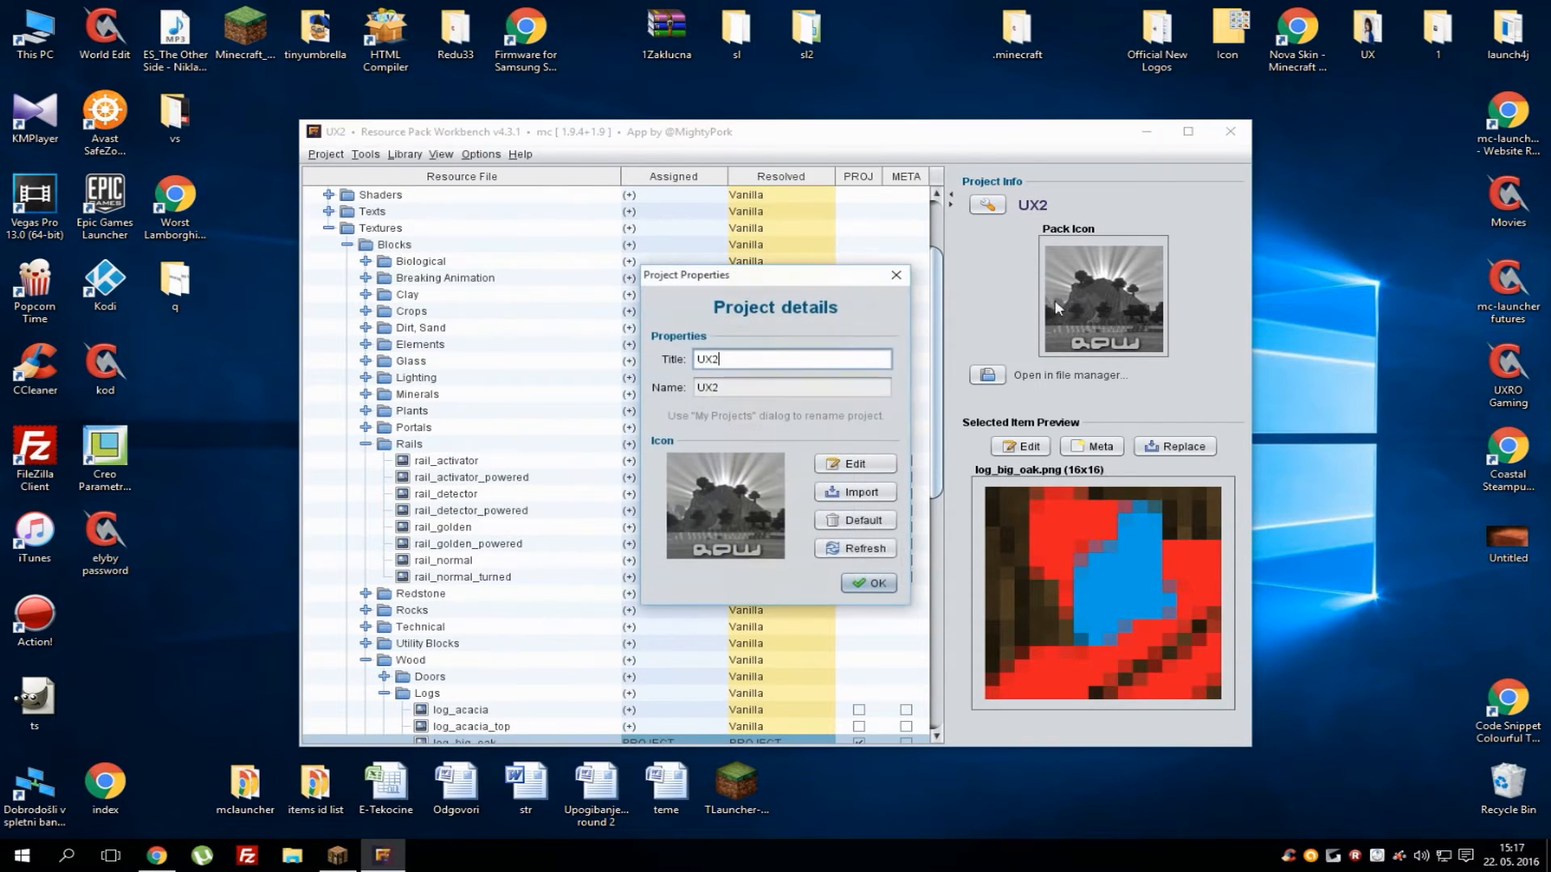
{"action": "left_click", "coordinate": [854, 463]}
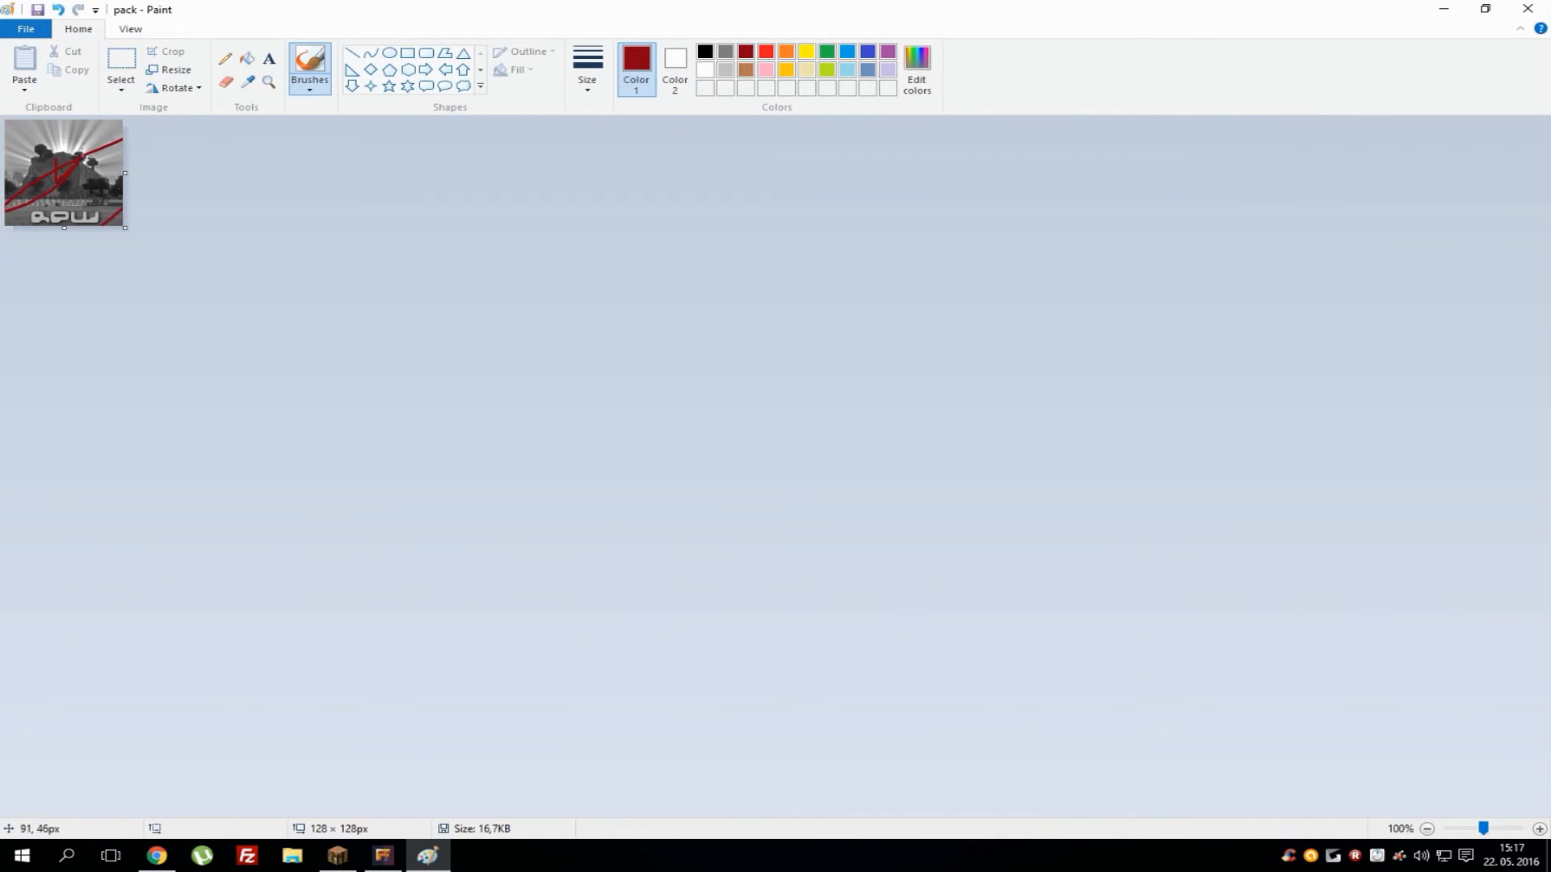
{"action": "left_click", "coordinate": [427, 856]}
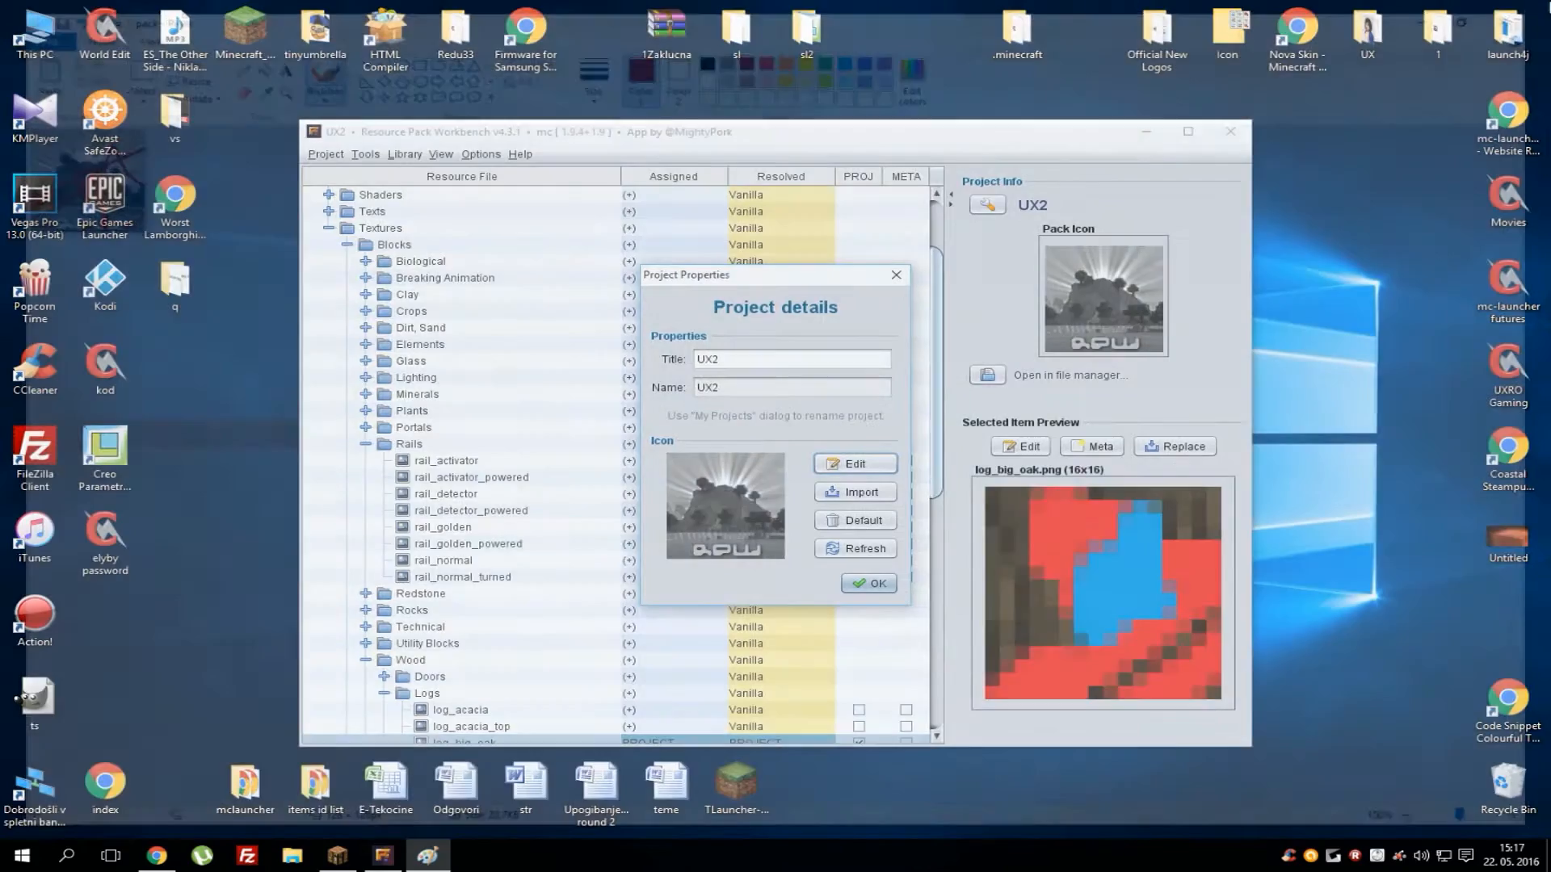
{"action": "left_click", "coordinate": [869, 582]}
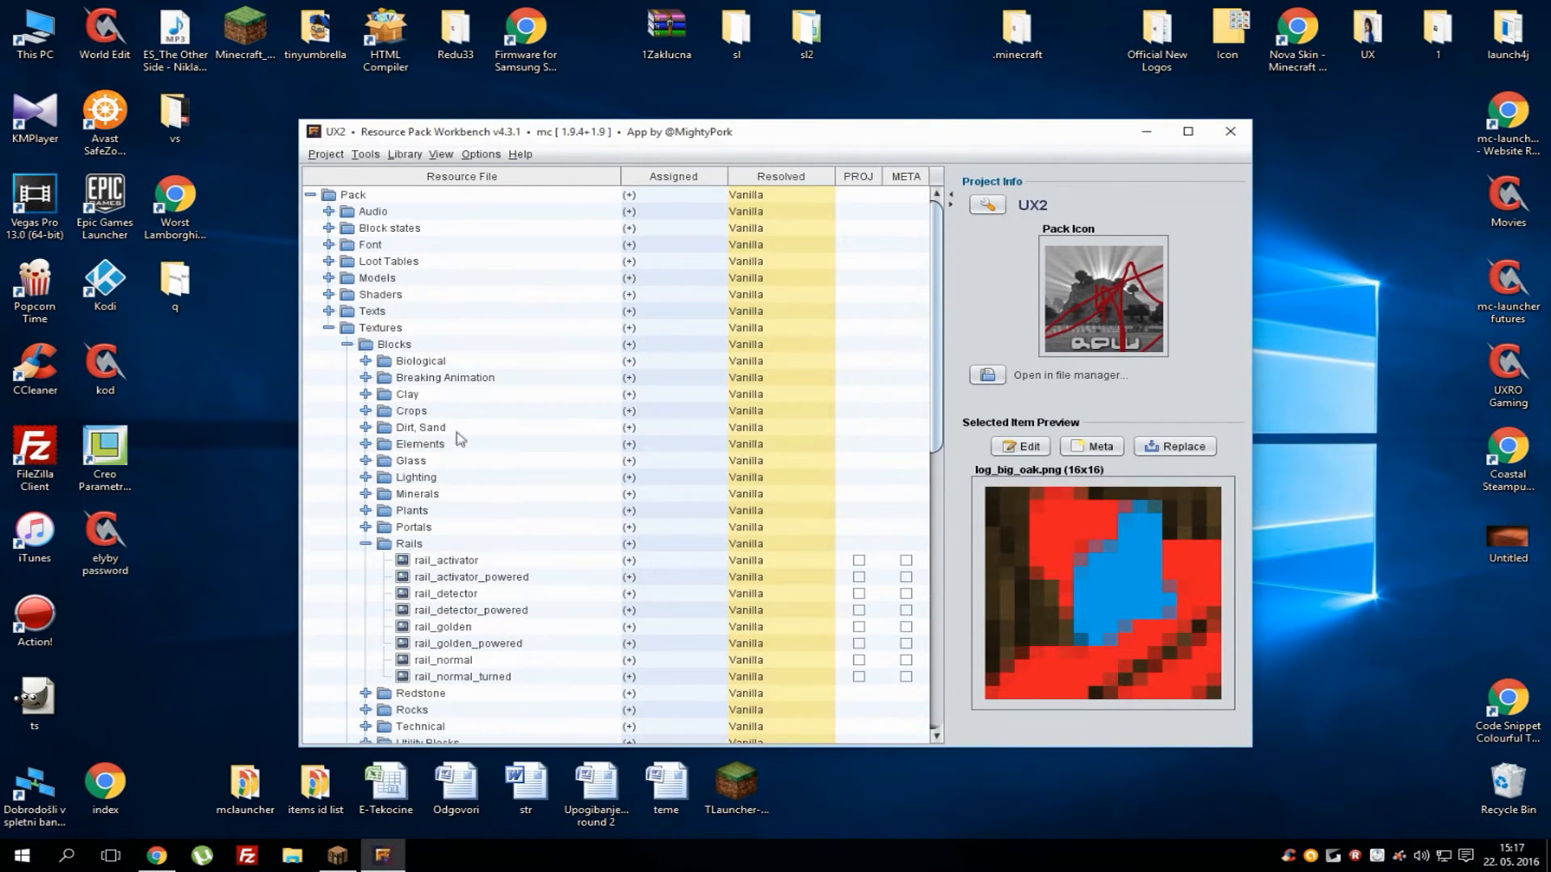
{"action": "left_click", "coordinate": [331, 327]}
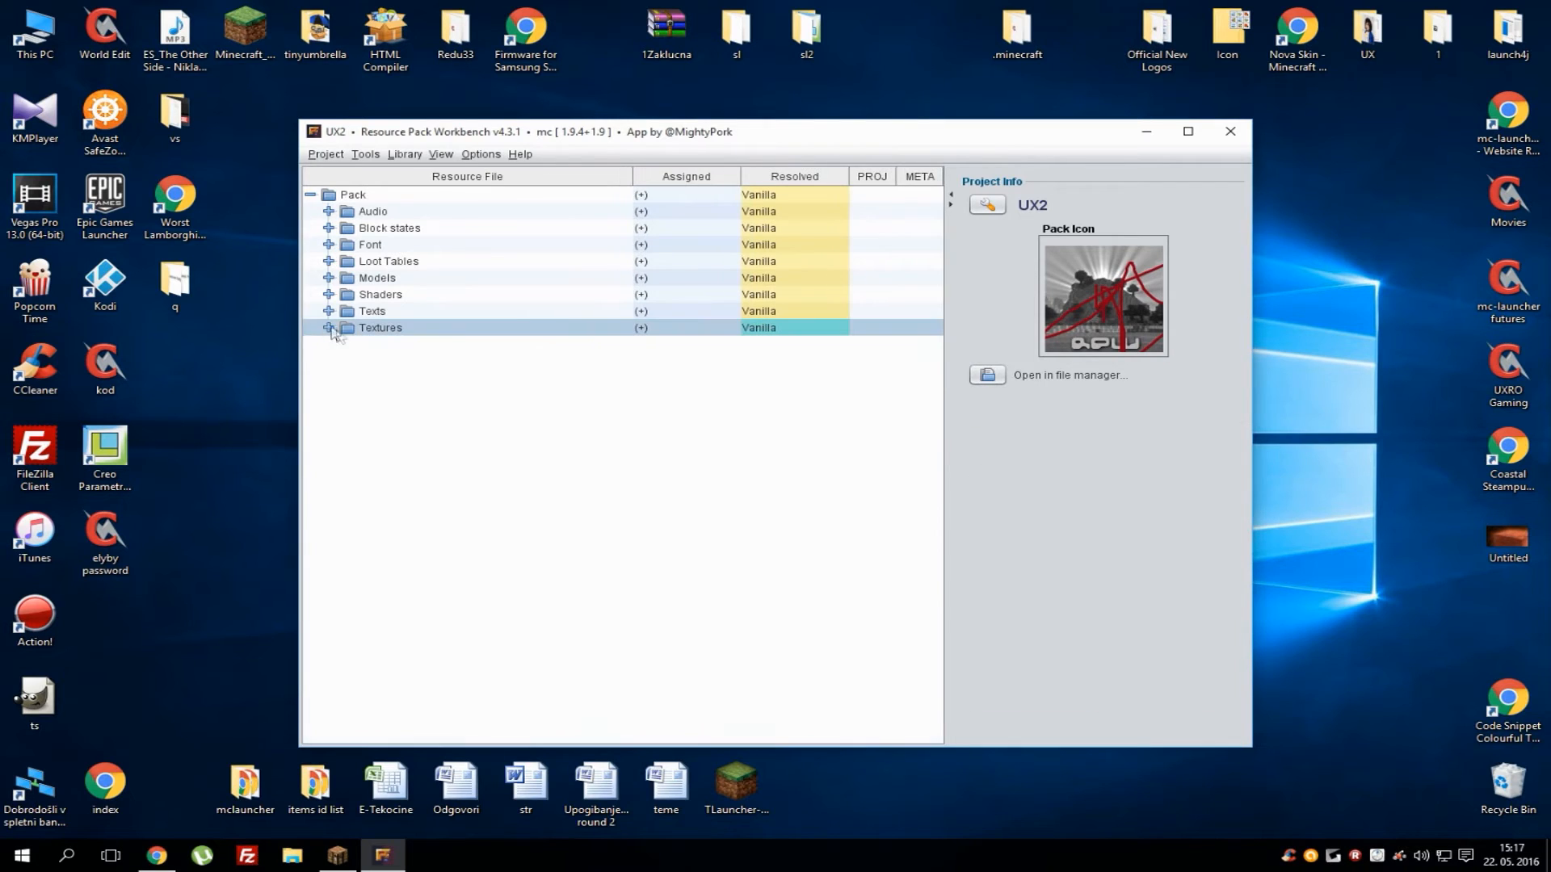
Export the UX2 pack as UX2.zip to the Desktop, then save the project while closing
{"action": "left_click", "coordinate": [326, 153]}
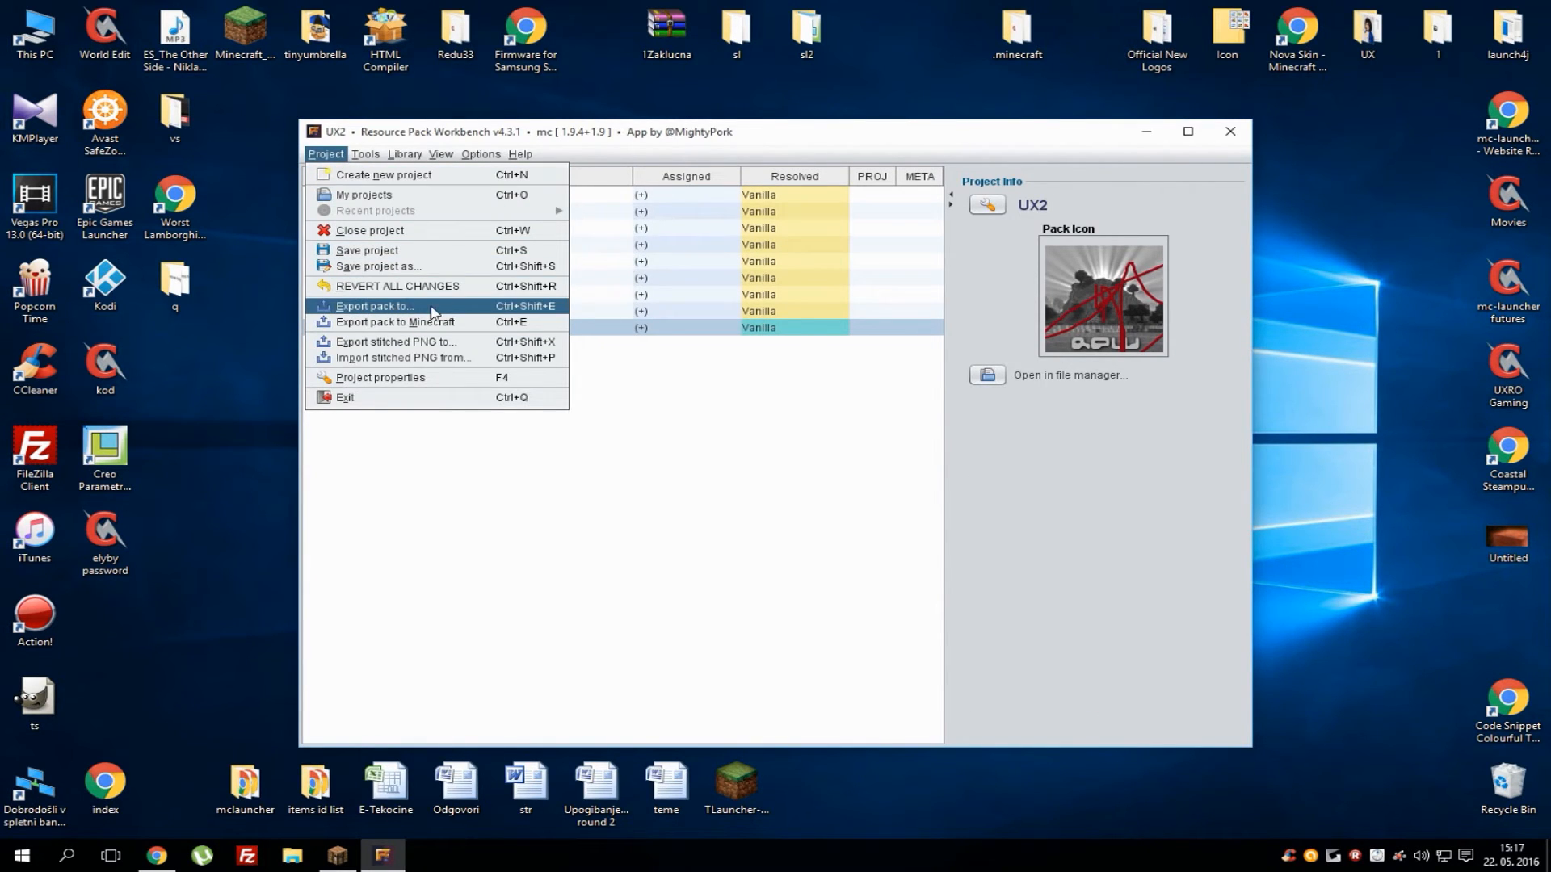
{"action": "left_click", "coordinate": [374, 305]}
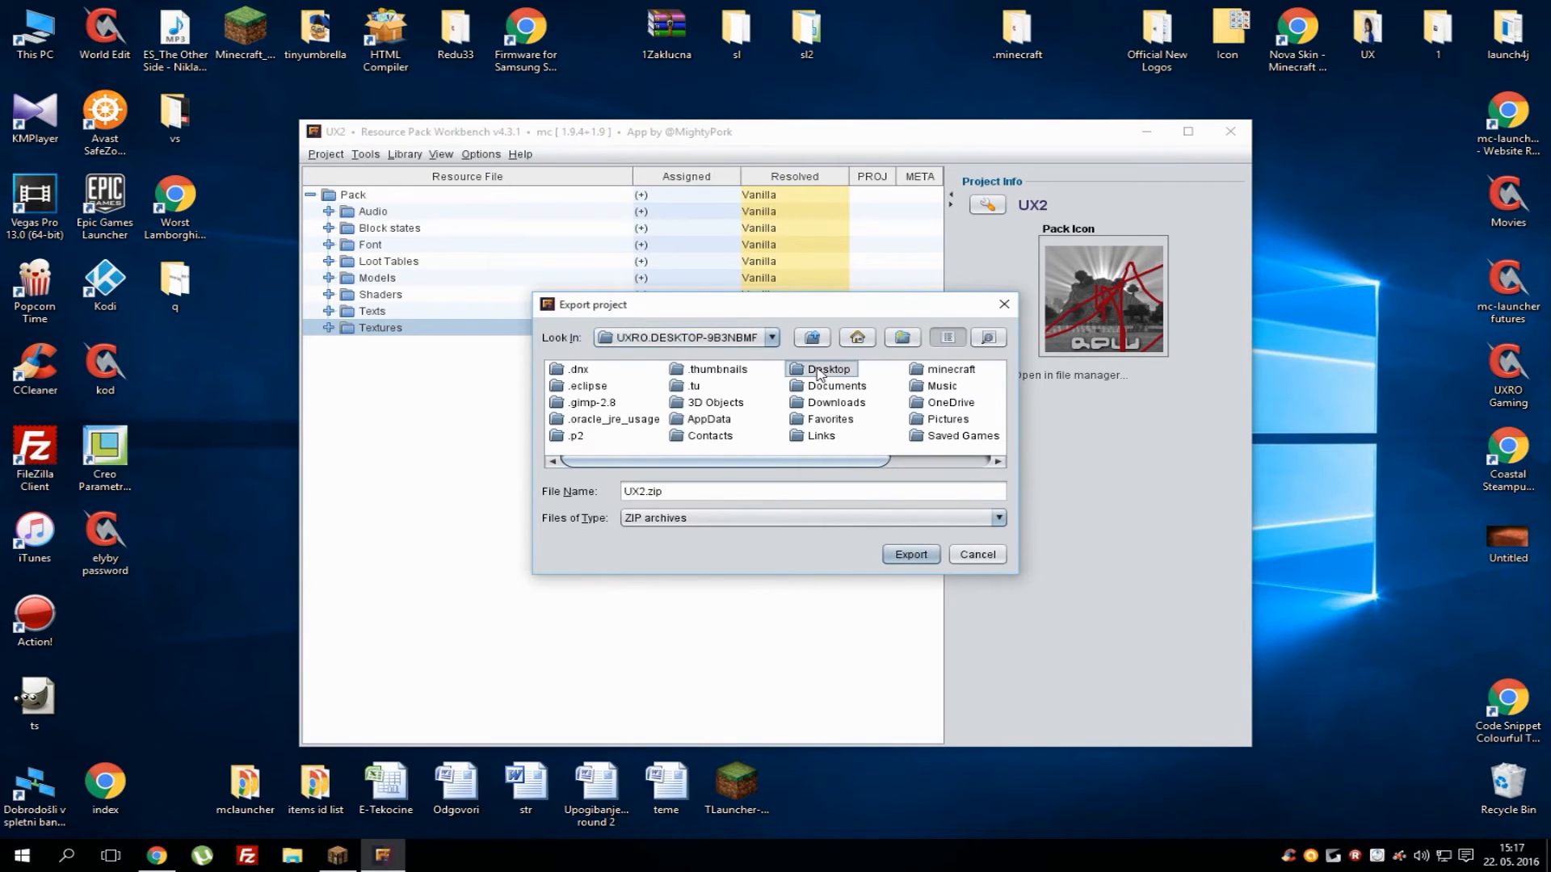
{"action": "double_click", "coordinate": [828, 370]}
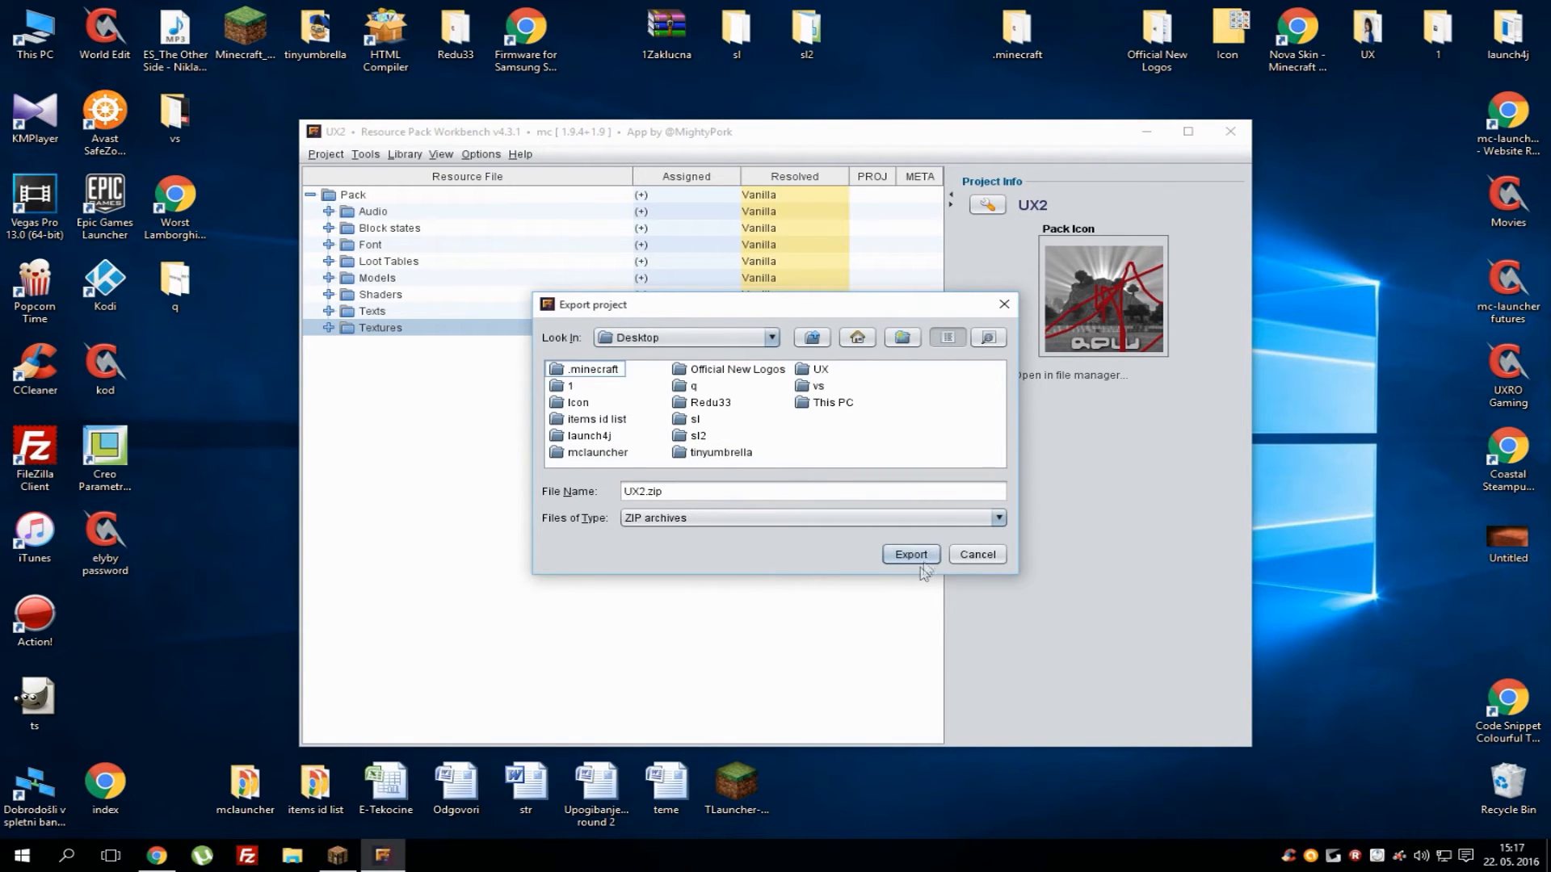
{"action": "left_click", "coordinate": [908, 554]}
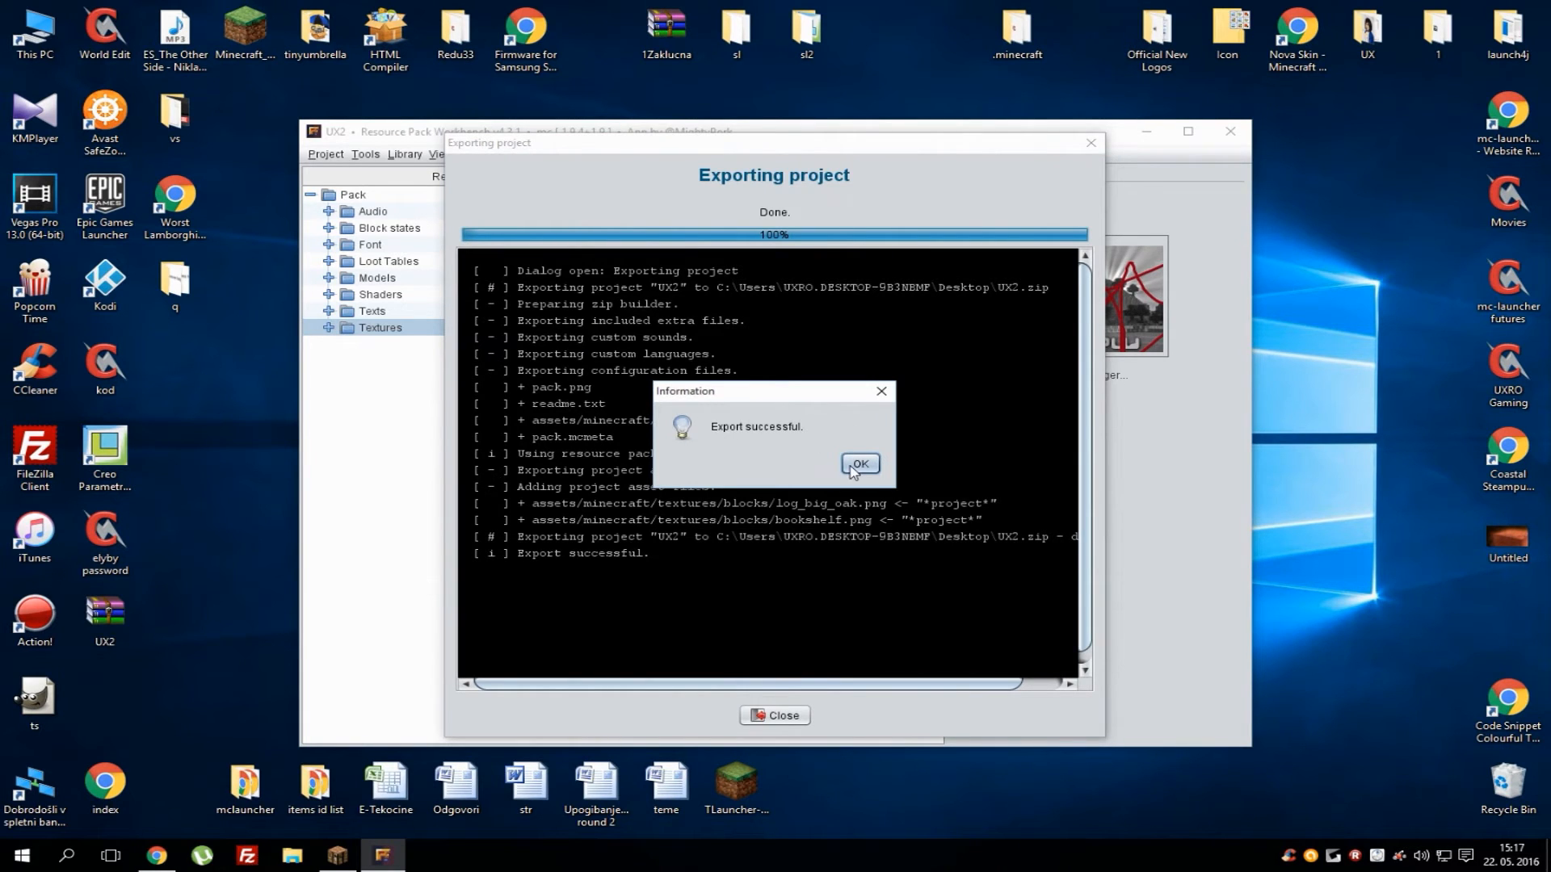
{"action": "left_click", "coordinate": [856, 463]}
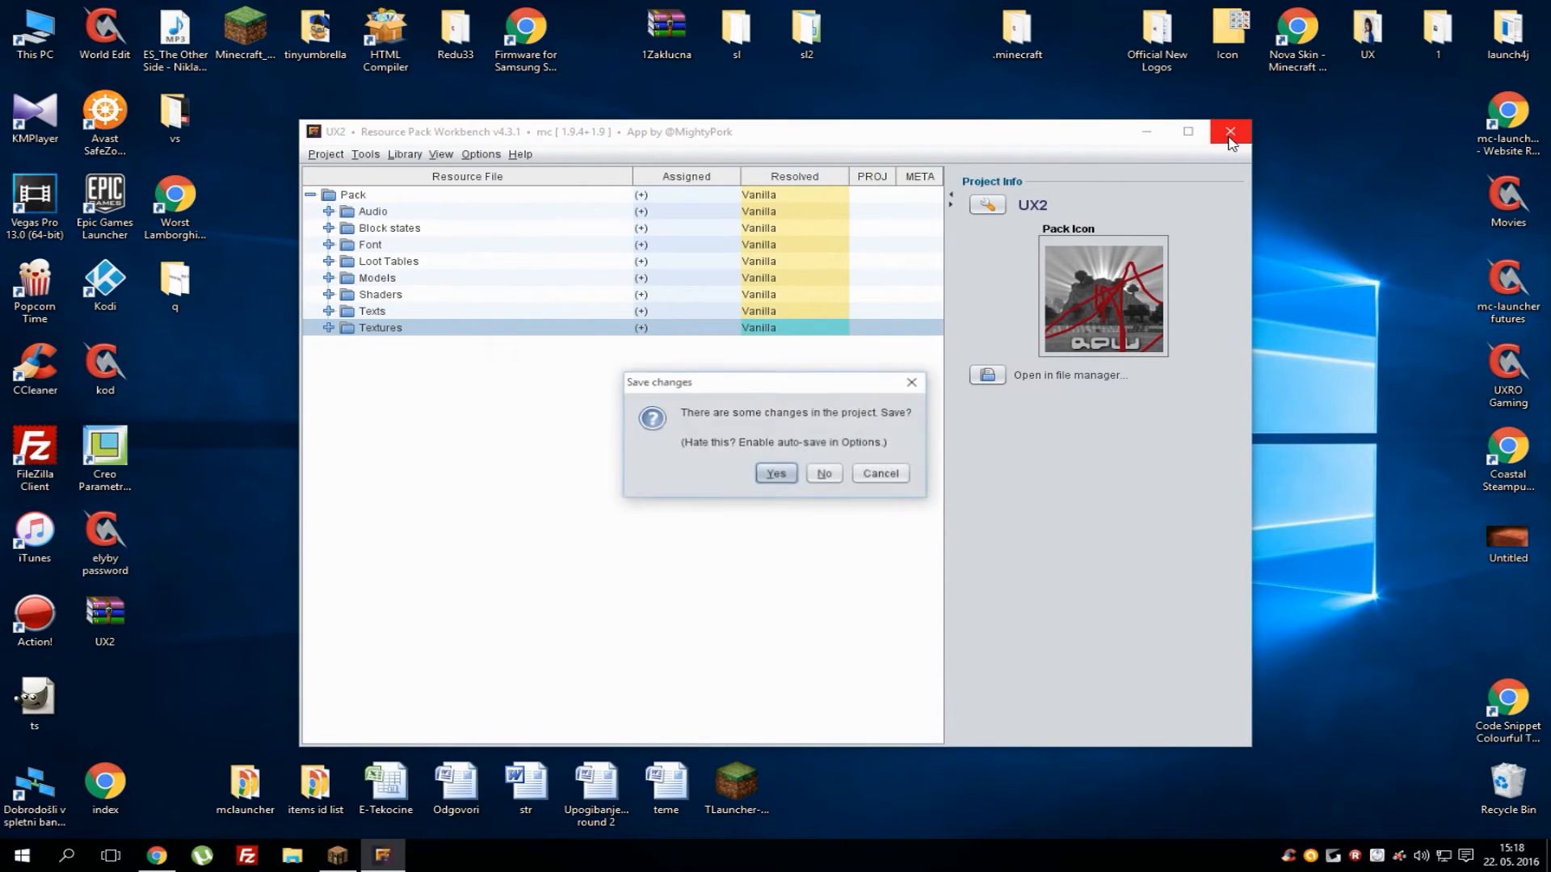
{"action": "left_click", "coordinate": [823, 472]}
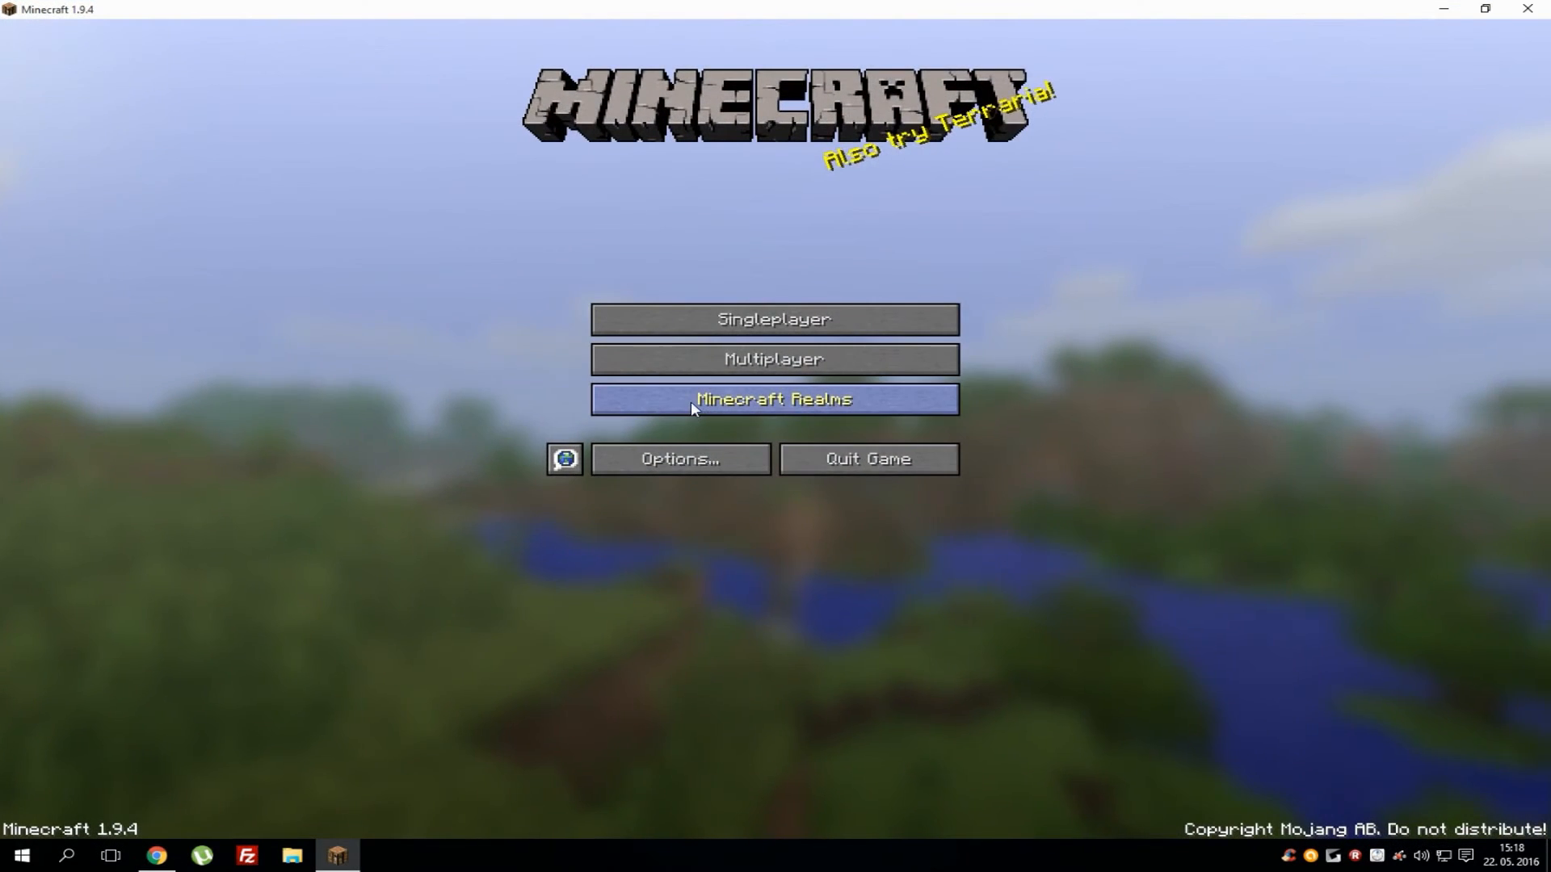
Move UX2.zip into Minecraft's Selected Resource Packs above Default and confirm with Done
{"action": "left_click", "coordinate": [680, 458]}
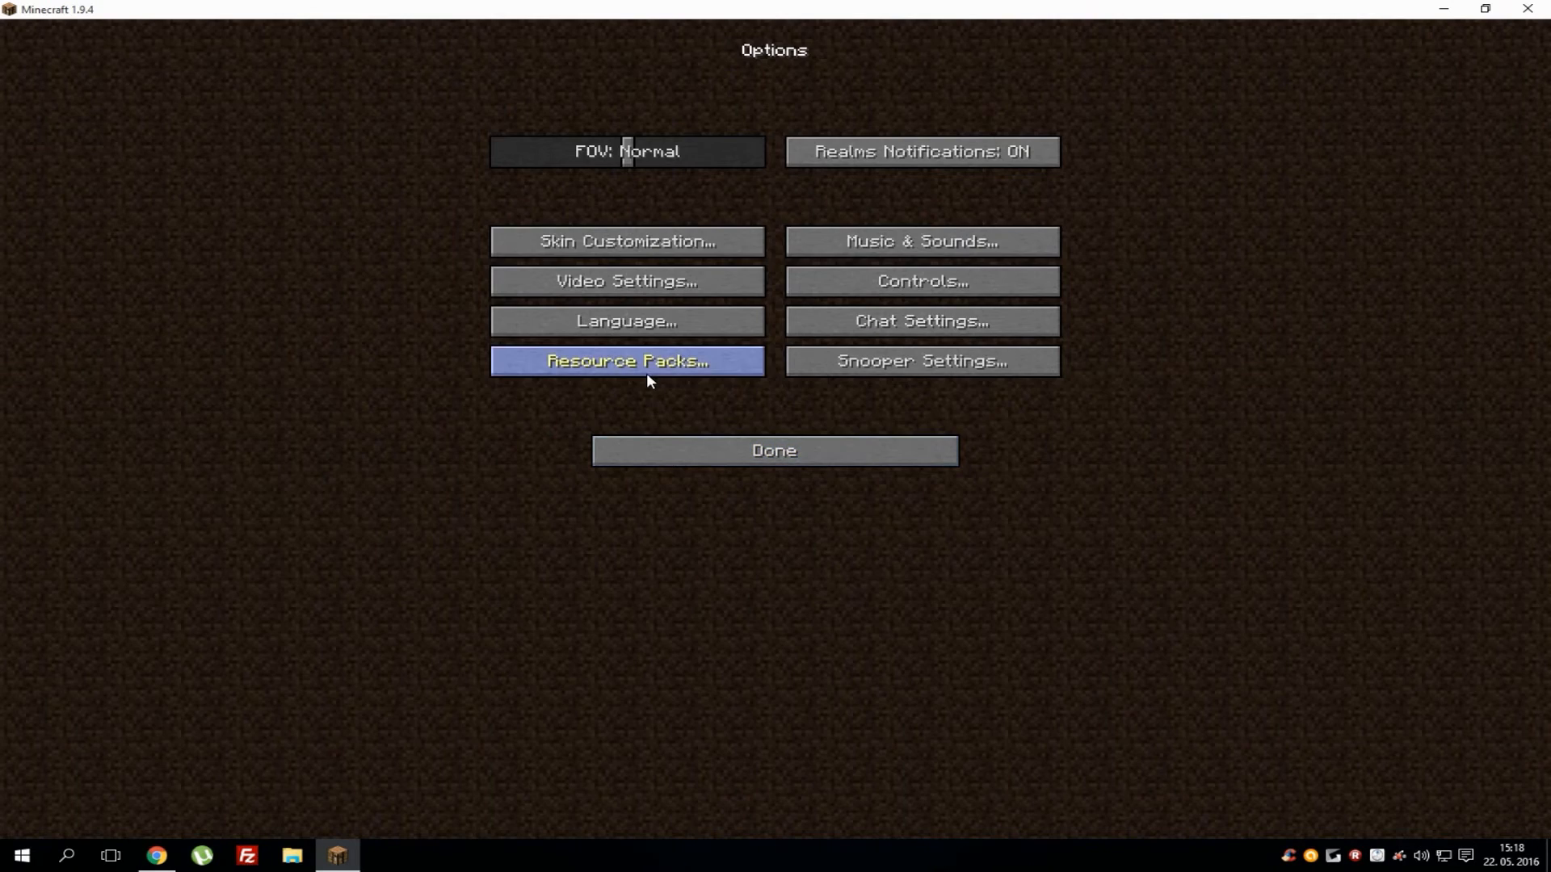
{"action": "left_click", "coordinate": [626, 361]}
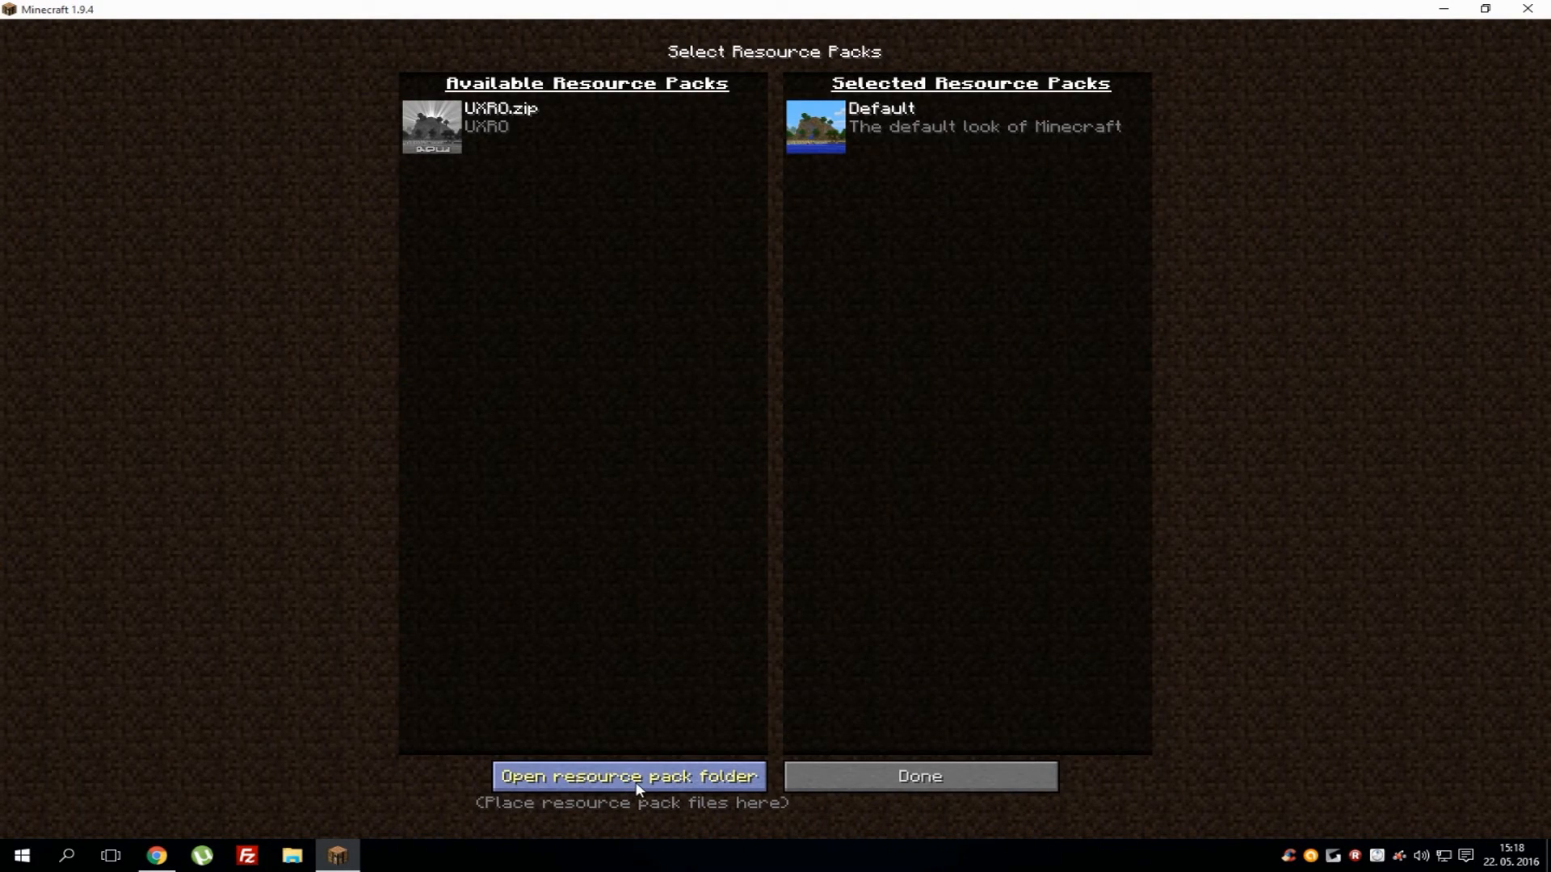
{"action": "left_click", "coordinate": [630, 776]}
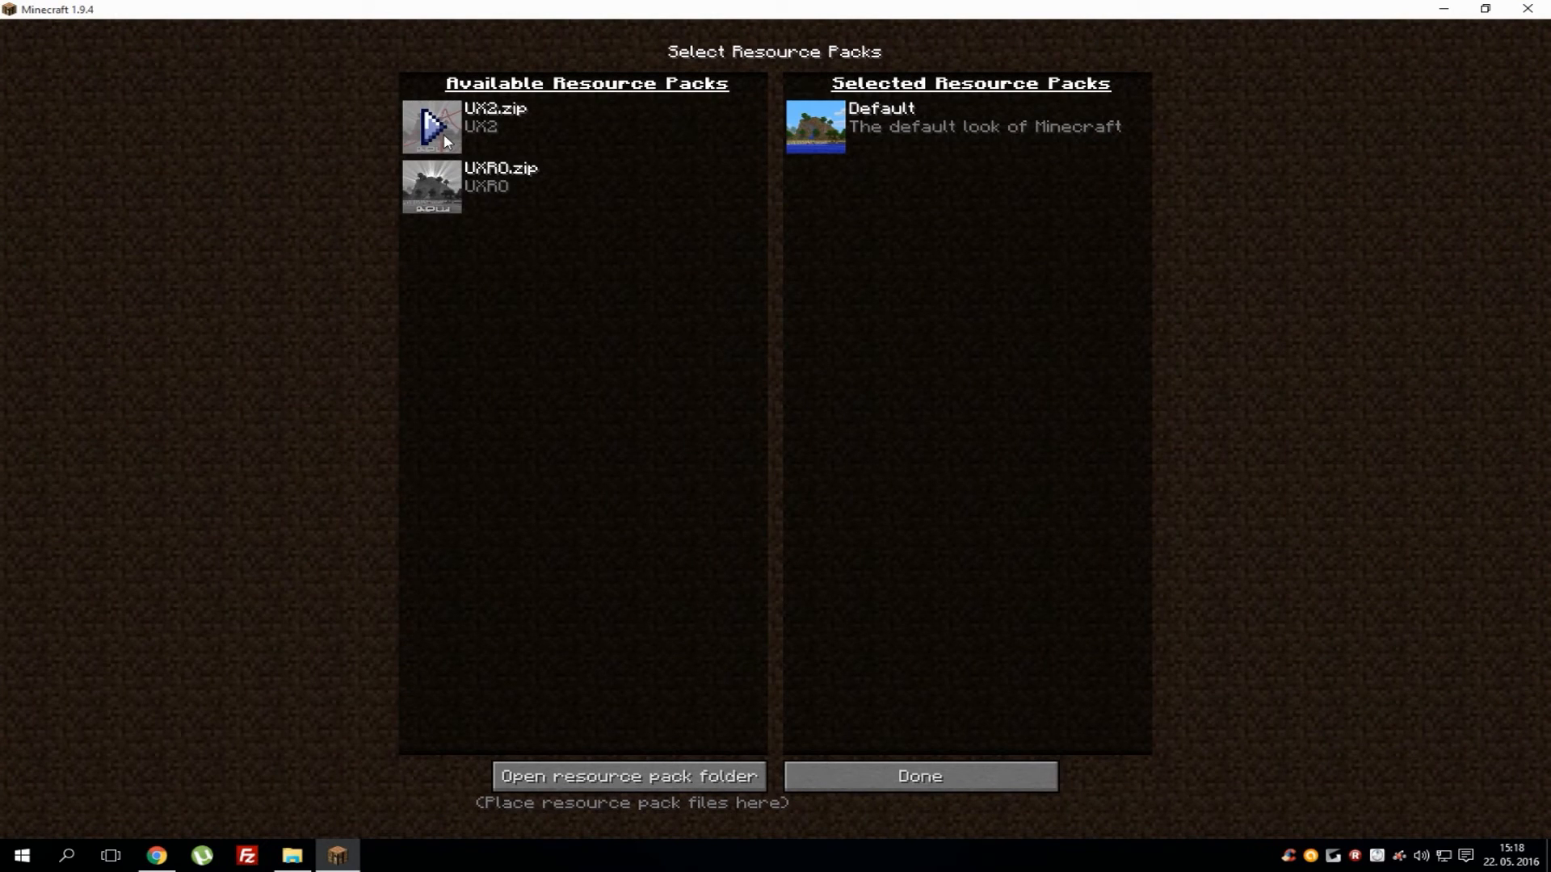
{"action": "double_click", "coordinate": [431, 126]}
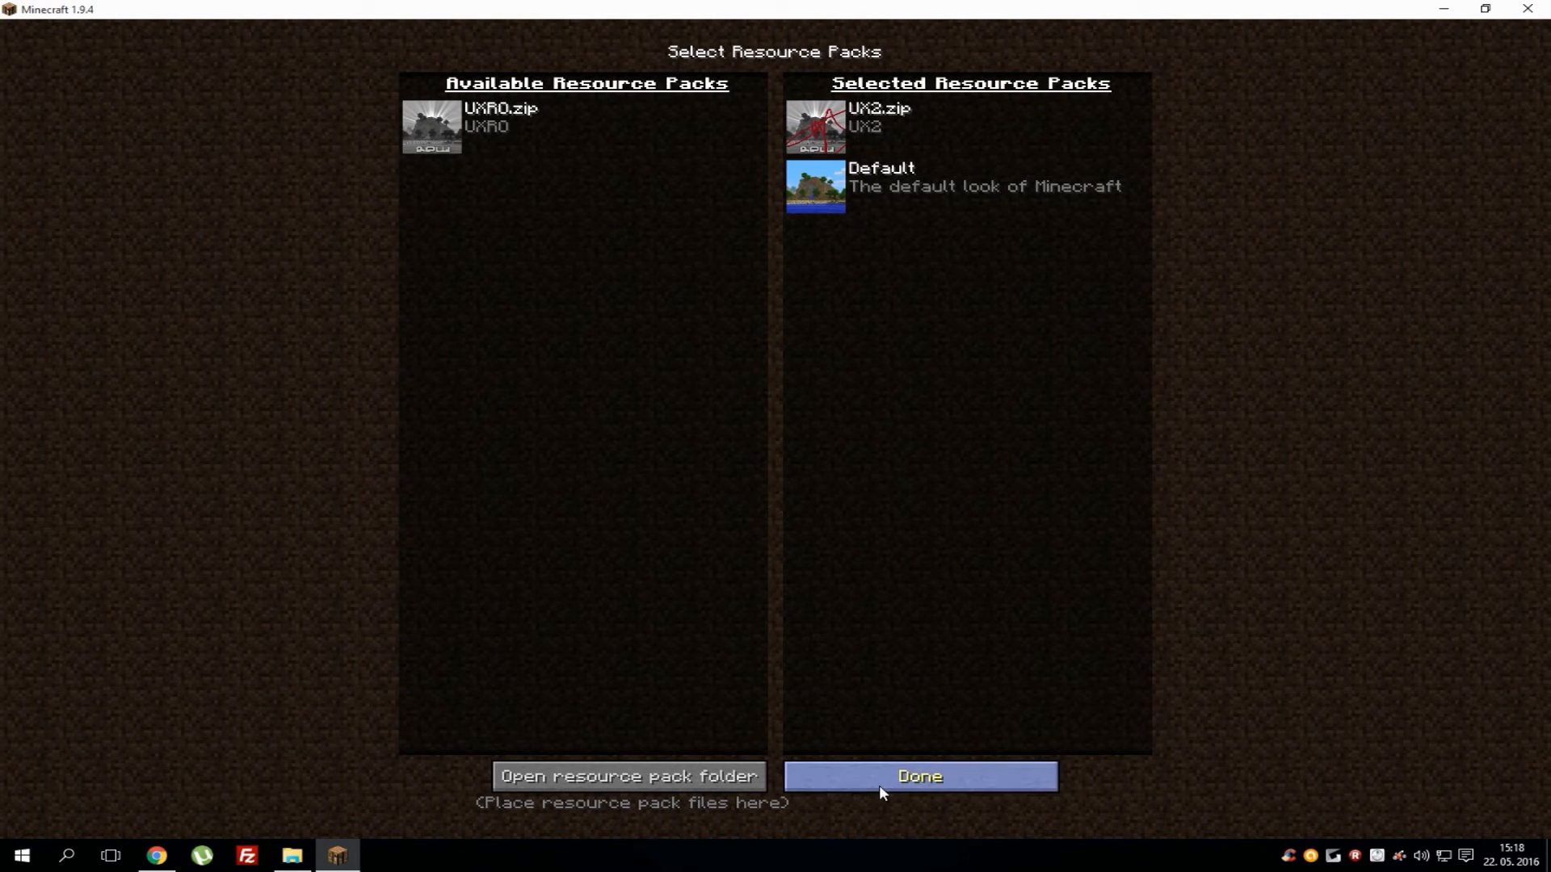
{"action": "left_click", "coordinate": [917, 777]}
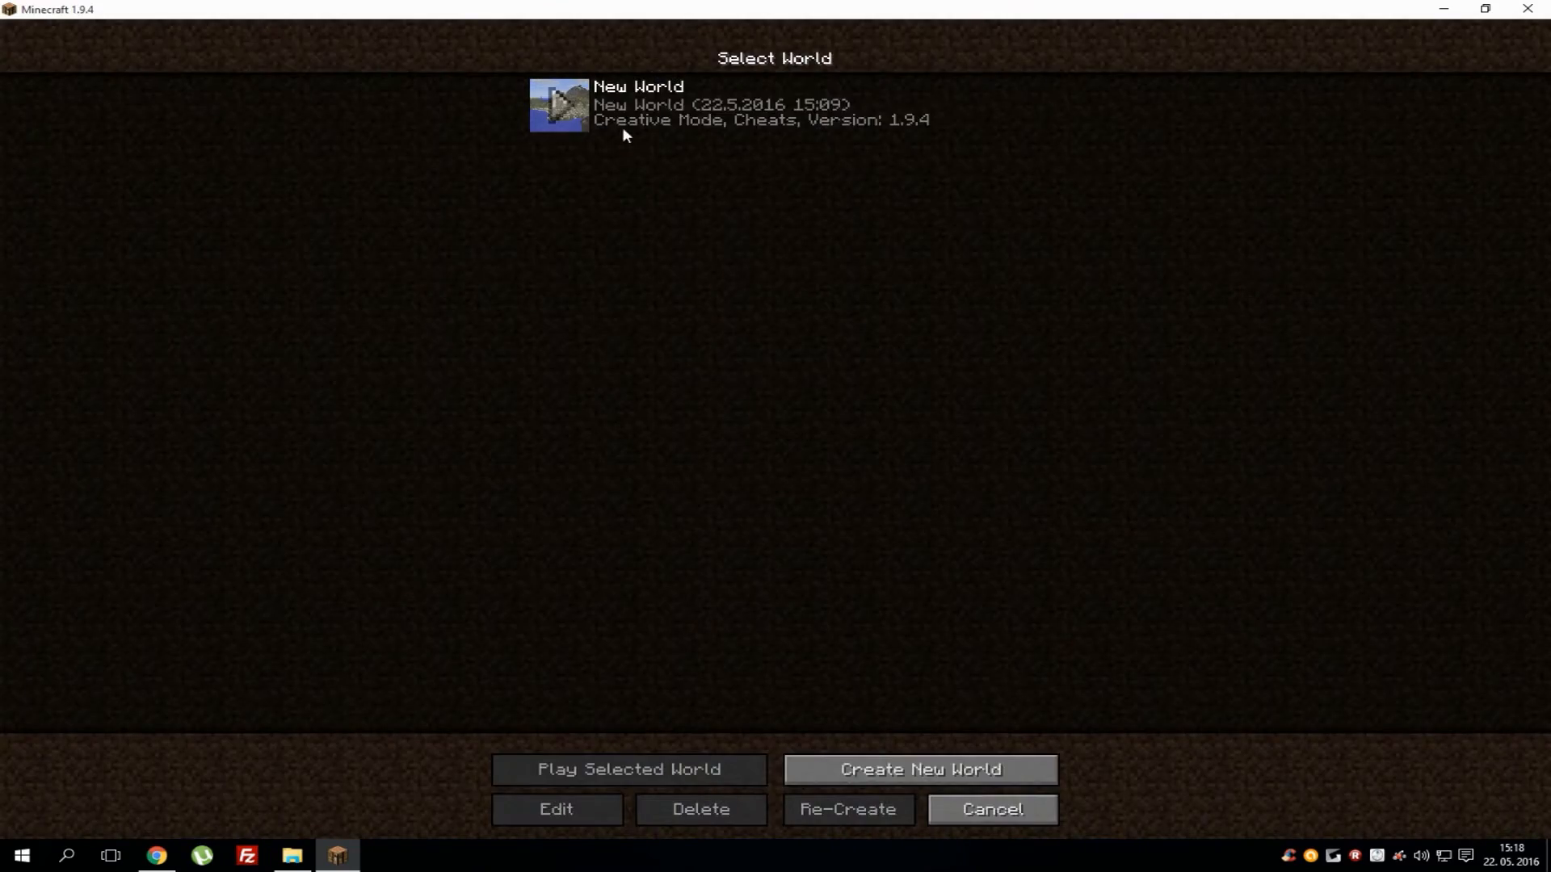
Load the New World save to see the orange, blue and black bookshelves
{"action": "left_click", "coordinate": [629, 770]}
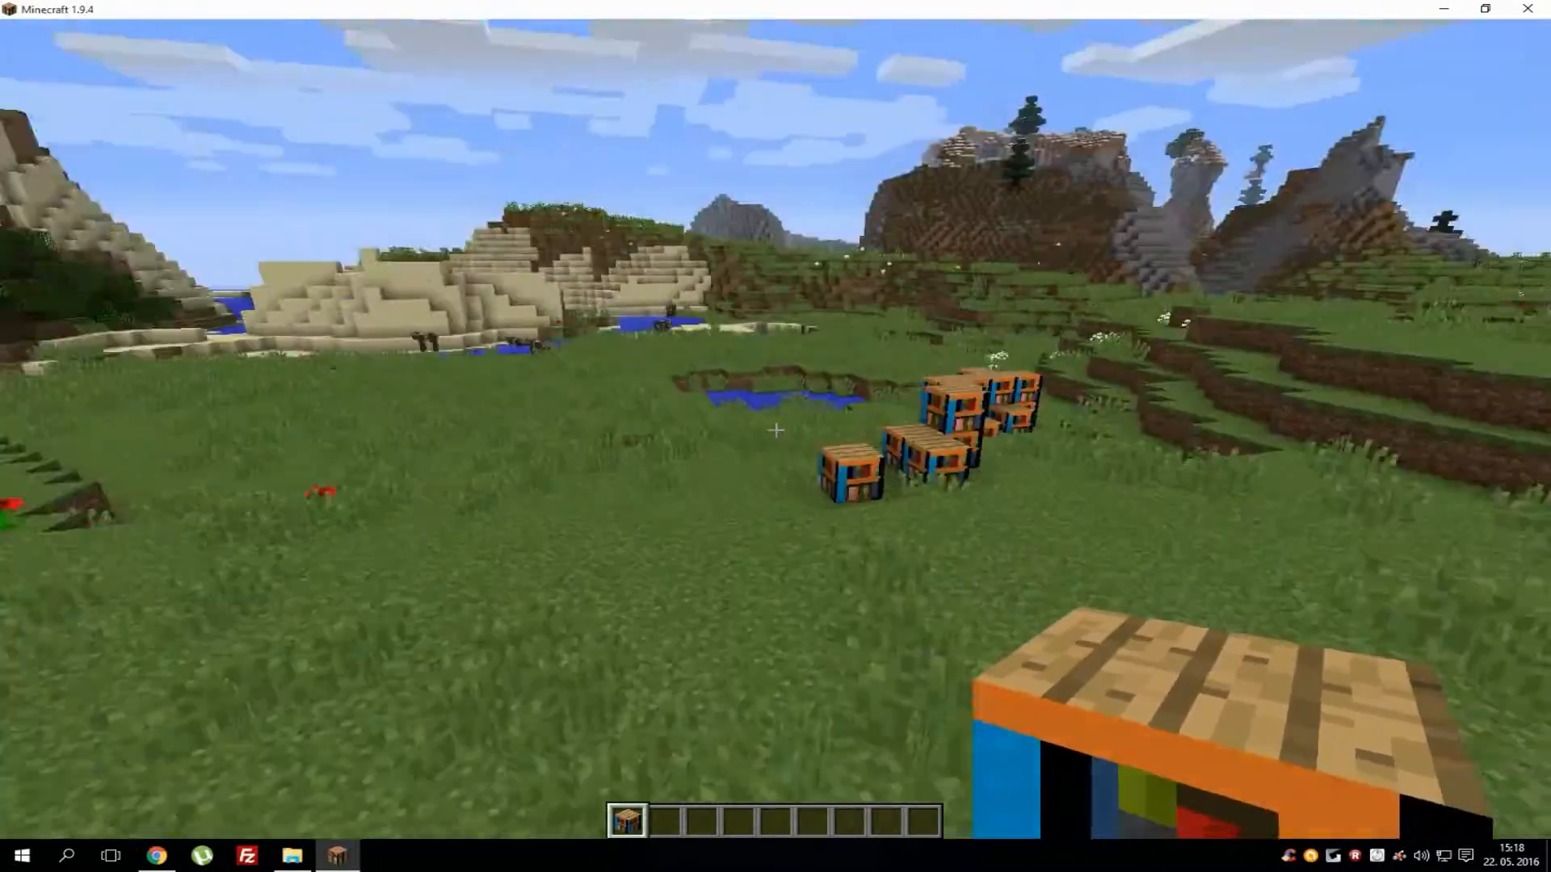
{"action": "mouse_move", "coordinate": [776, 429]}
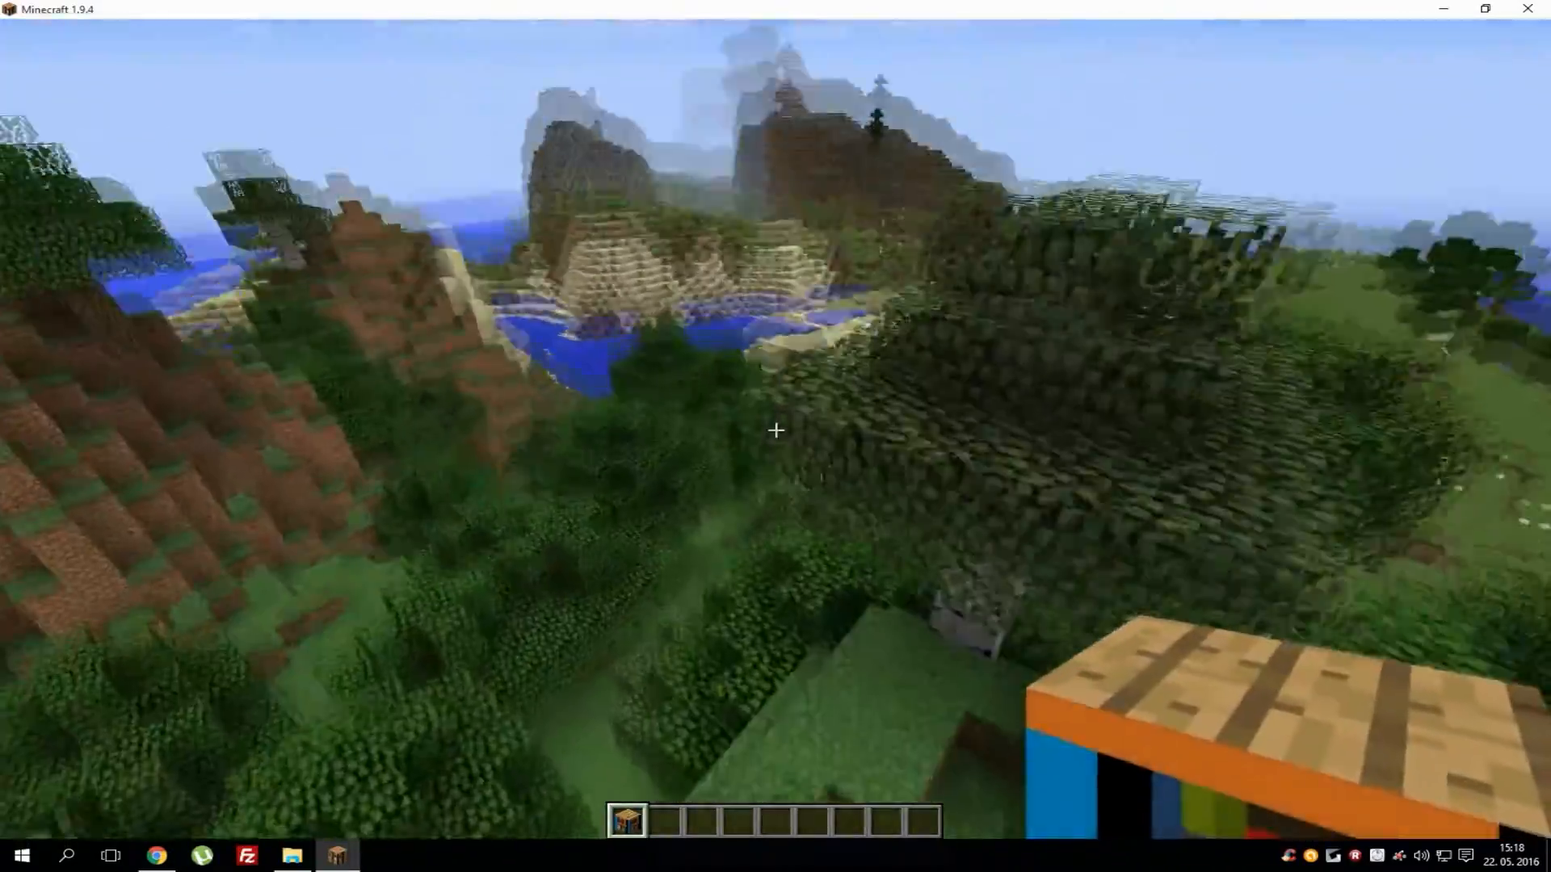
Browse the creative inventory's Building Blocks for the dark oak logs
{"action": "key", "text": "e"}
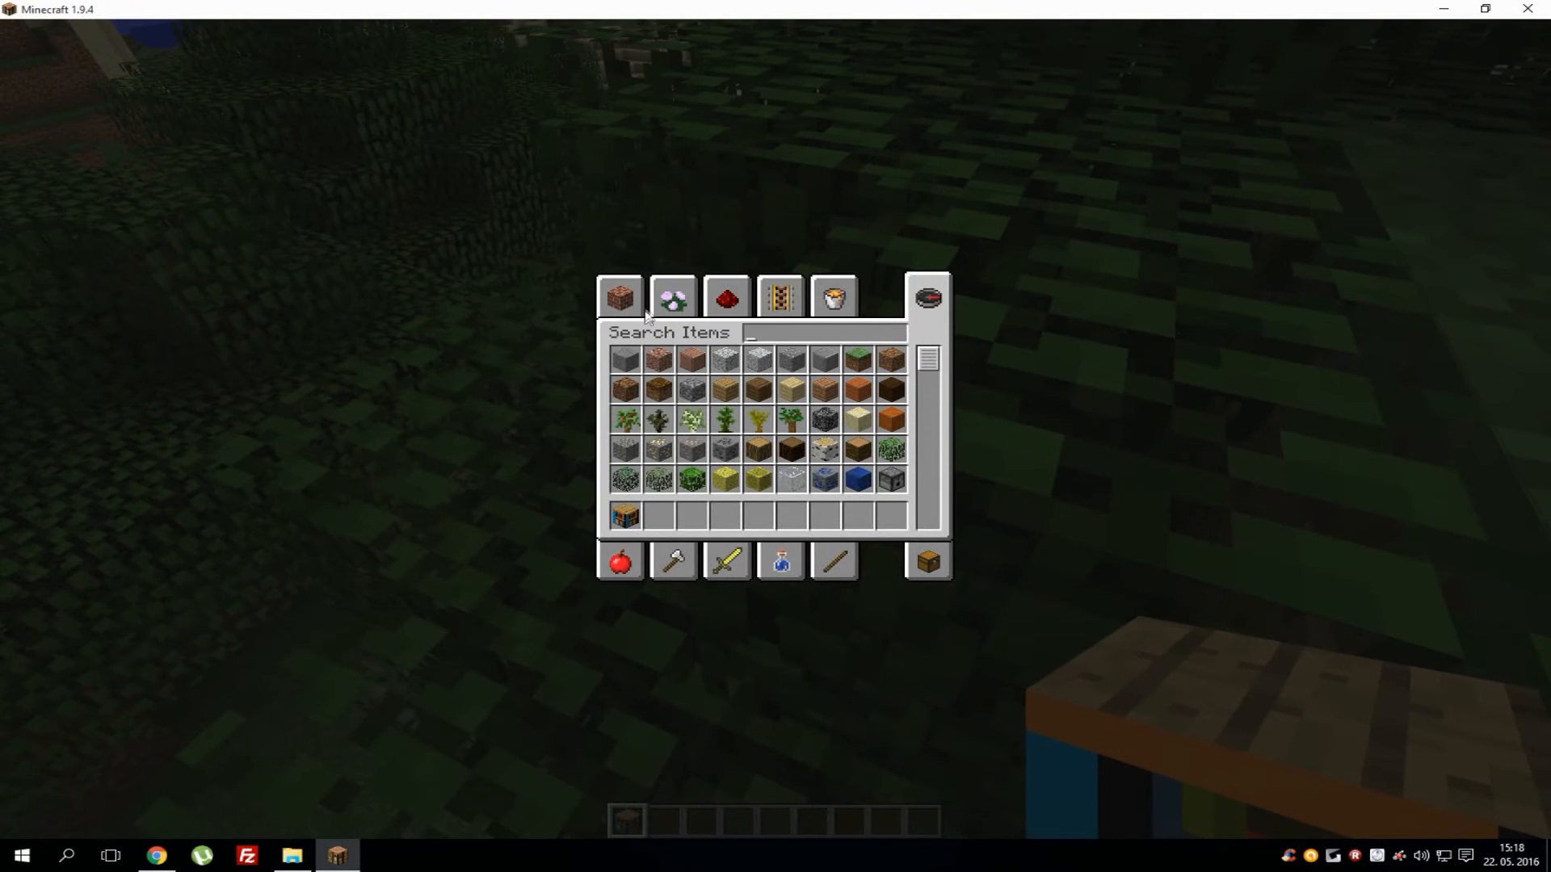
{"action": "left_click", "coordinate": [618, 296]}
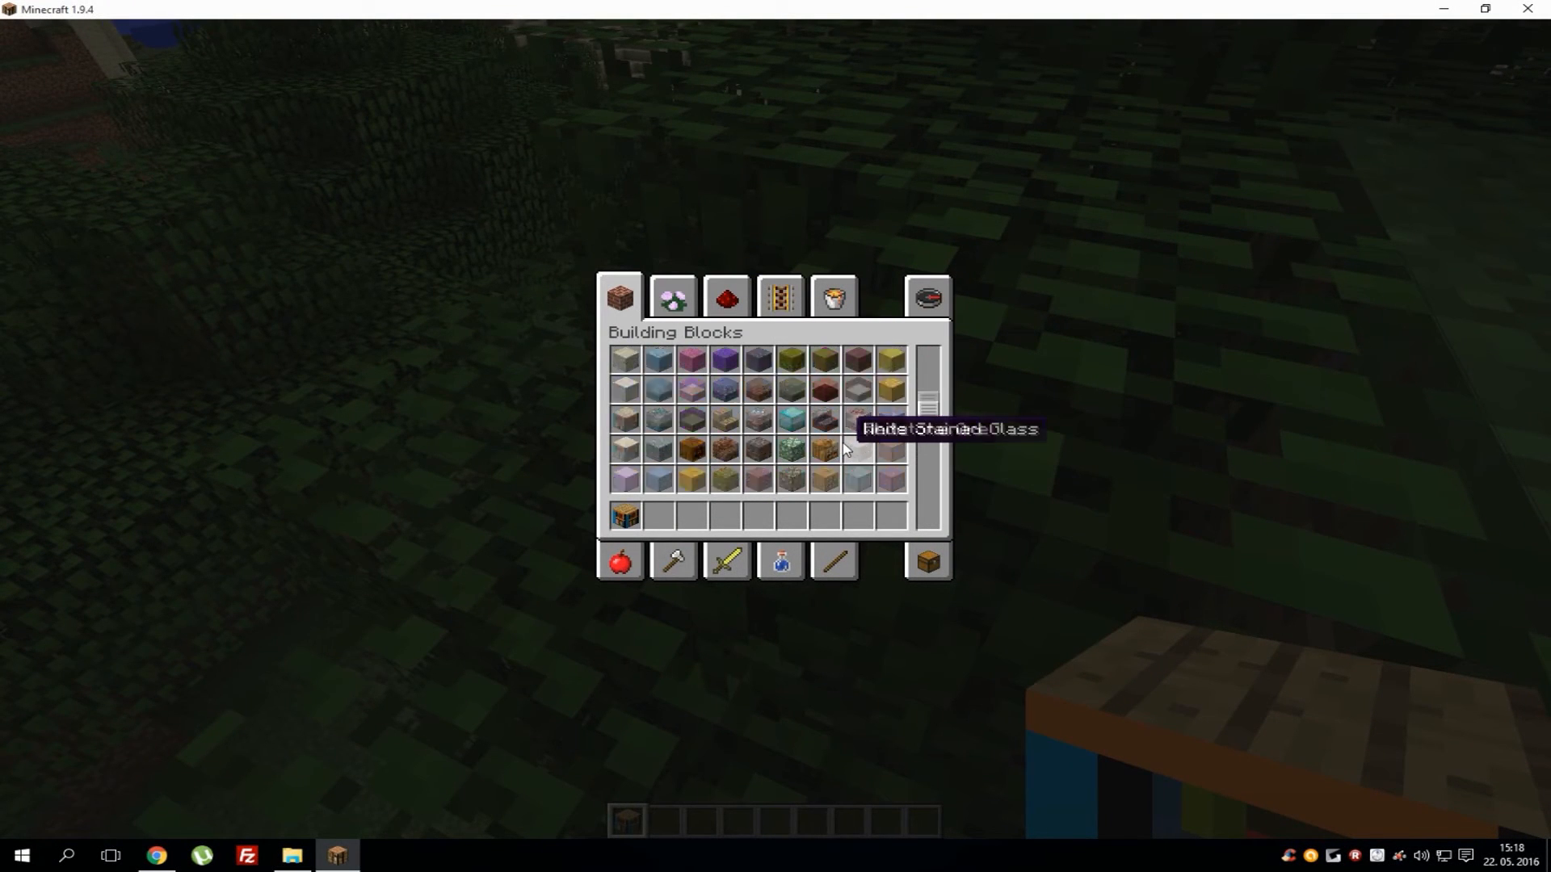
{"action": "scroll", "scroll_direction": "down", "scroll_amount": 3}
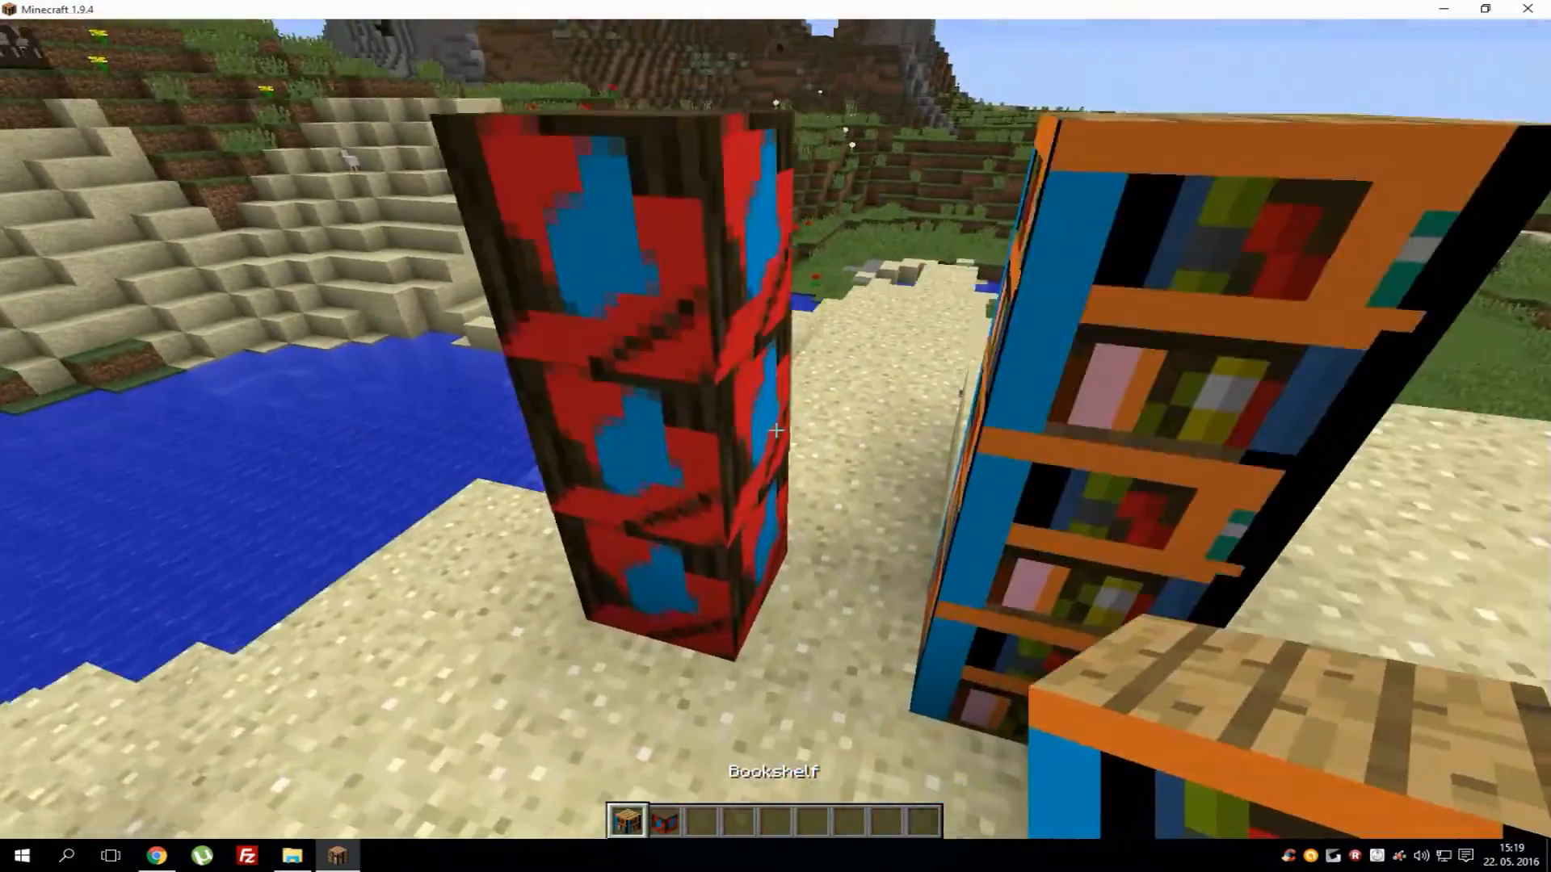
{"action": "mouse_move", "coordinate": [775, 431]}
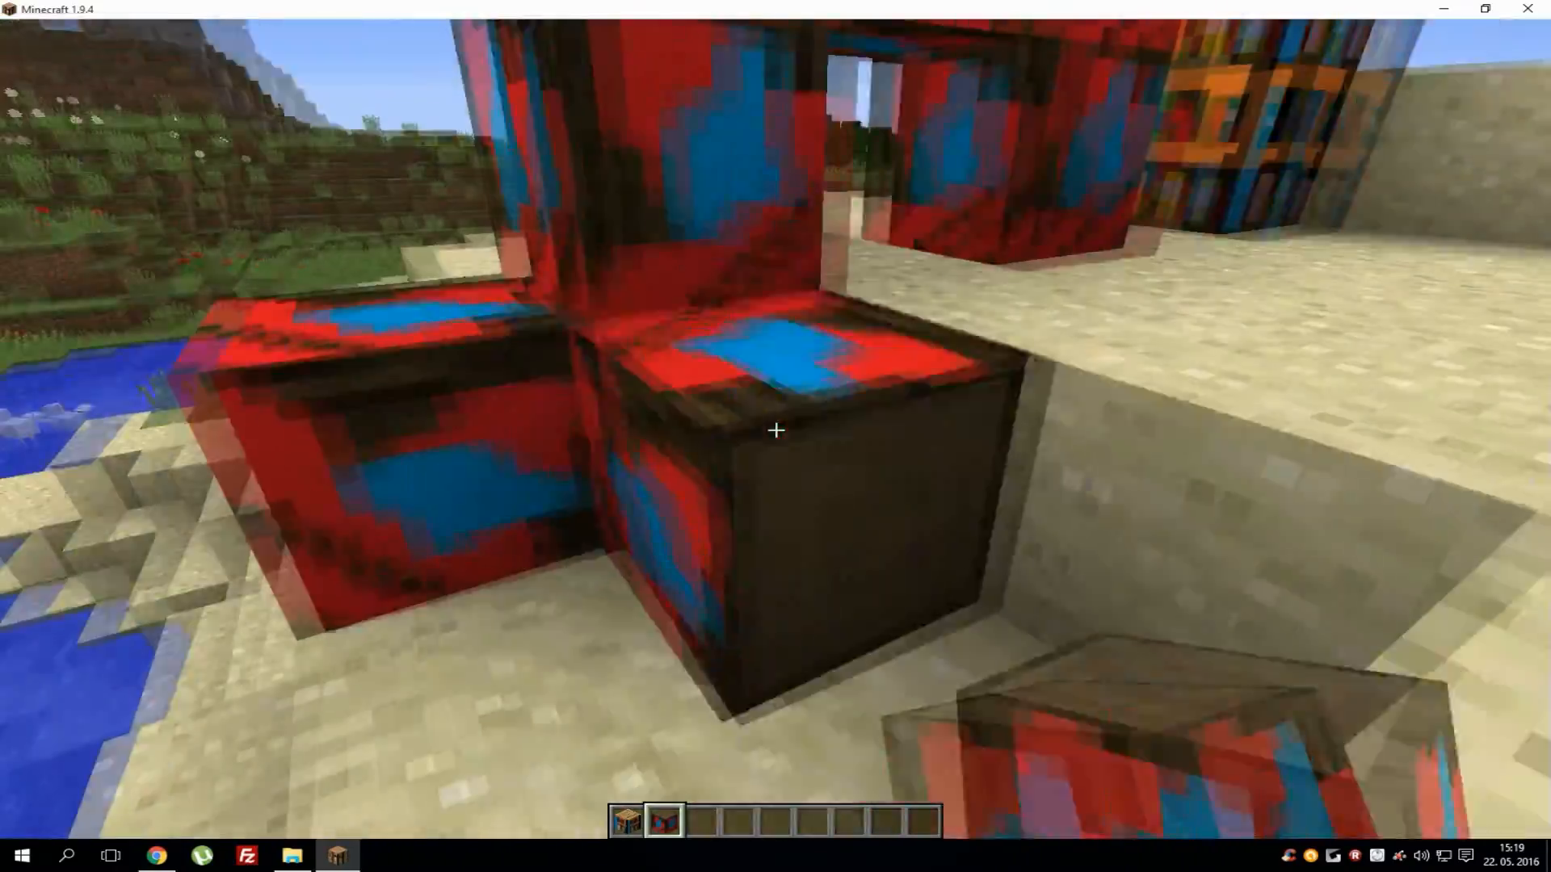
{"action": "mouse_move", "coordinate": [776, 429]}
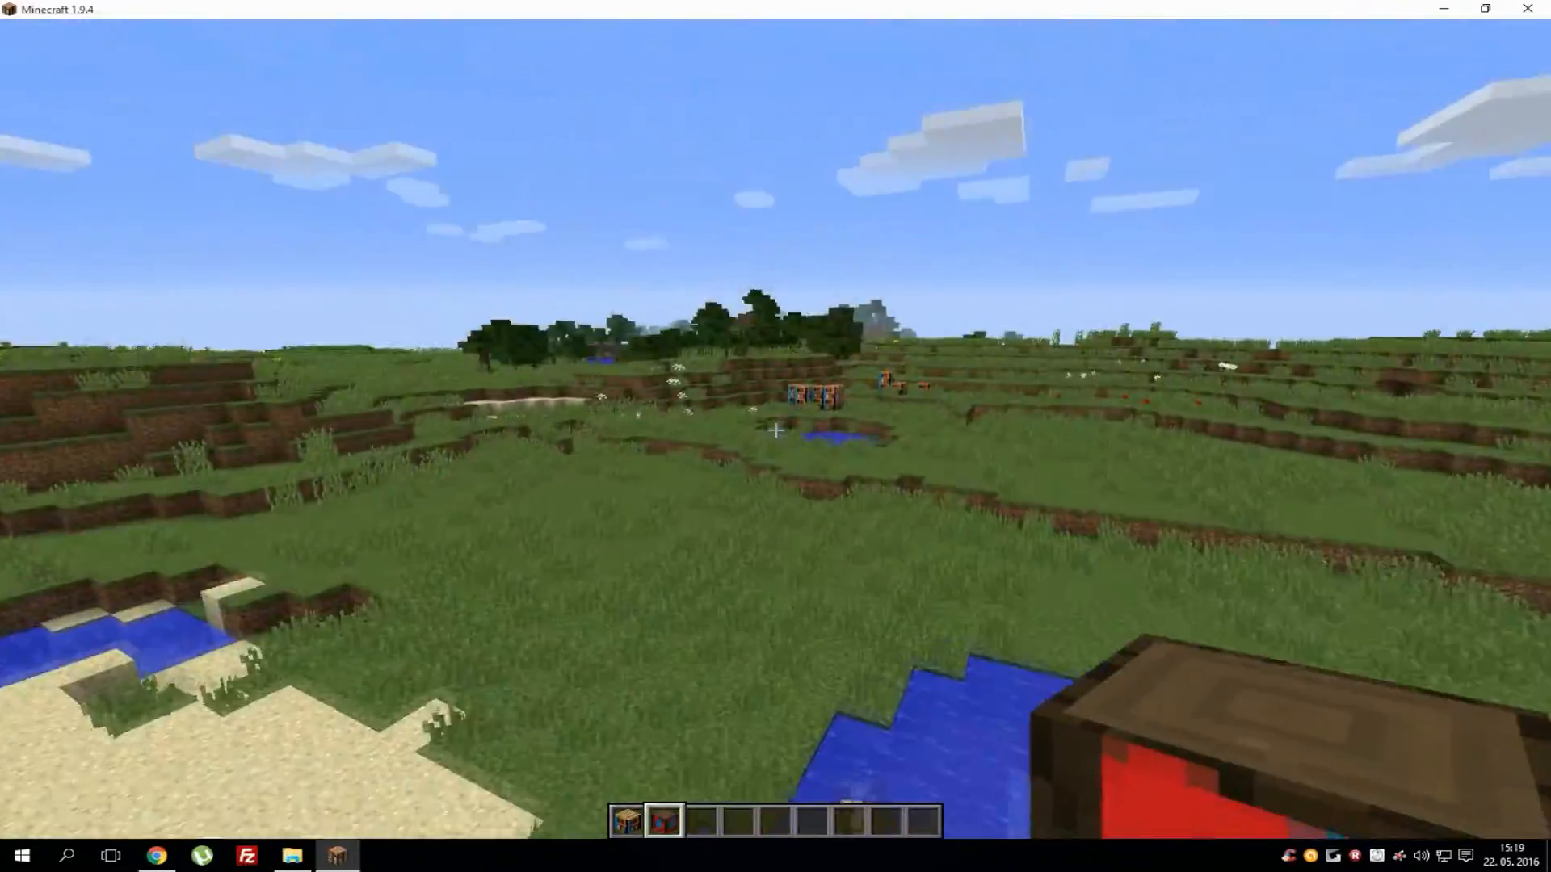
{"action": "mouse_move", "coordinate": [775, 429]}
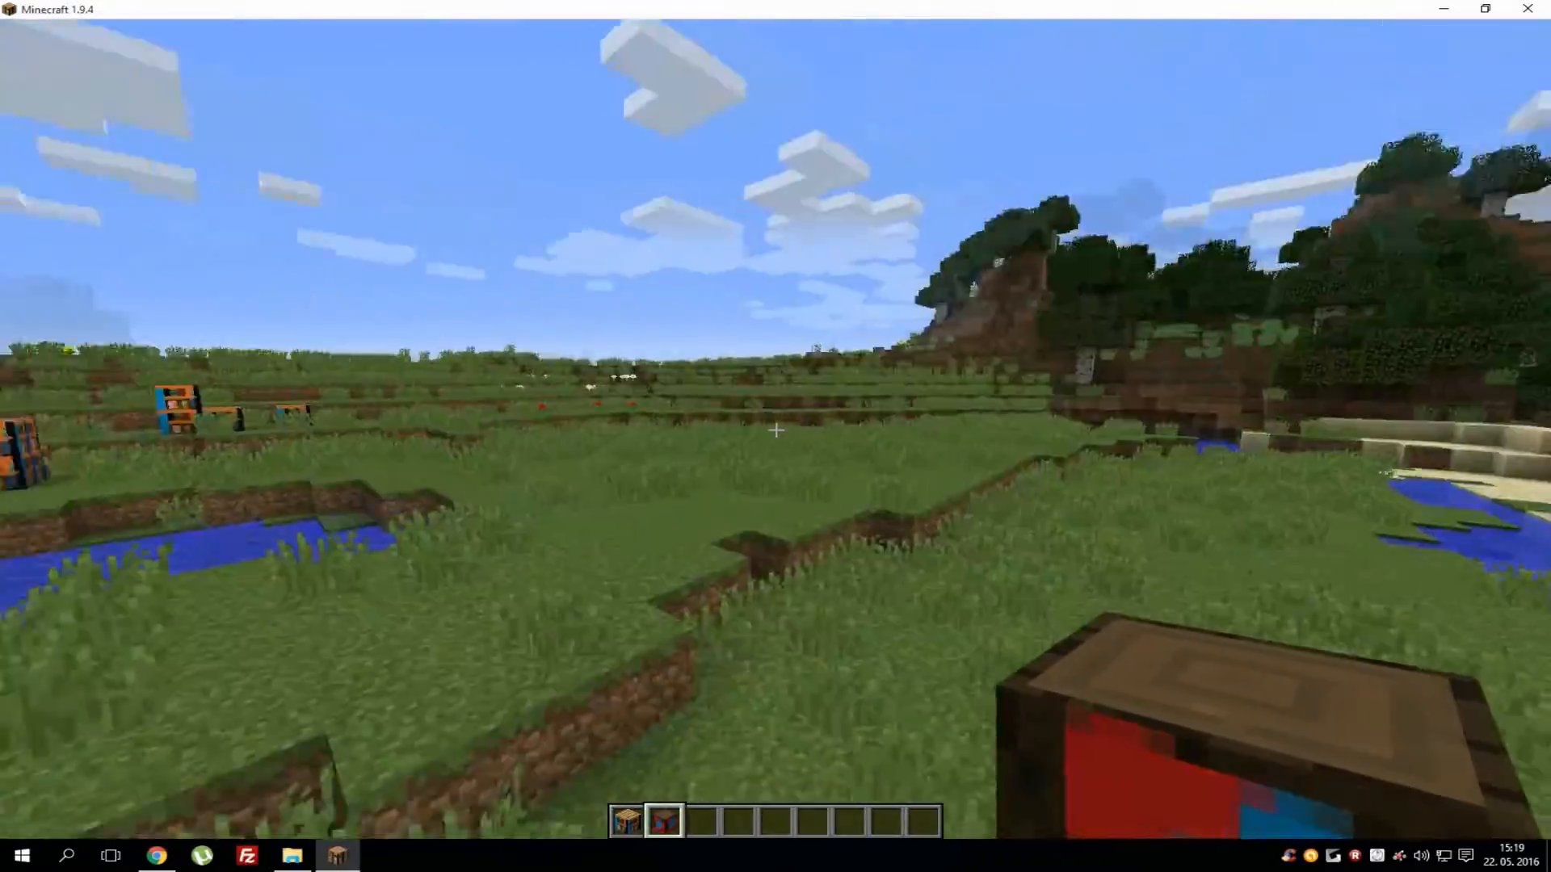